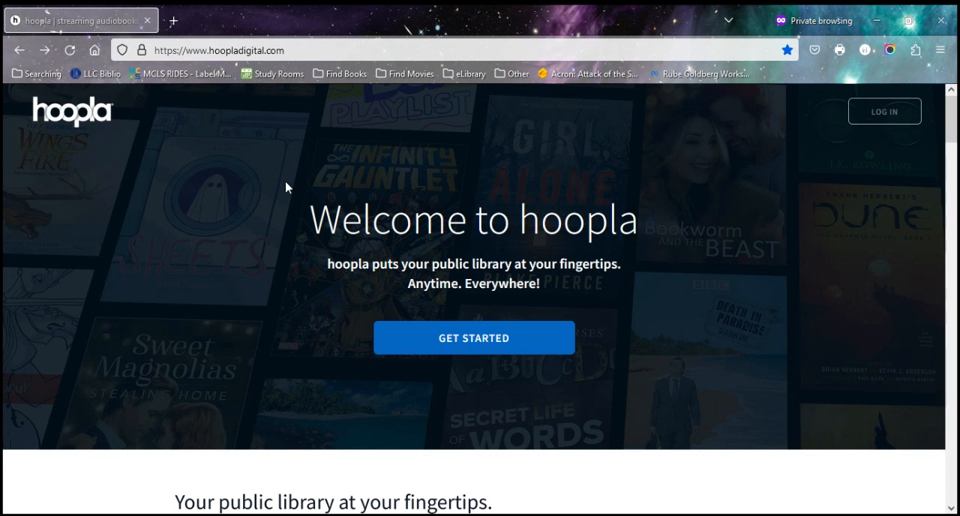
Start hoopla account registration from the landing page's GET STARTED button
click(473, 337)
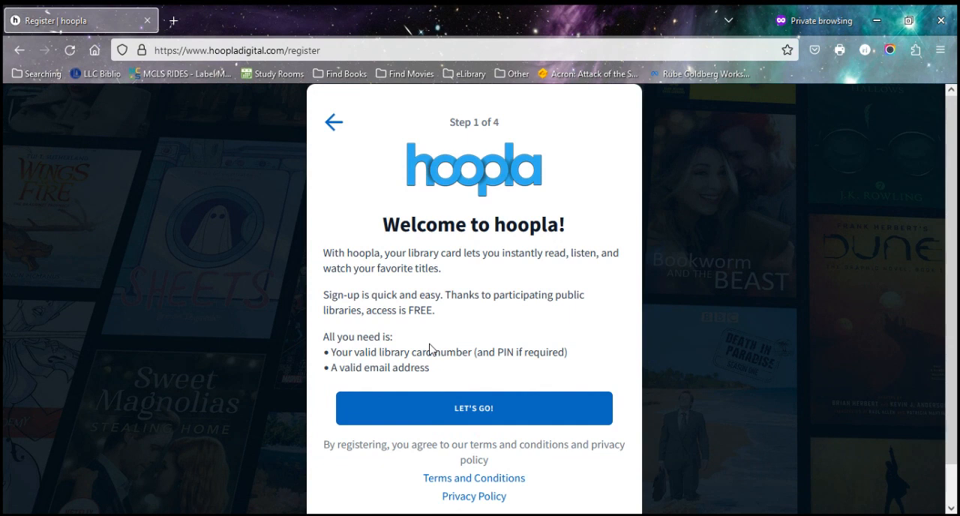
mouse_move(396, 401)
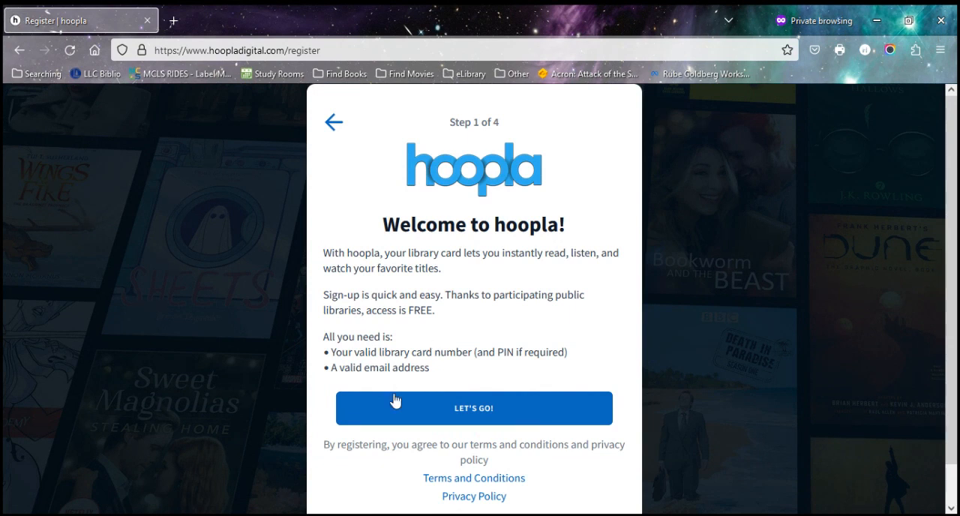
Continue past the welcome step to the Find Your Library list
click(473, 408)
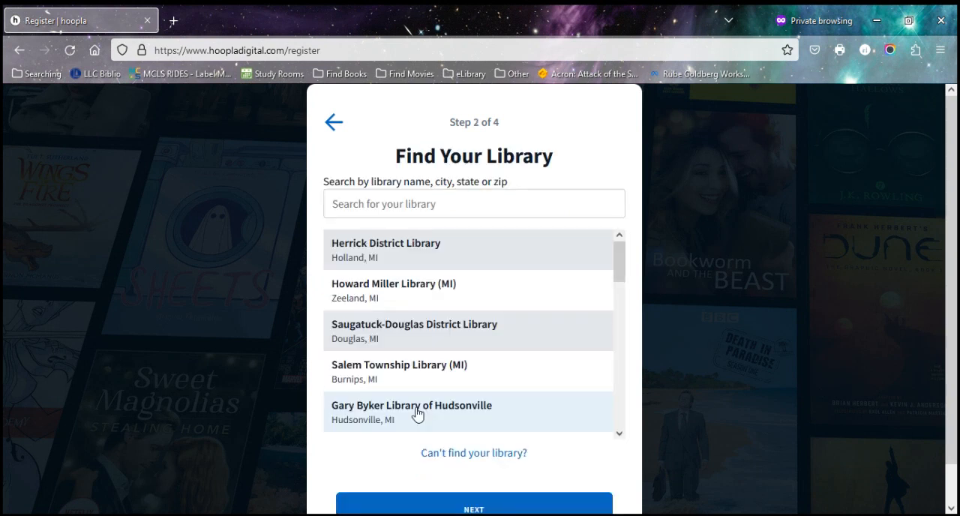
mouse_move(456, 251)
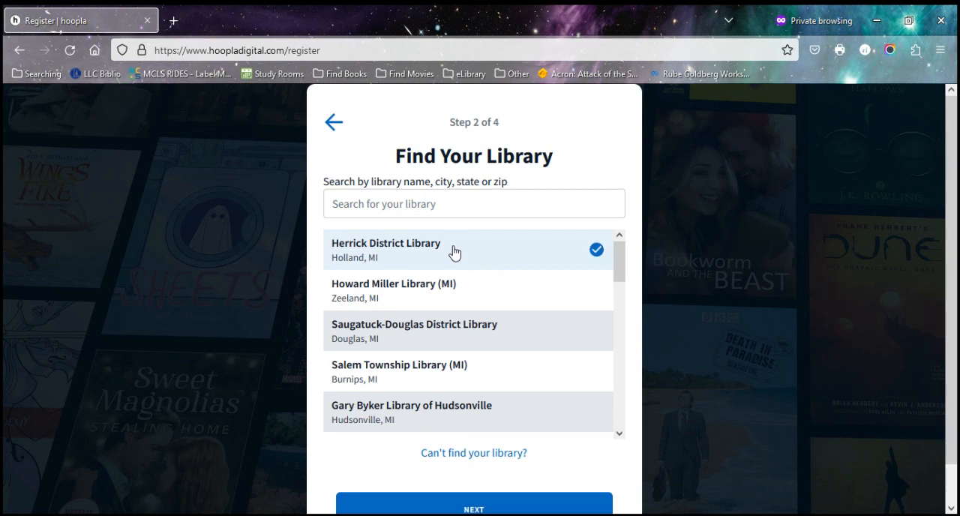
mouse_move(418, 509)
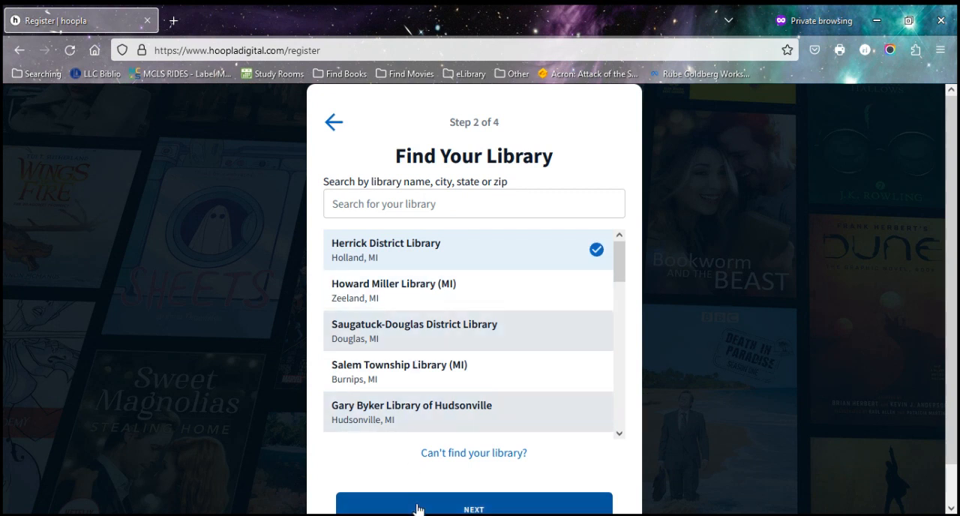
Enter the Herrick District Library card number and submit it
click(474, 508)
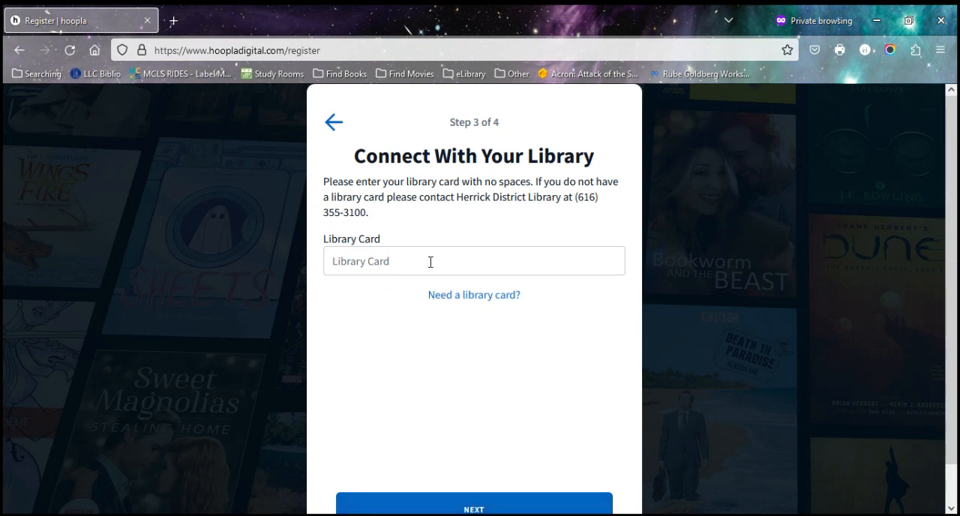
text(21)
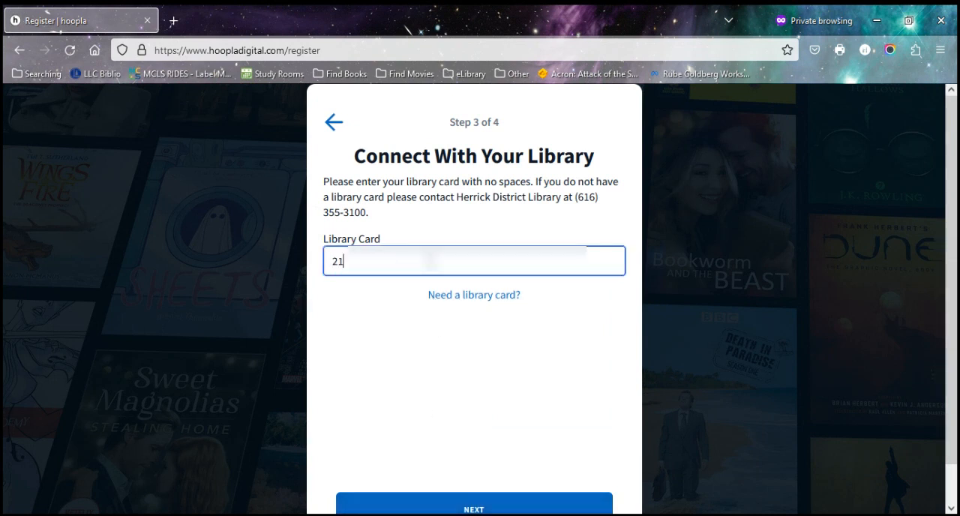
text(3)
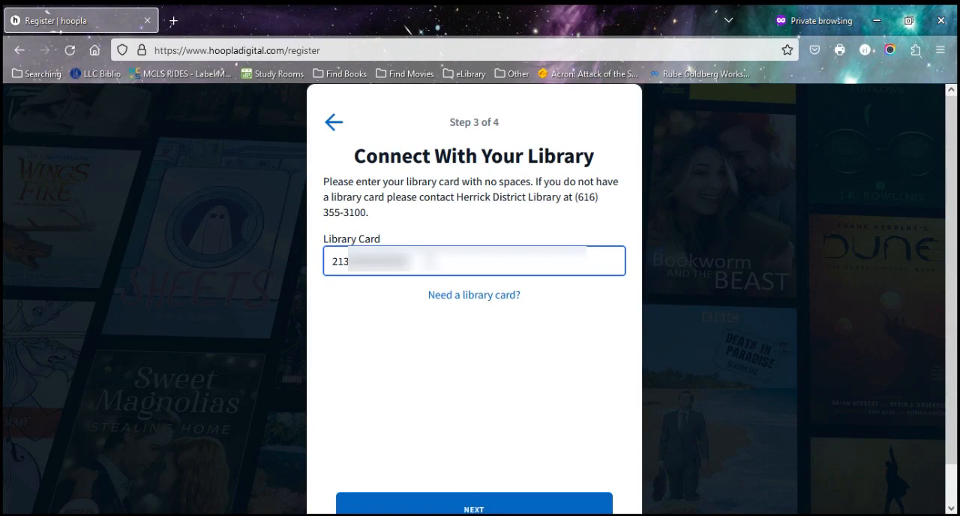
click(474, 509)
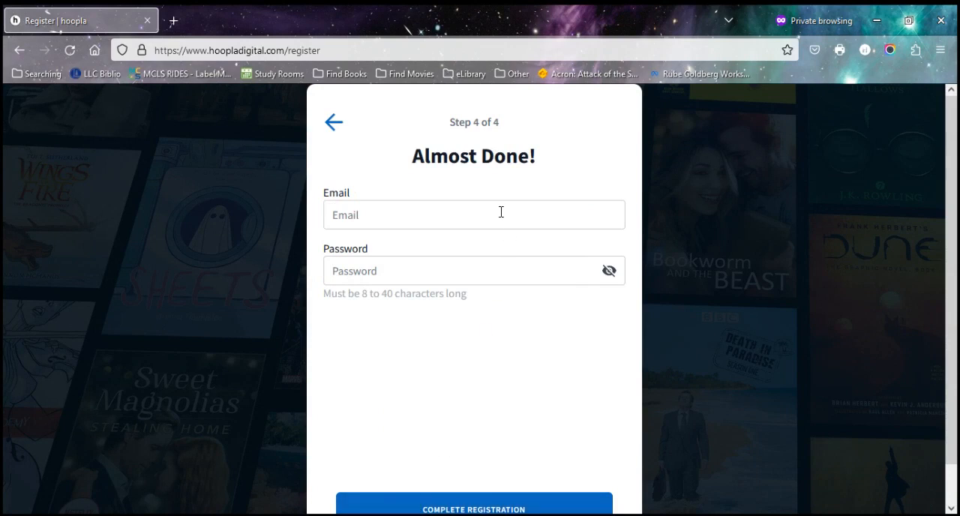
Fill in the account email and an eight-character password
click(473, 215)
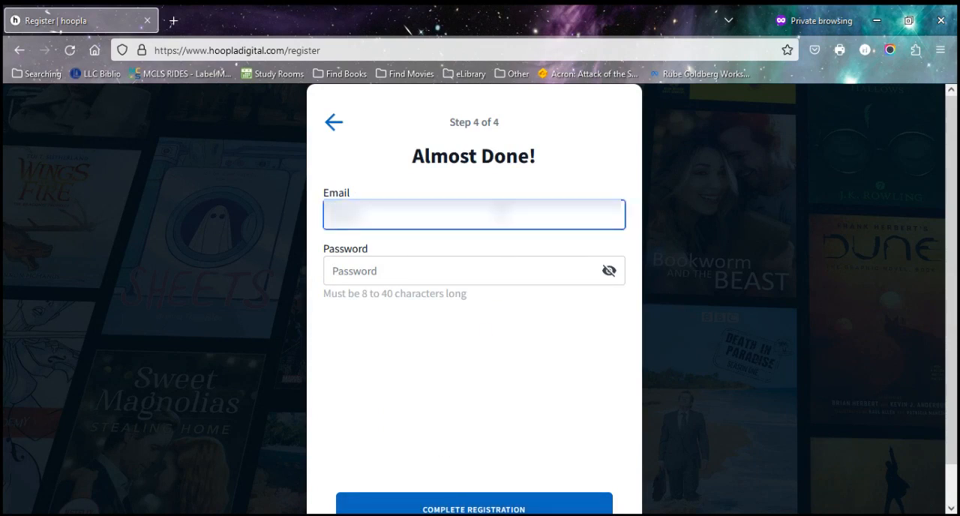
text(email)
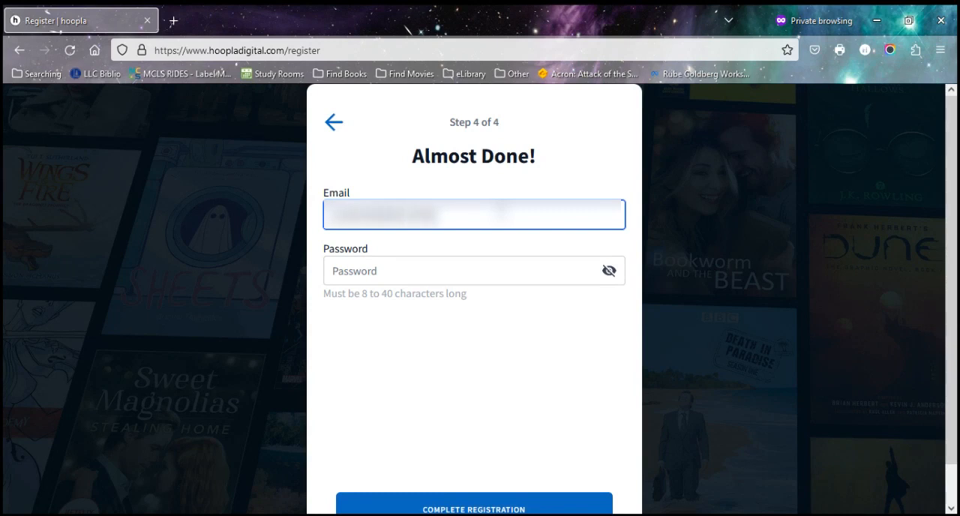
click(474, 271)
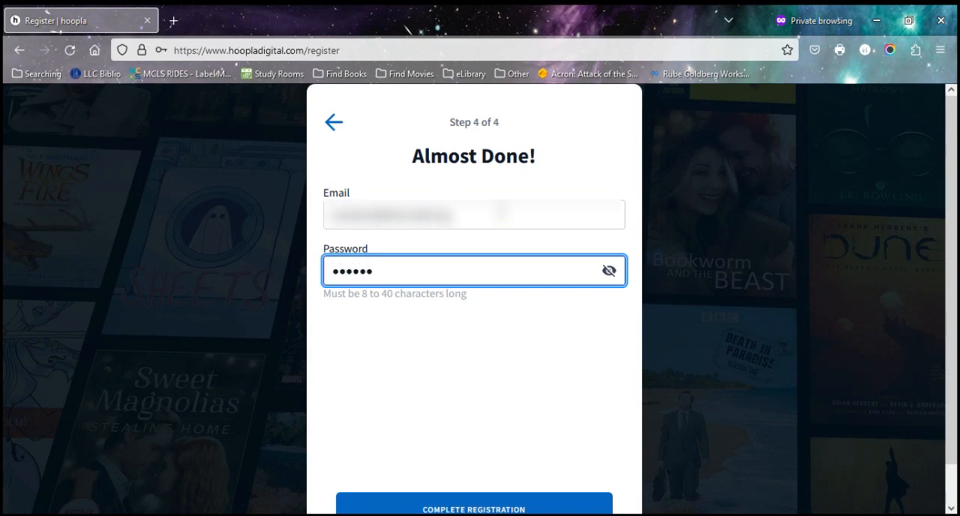
key(ctrl+a)
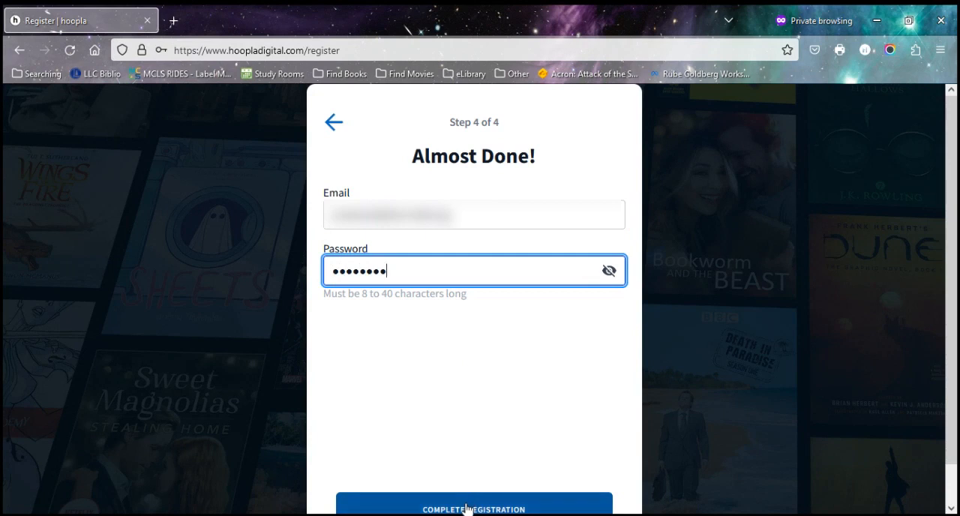
Submit registration and view Herrick District Library's borrowing limits on the welcome screen
click(474, 508)
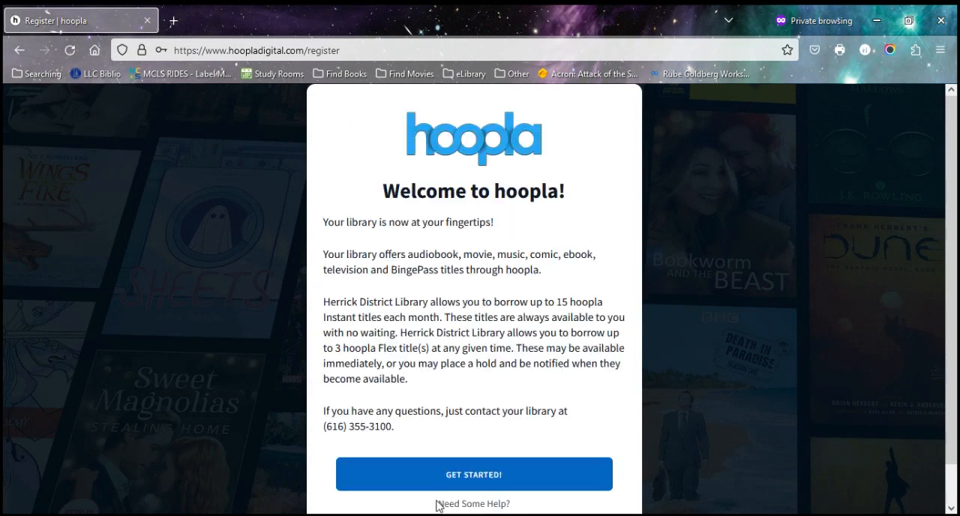
mouse_move(450, 294)
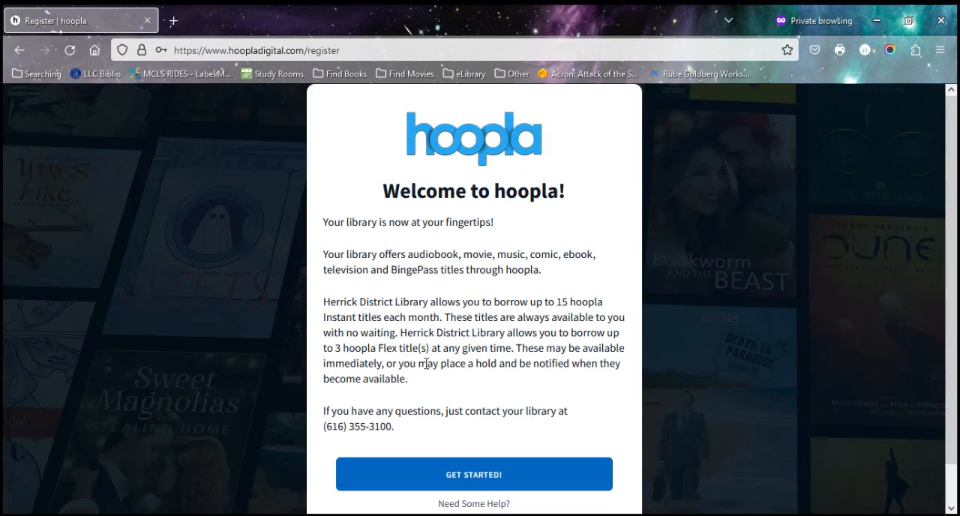
mouse_move(577, 307)
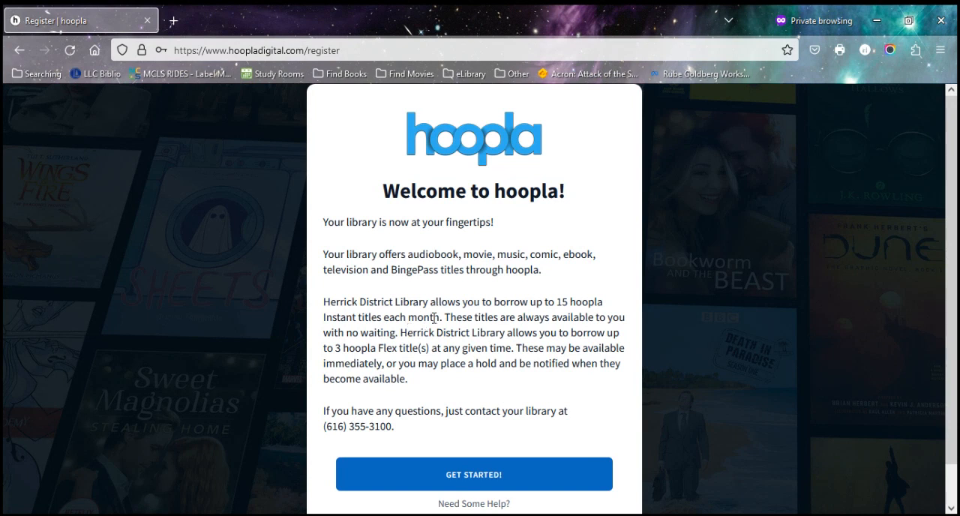
mouse_move(417, 362)
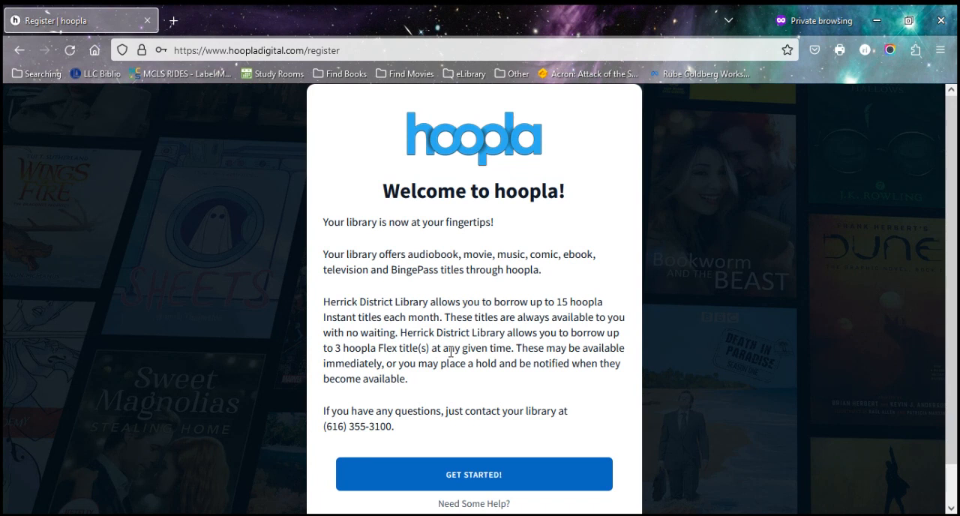
mouse_move(411, 411)
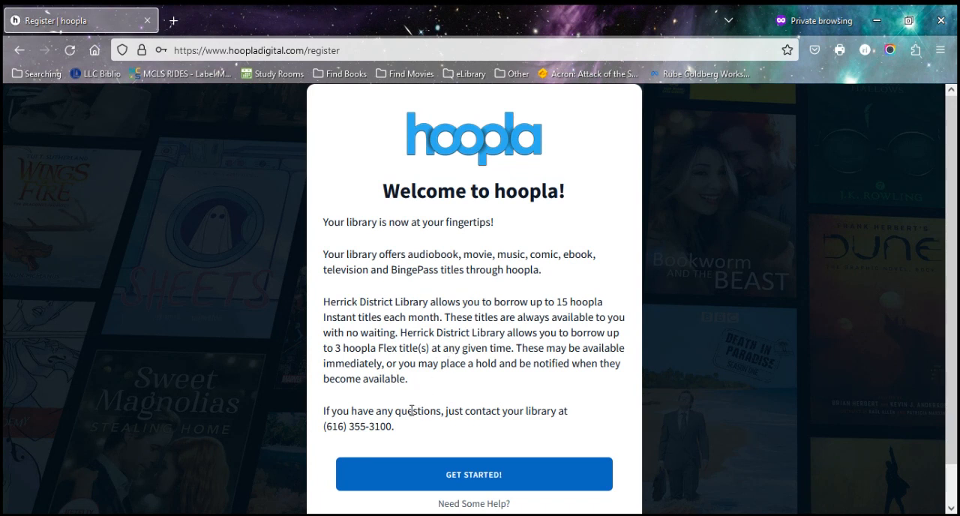
mouse_move(473, 475)
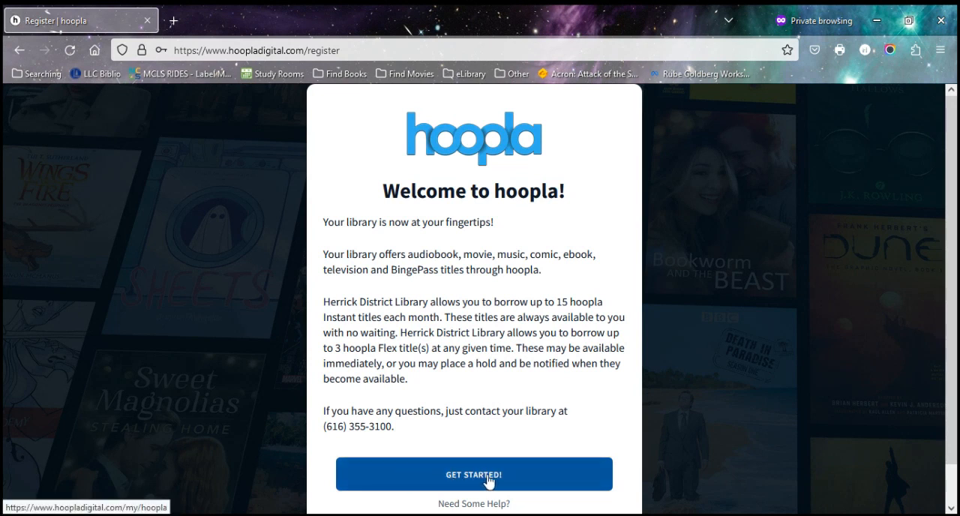
click(473, 474)
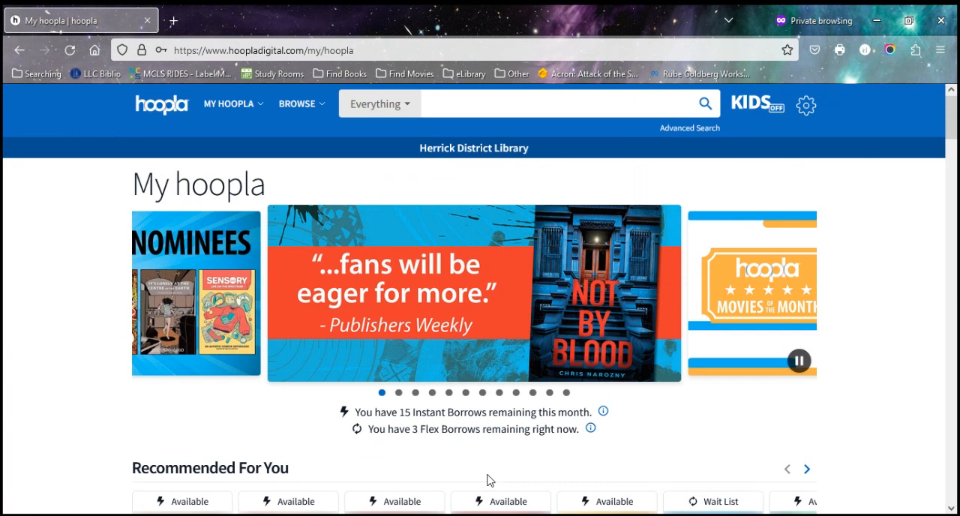
mouse_move(208, 364)
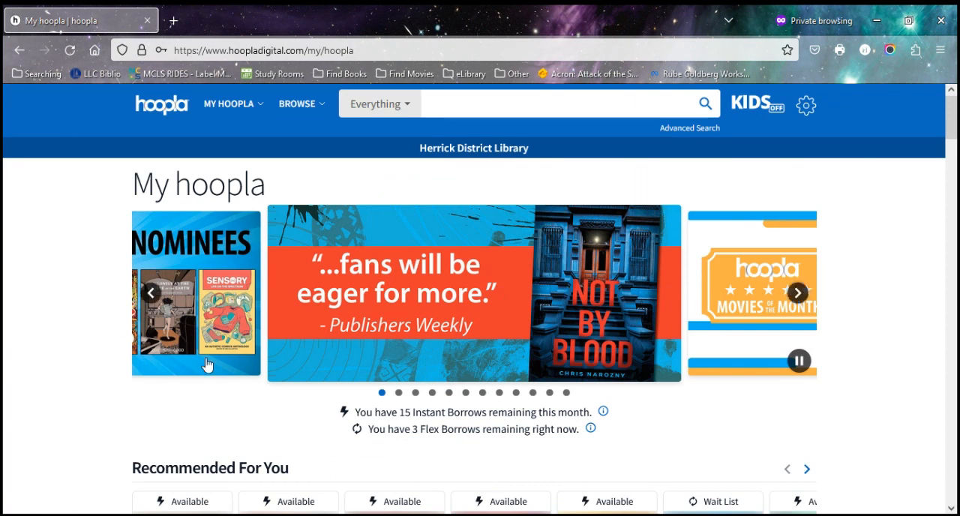
mouse_move(22, 343)
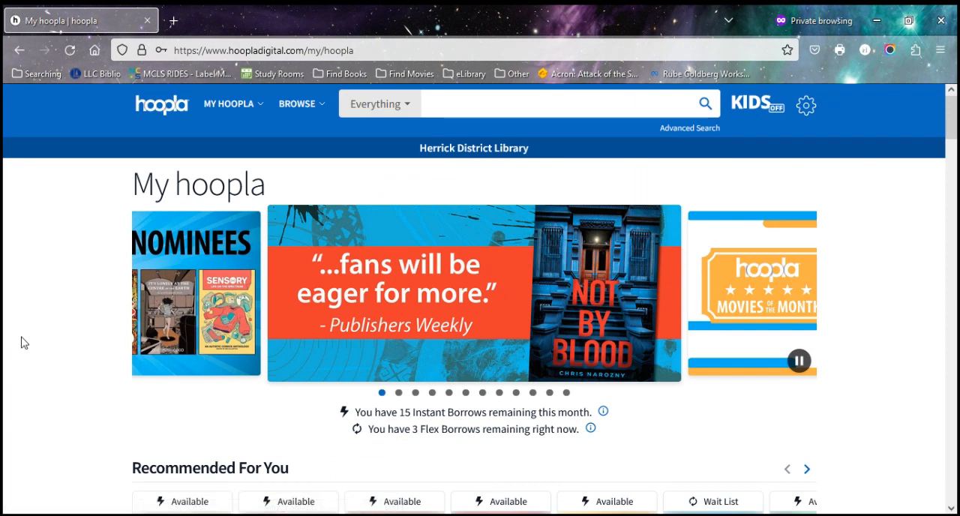
click(797, 293)
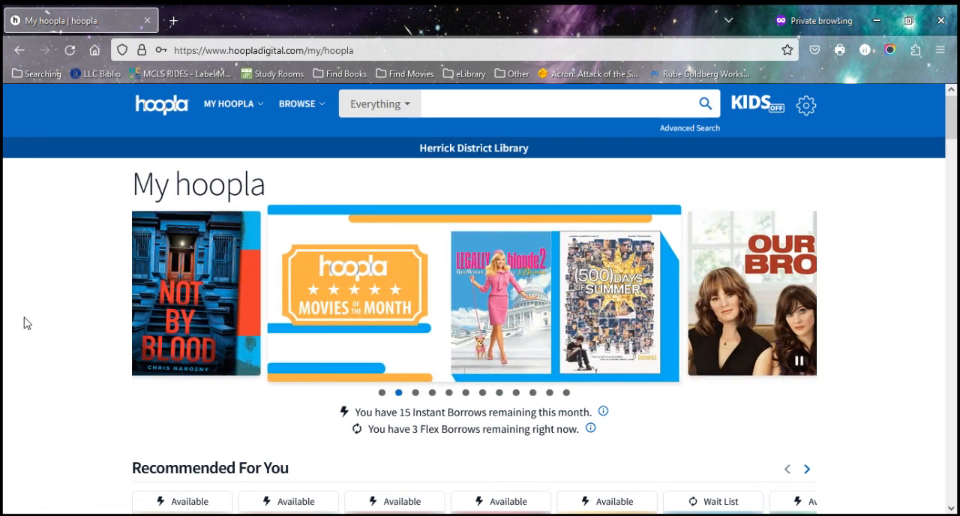
scroll(down, 3)
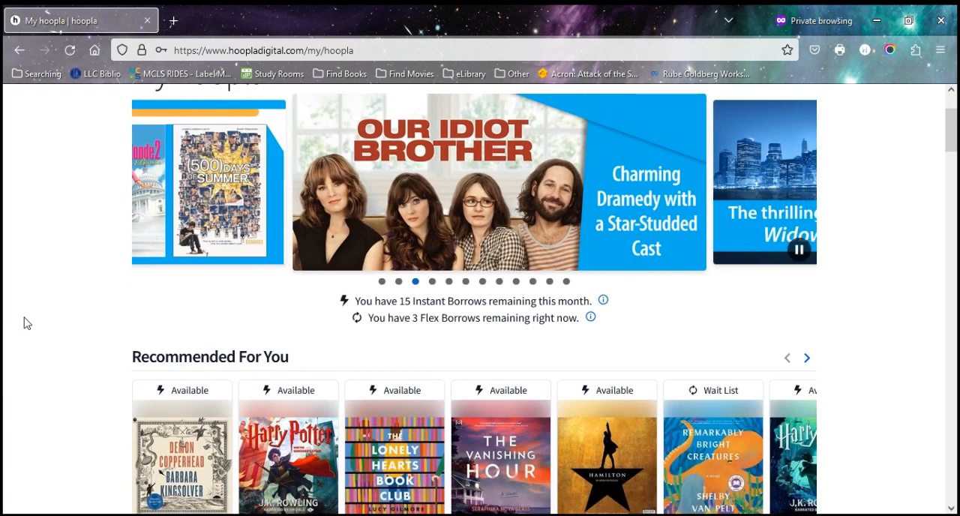
scroll(down, 3)
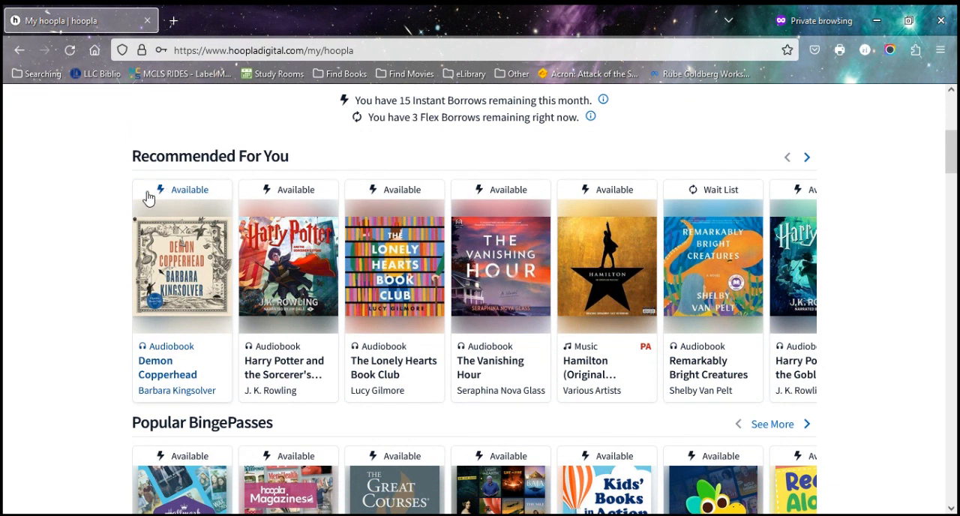
mouse_move(126, 187)
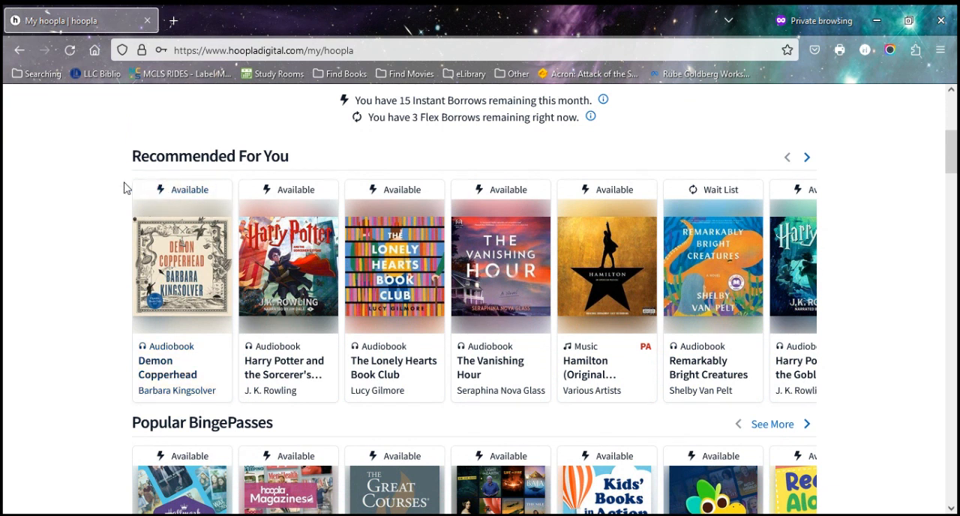
mouse_move(72, 242)
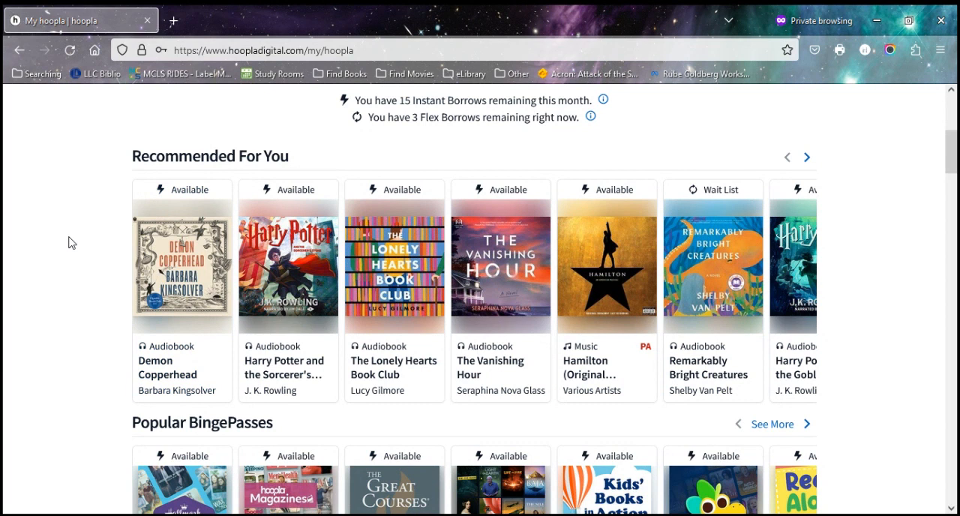
mouse_move(214, 202)
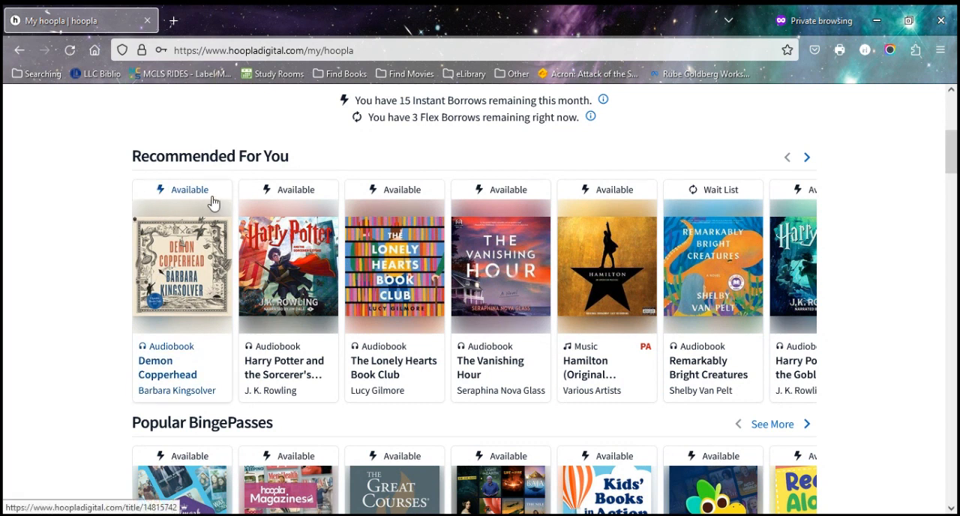
mouse_move(675, 178)
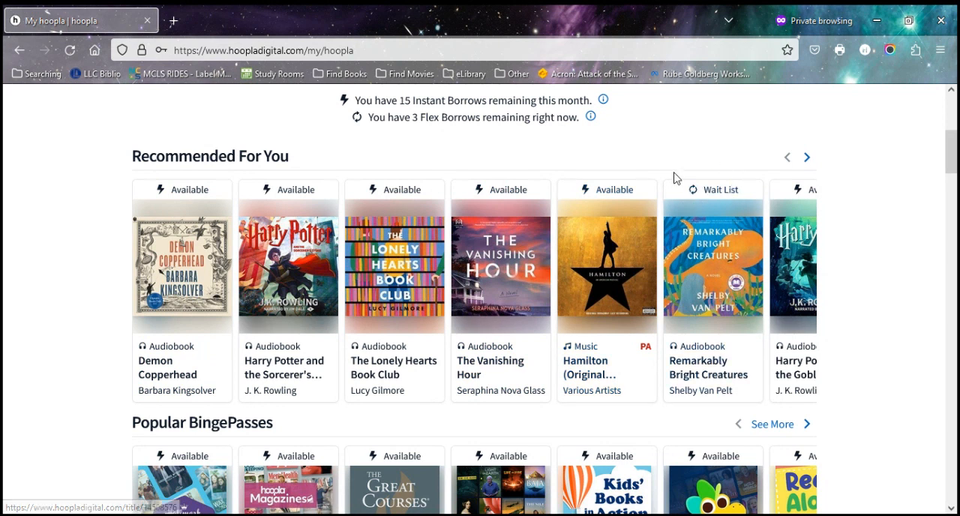
mouse_move(691, 160)
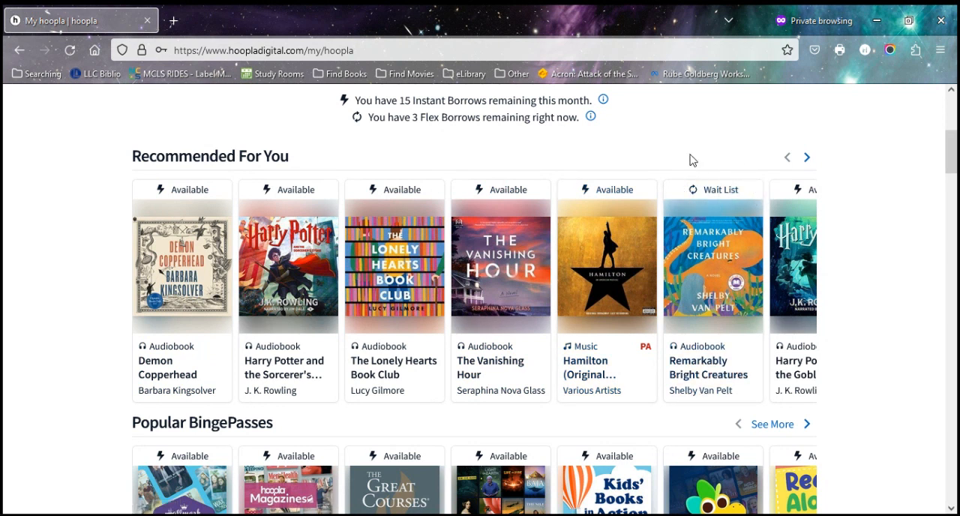
mouse_move(685, 167)
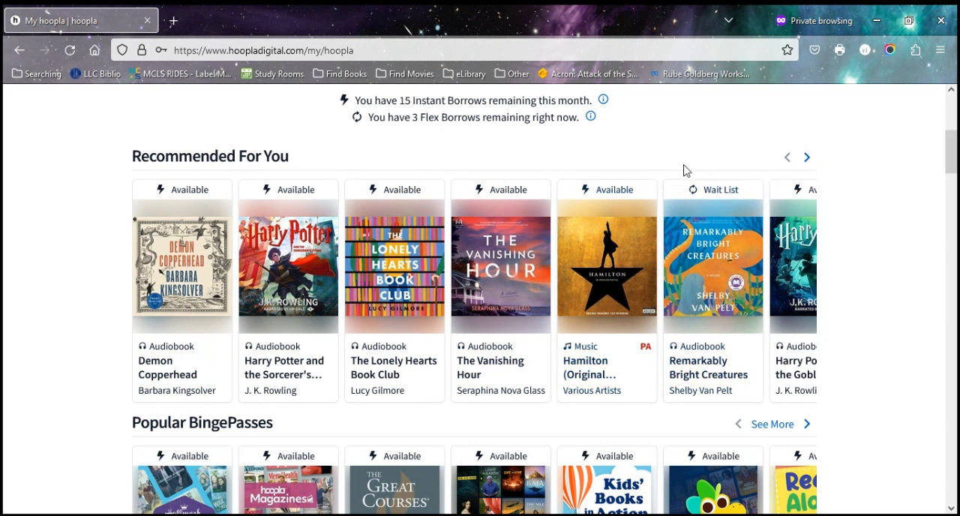
mouse_move(717, 203)
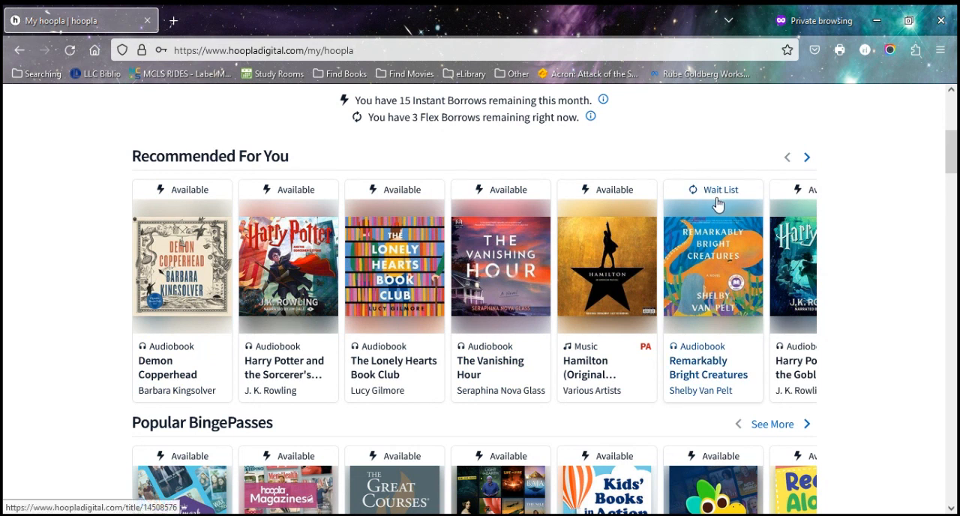
mouse_move(736, 206)
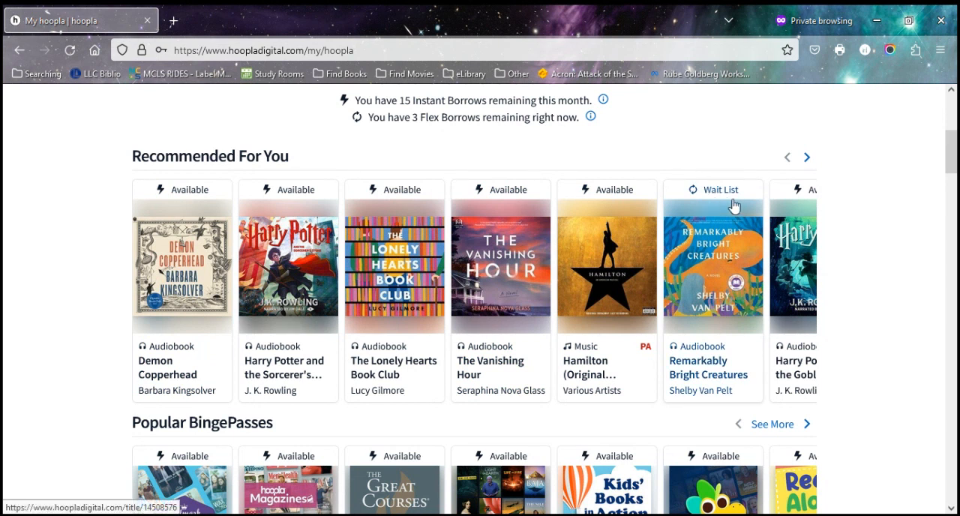
mouse_move(865, 256)
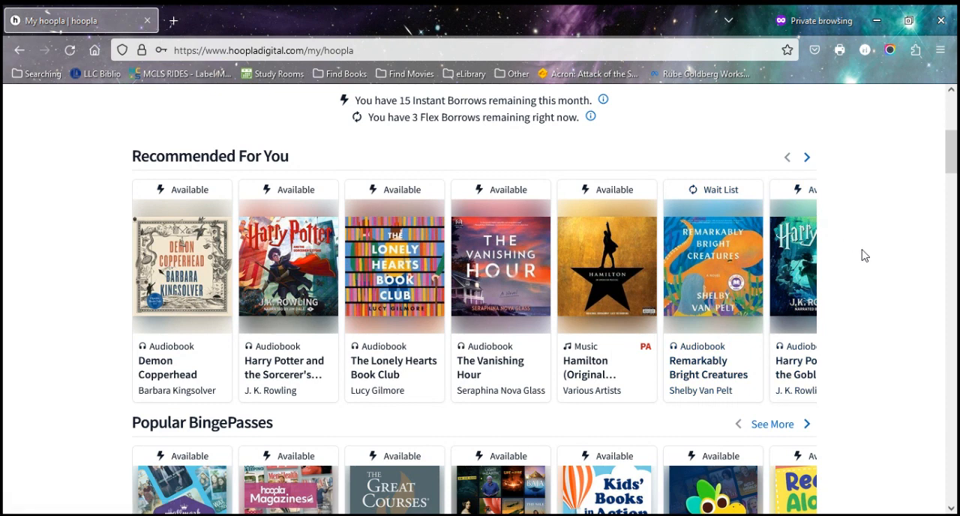
scroll(down, 3)
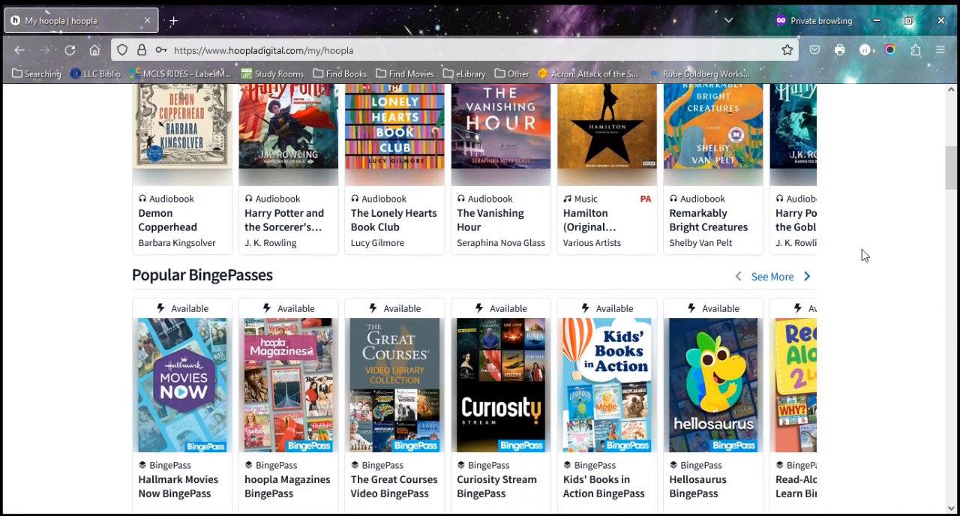
scroll(down, 3)
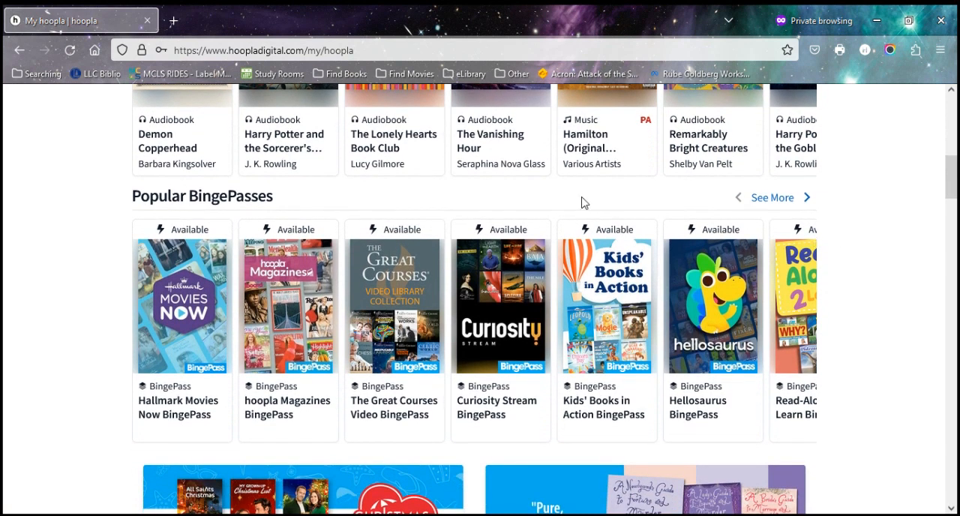
mouse_move(108, 350)
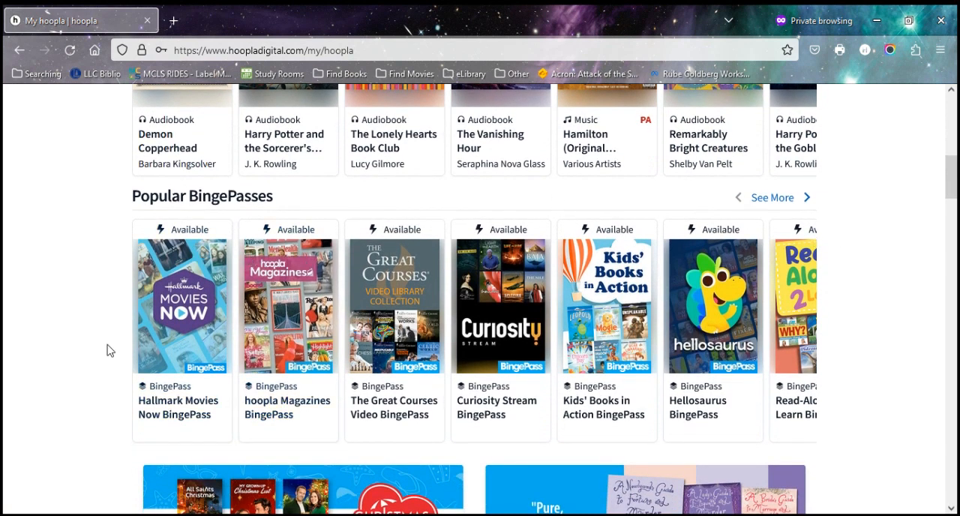
mouse_move(69, 315)
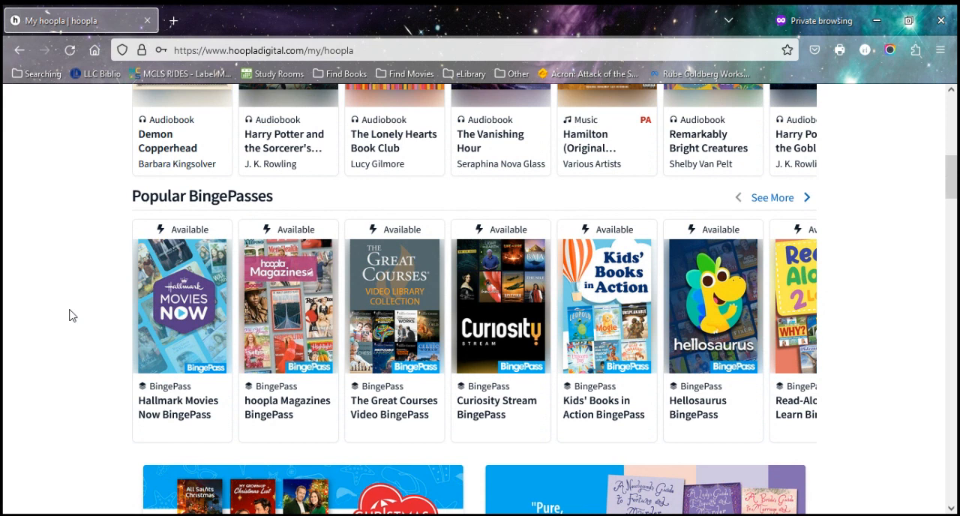
scroll(down, 3)
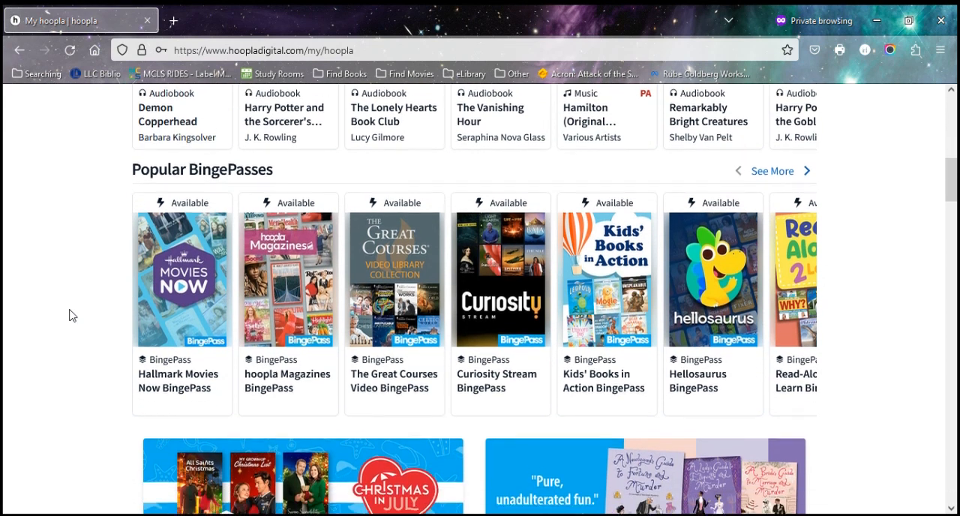
scroll(down, 3)
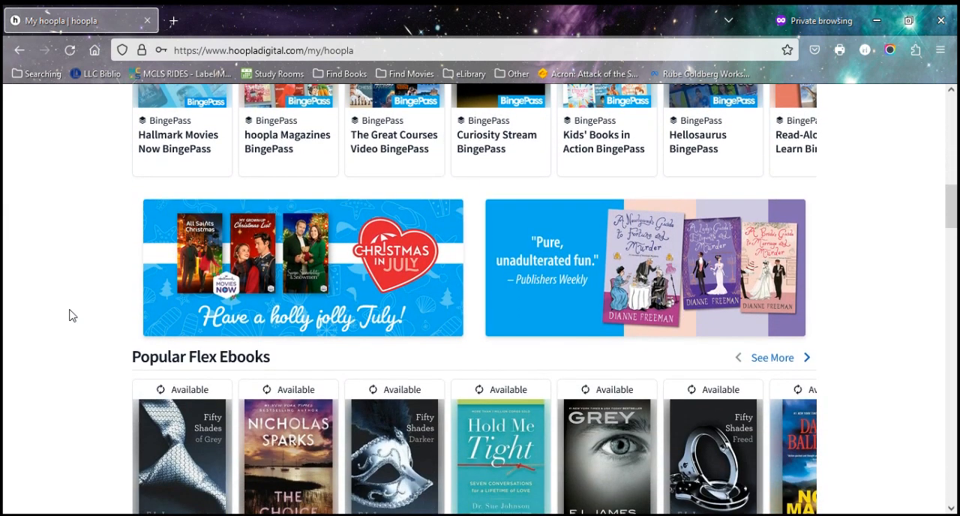
scroll(down, 3)
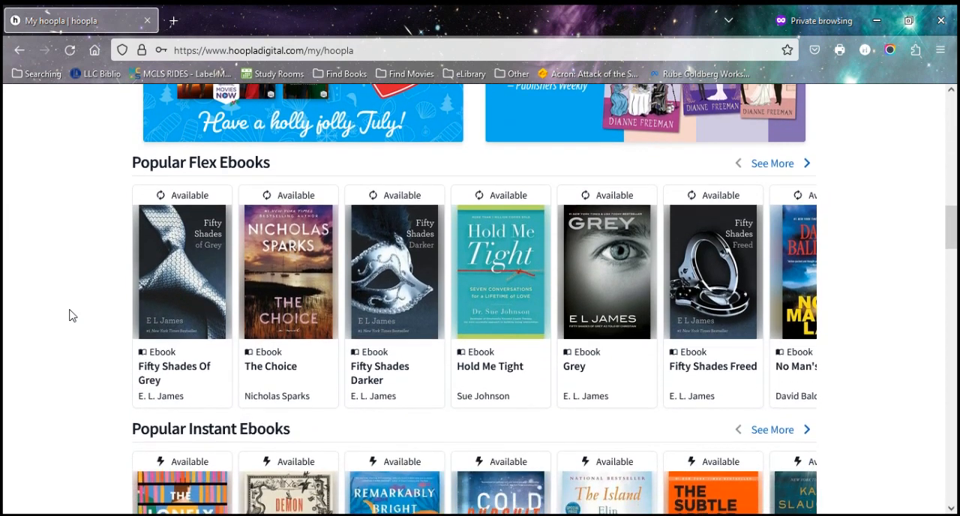
scroll(up, 3)
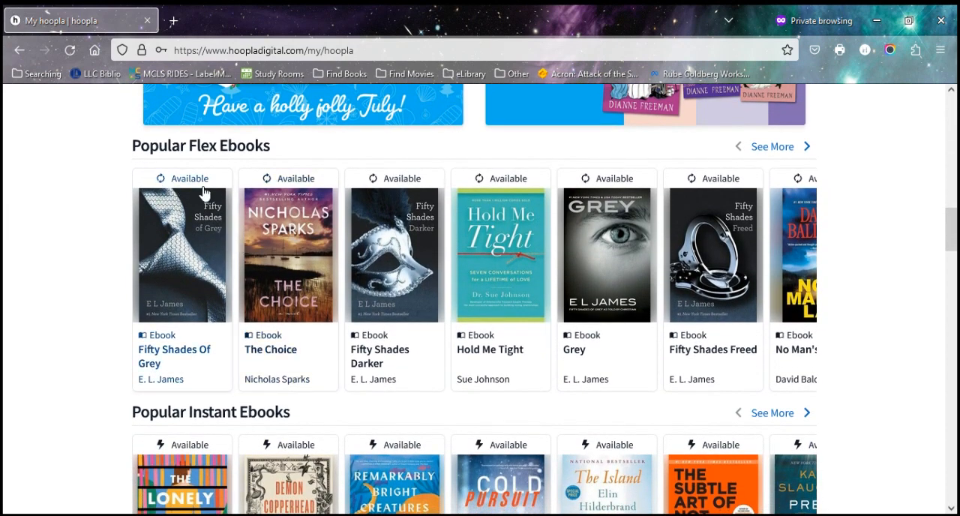
mouse_move(277, 186)
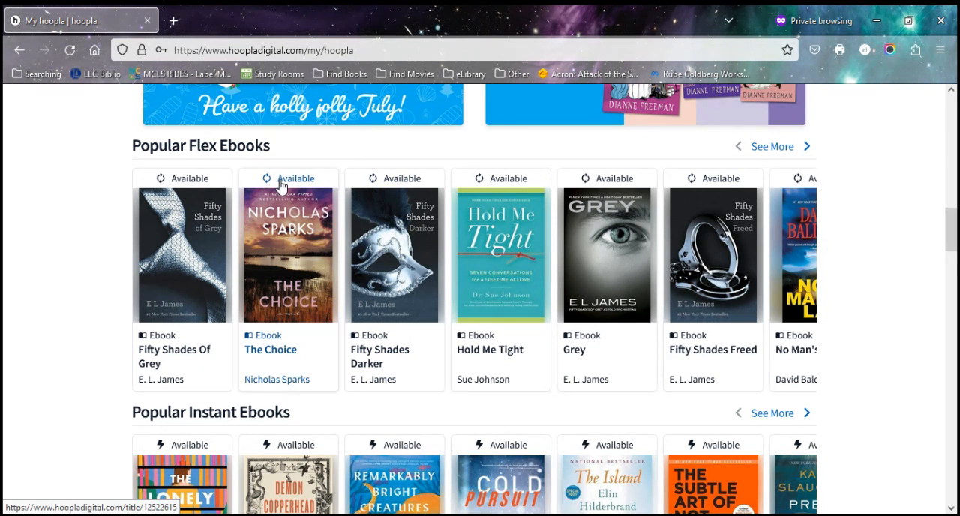
mouse_move(41, 356)
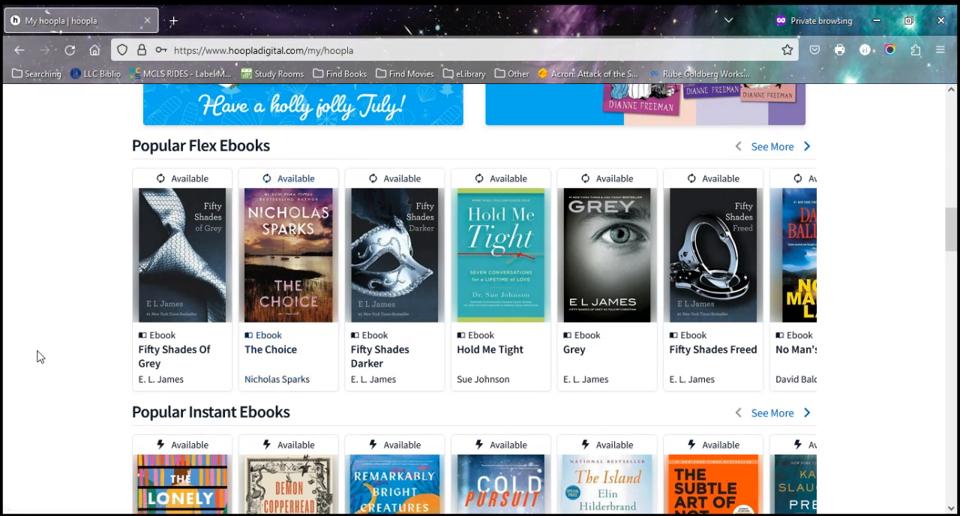
scroll(down, 3)
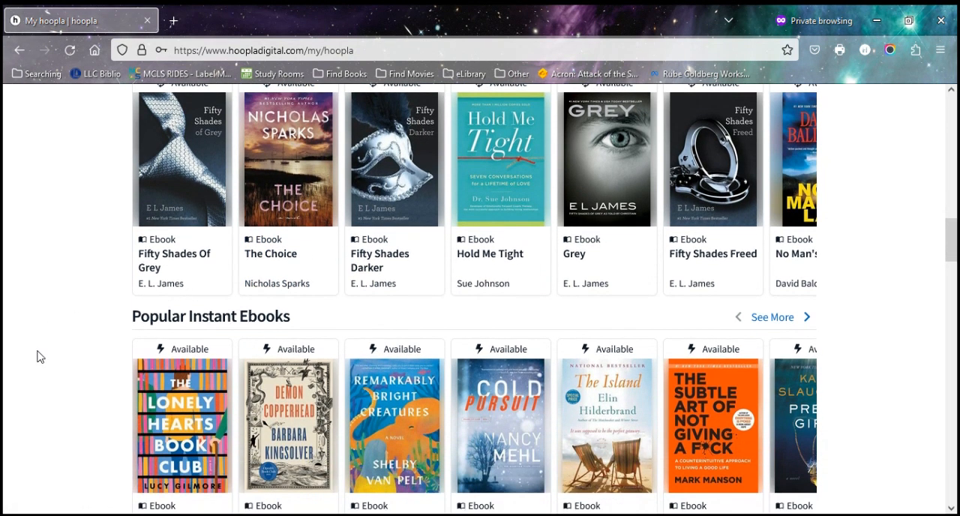
scroll(down, 3)
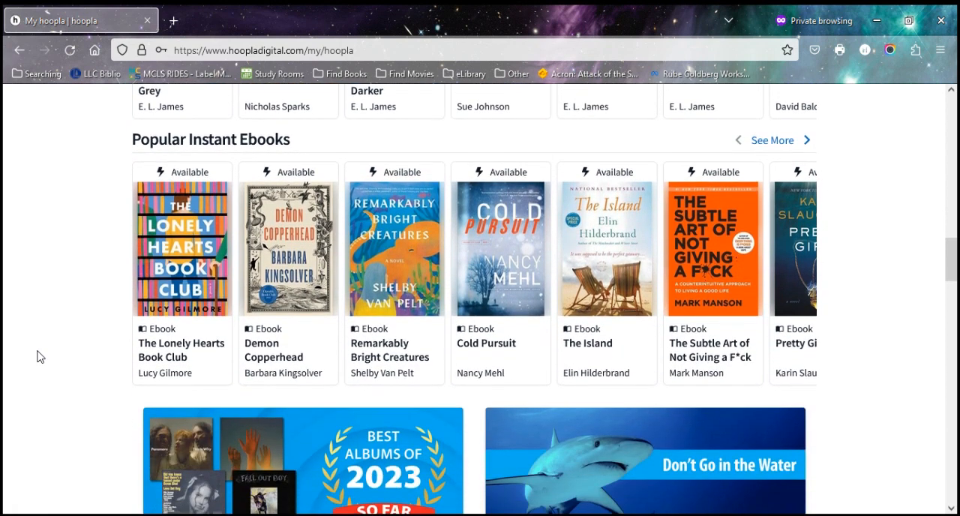
scroll(down, 3)
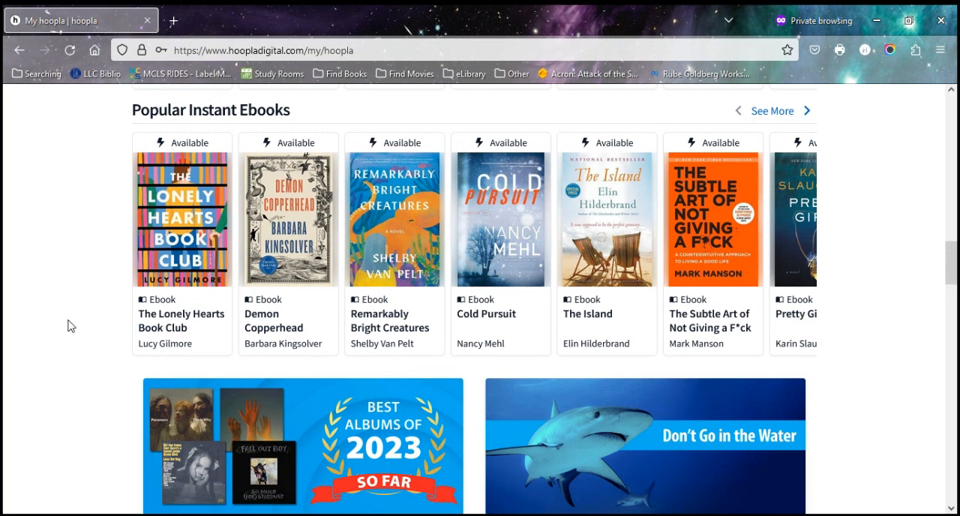
scroll(down, 3)
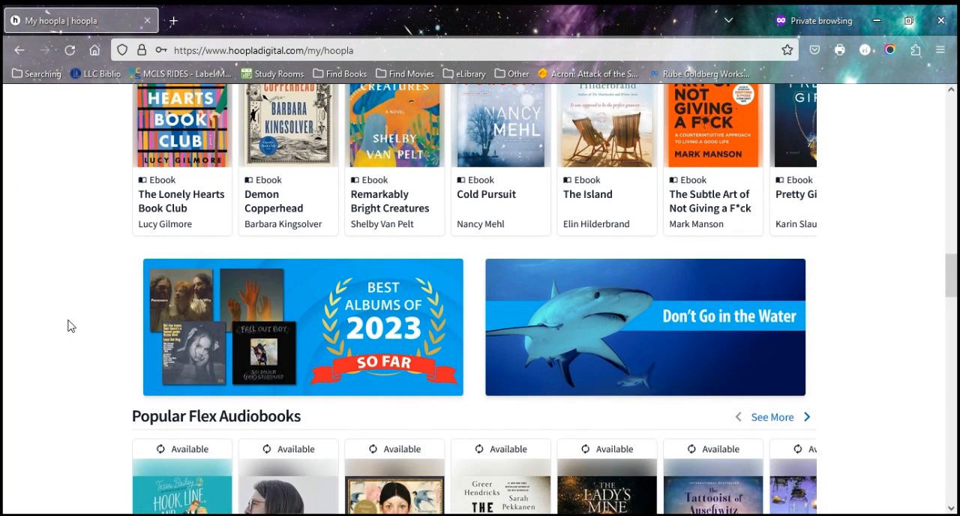
scroll(down, 3)
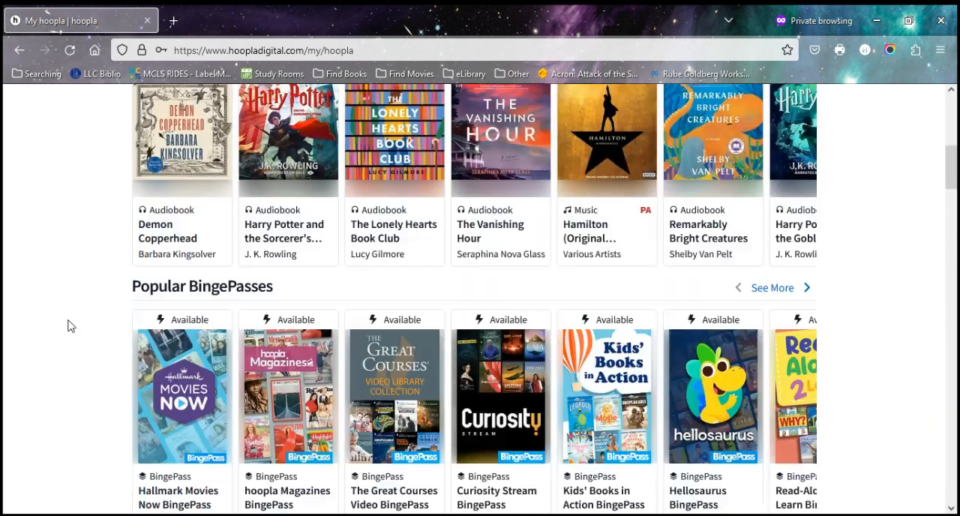
scroll(up, 3)
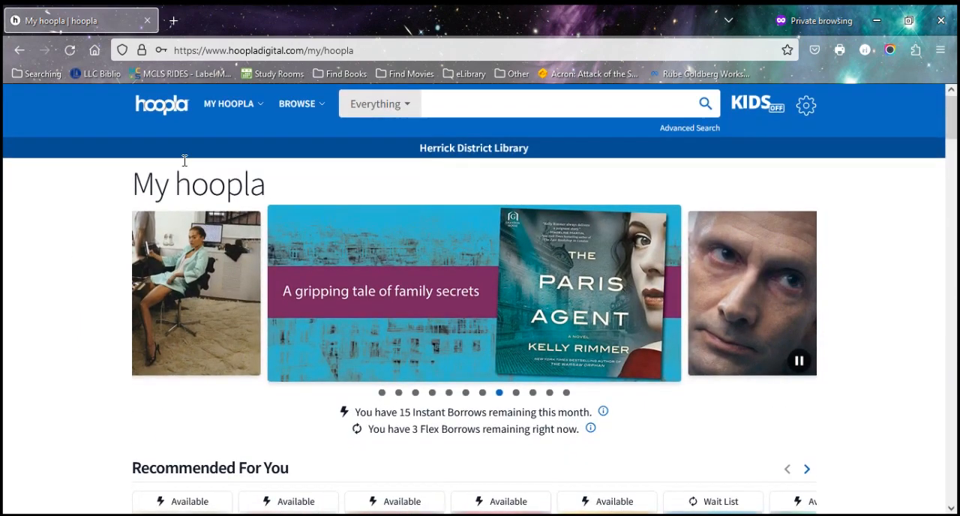
Open Currently Borrowed from MY HOOPLA and scroll through the empty list
click(229, 104)
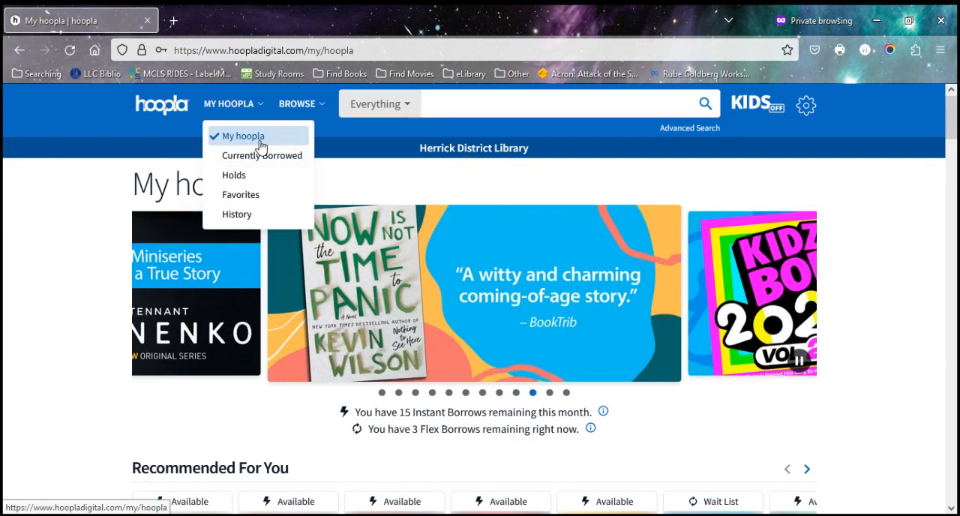
mouse_move(262, 156)
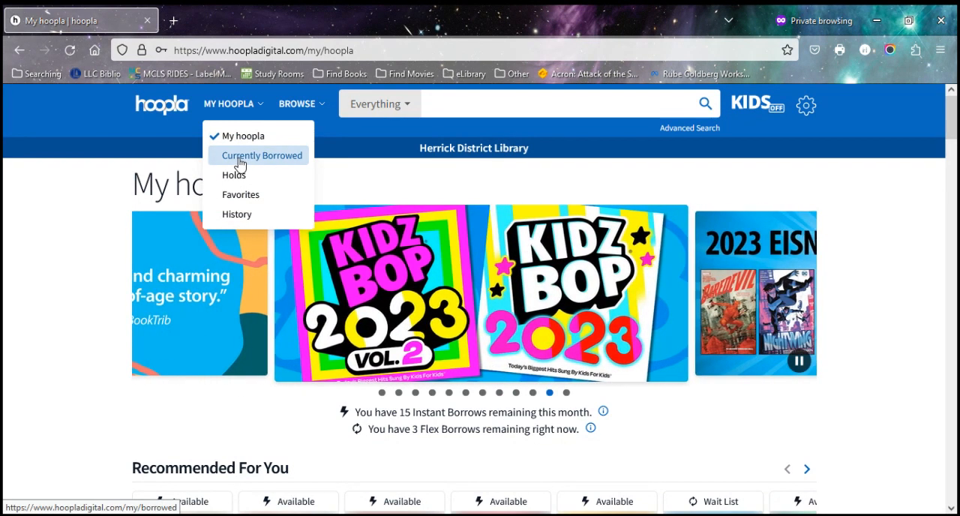
click(262, 155)
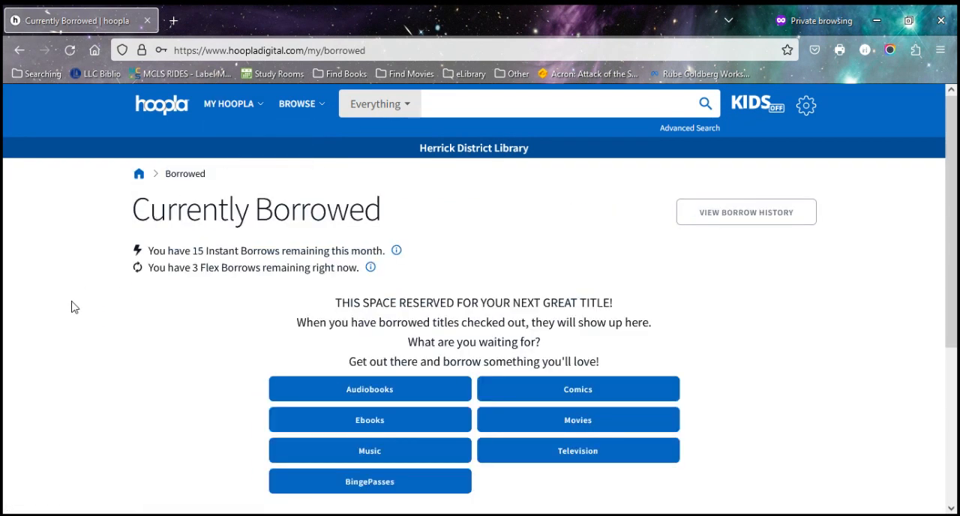
scroll(down, 3)
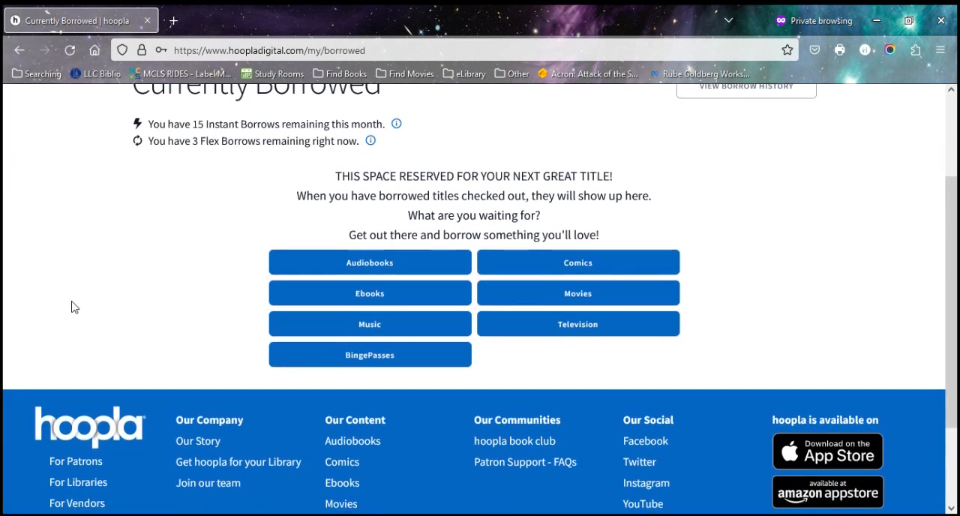
scroll(up, 3)
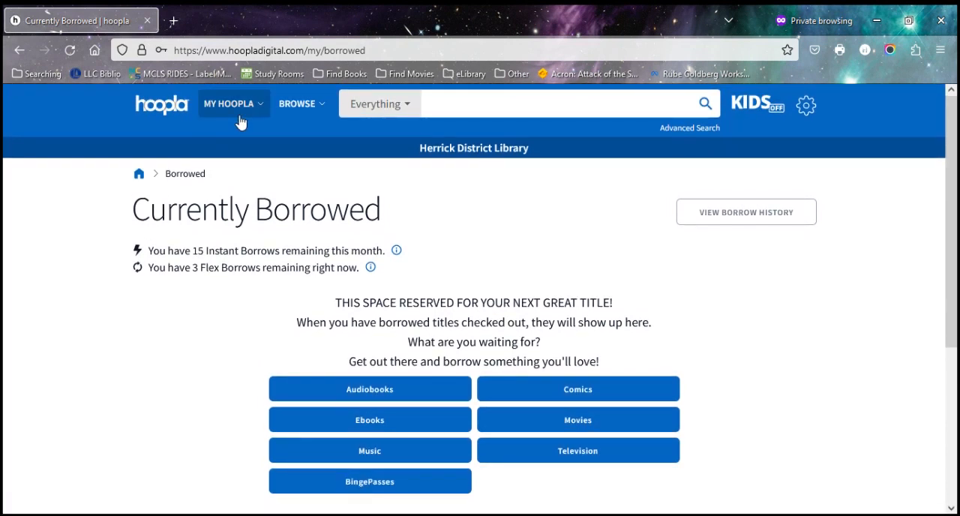
Open the Holds page from the MY HOOPLA menu
click(233, 104)
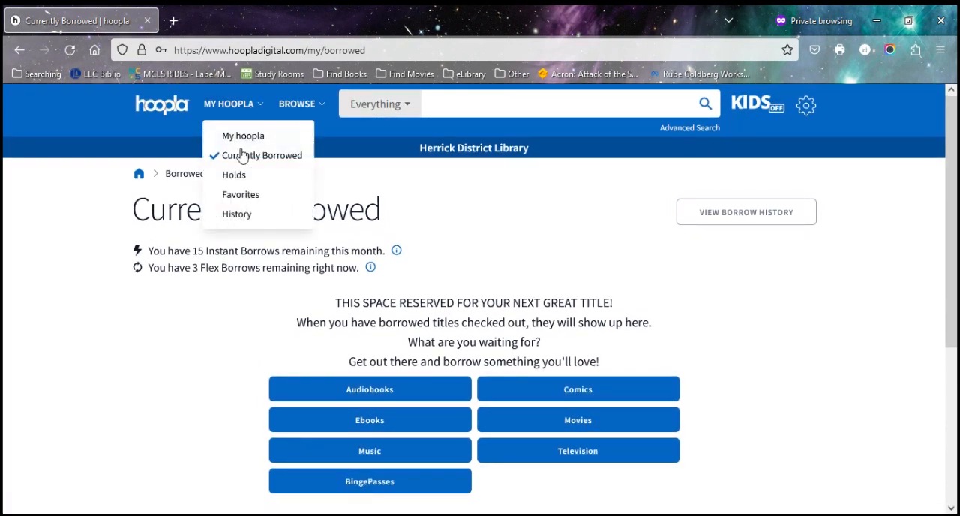
click(234, 174)
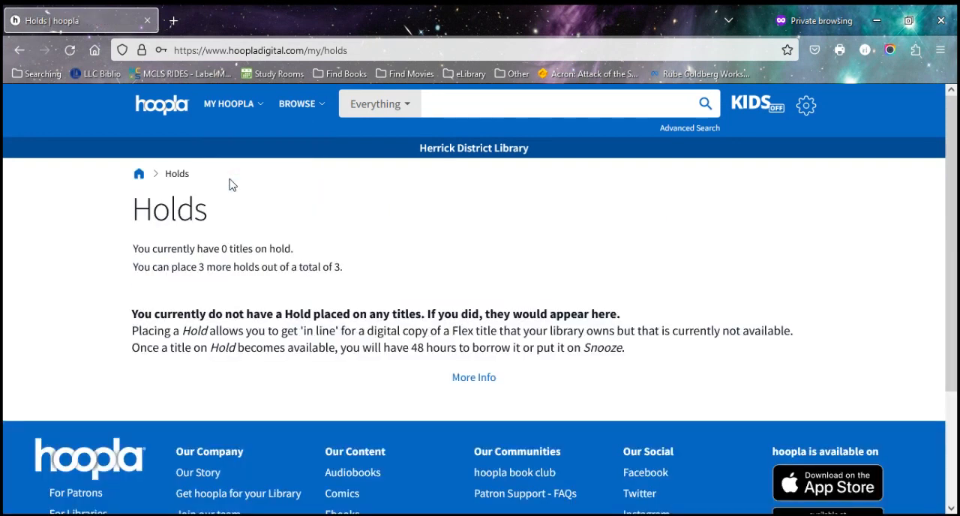
mouse_move(96, 330)
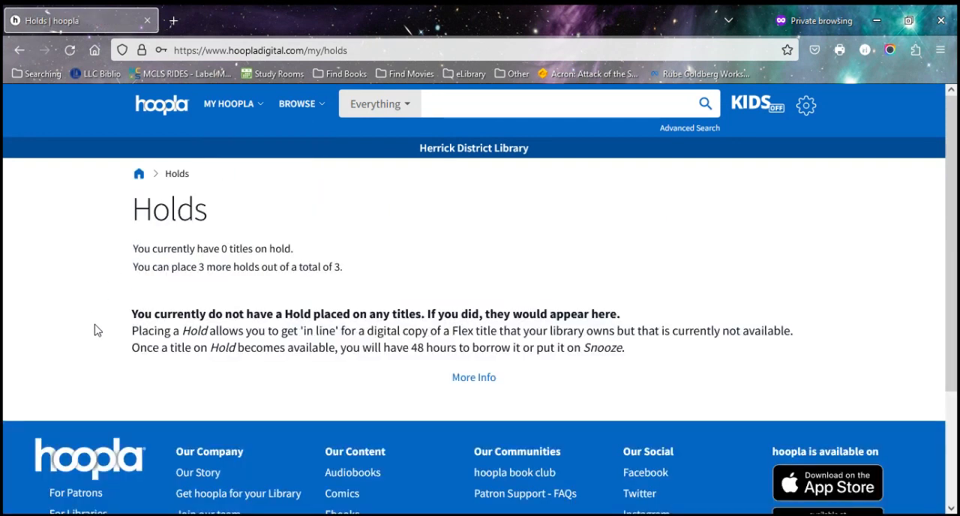
mouse_move(233, 103)
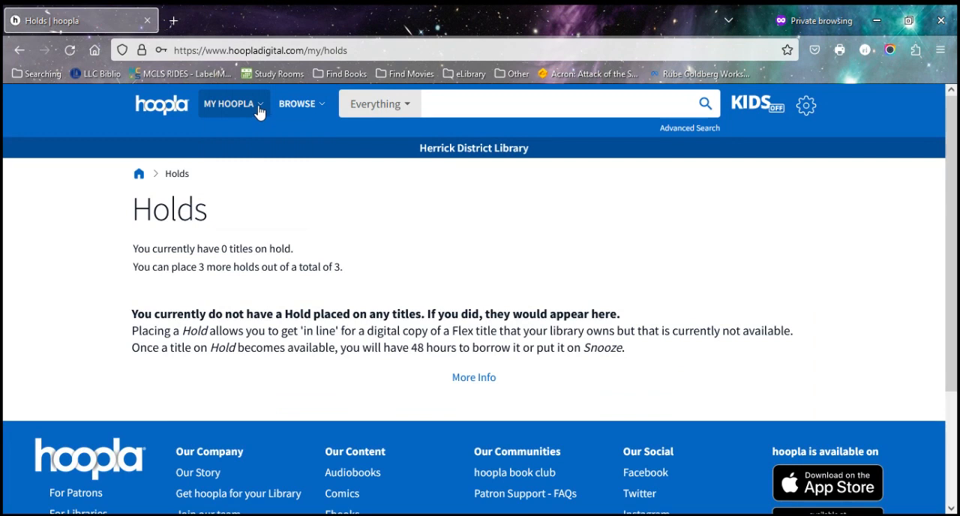
Open the Favorites page from the MY HOOPLA dropdown
click(229, 103)
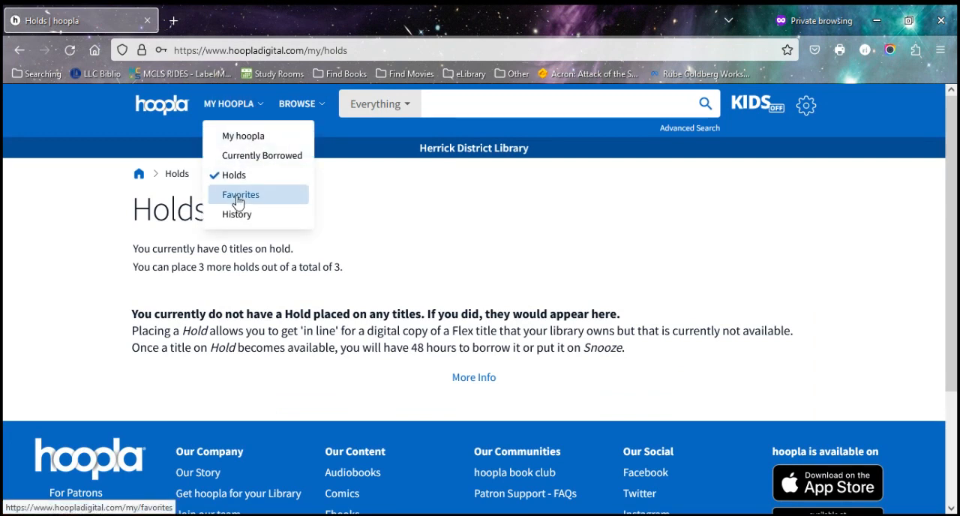
click(241, 194)
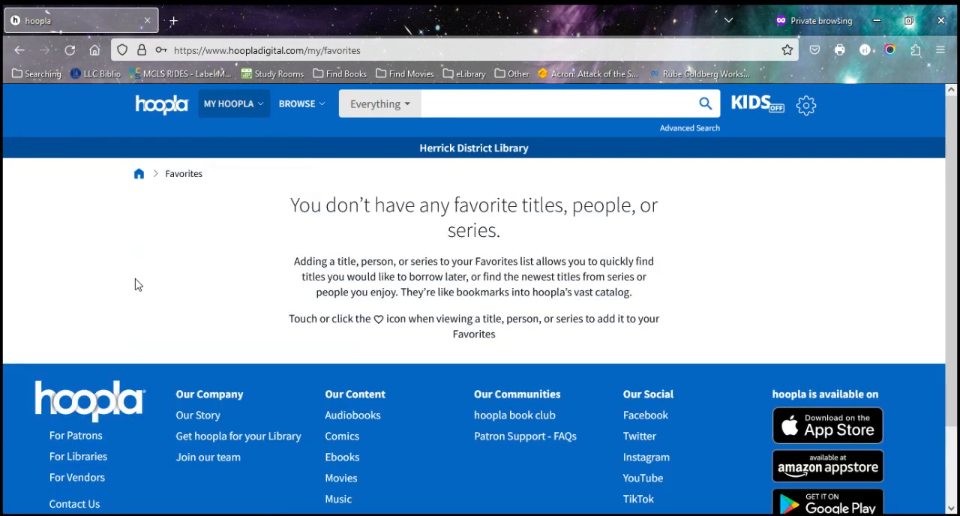
mouse_move(368, 312)
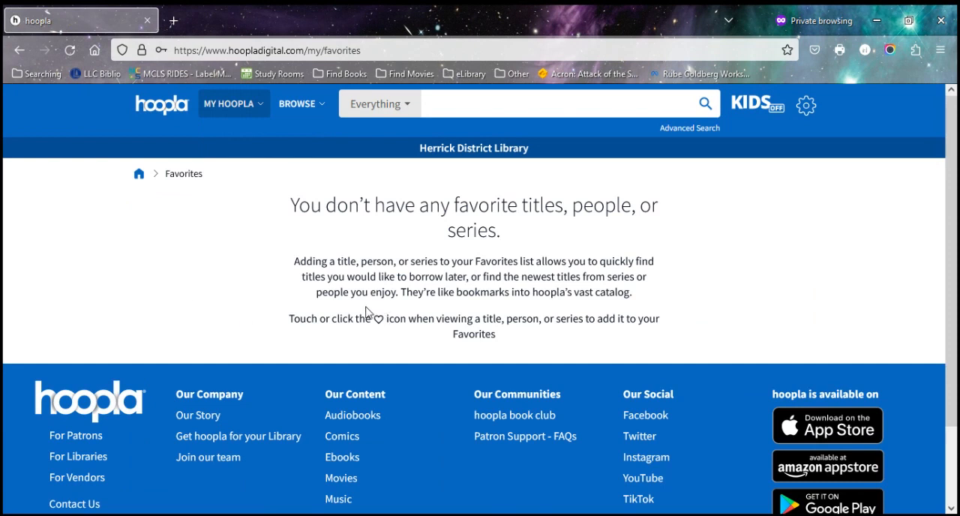
mouse_move(191, 275)
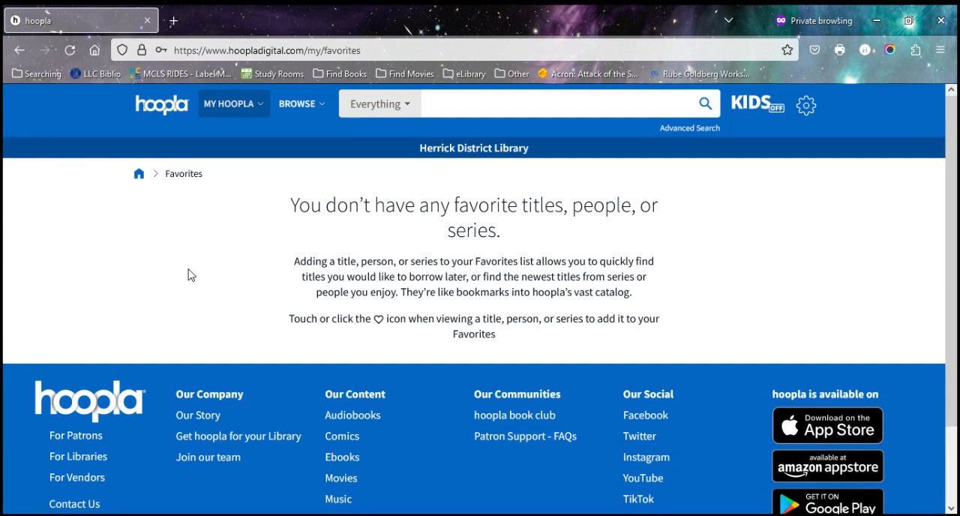
mouse_move(292, 119)
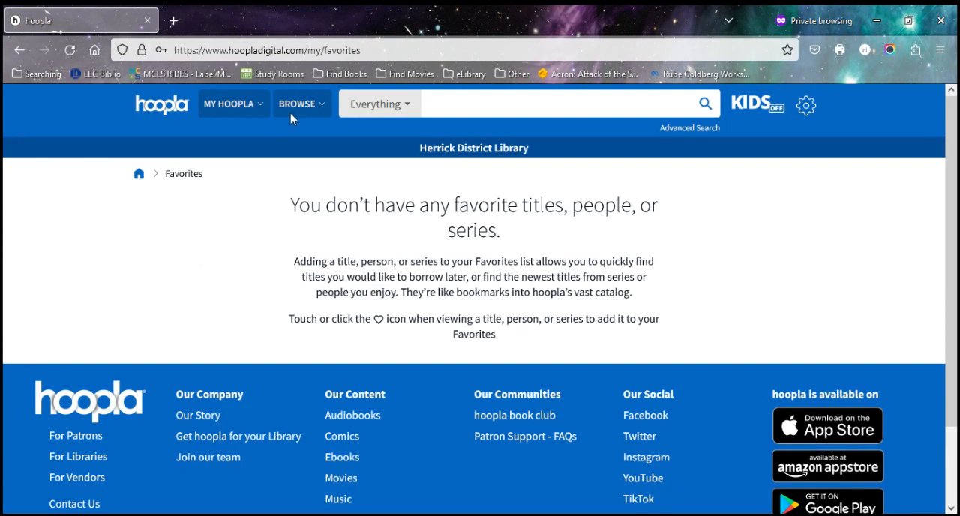
View the empty History page, then go back to the My hoopla page
click(229, 104)
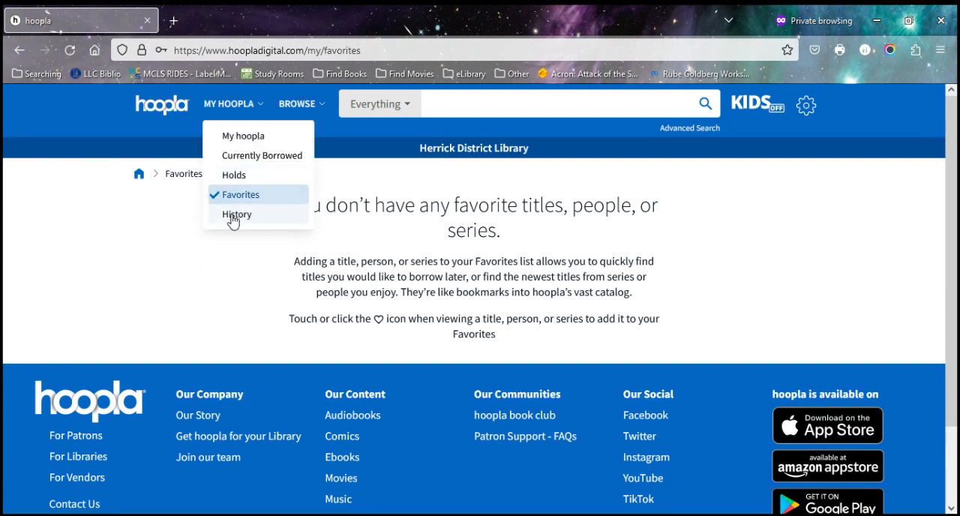
click(237, 214)
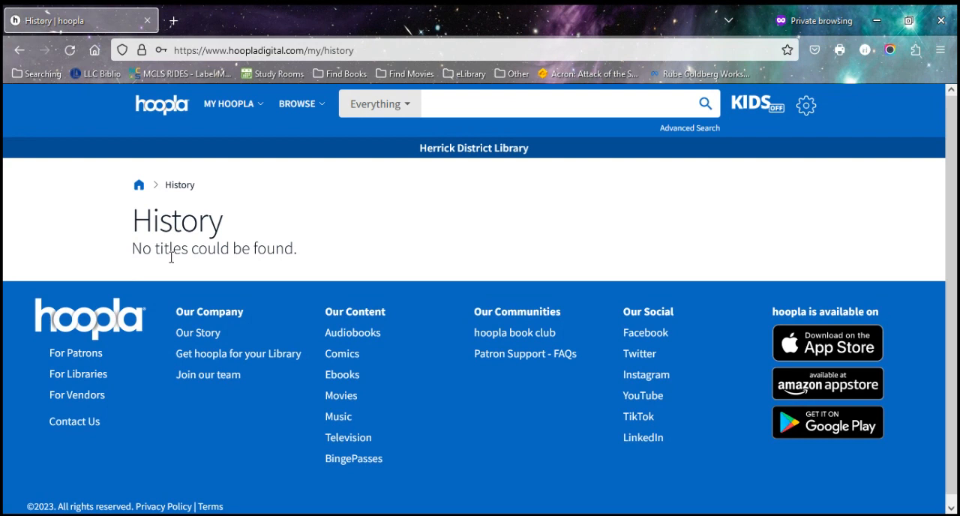
mouse_move(229, 104)
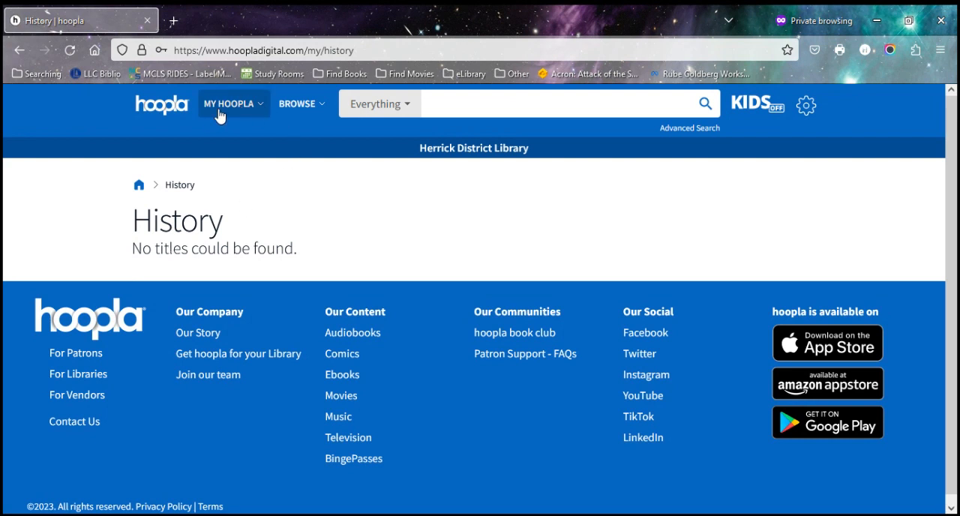
click(229, 104)
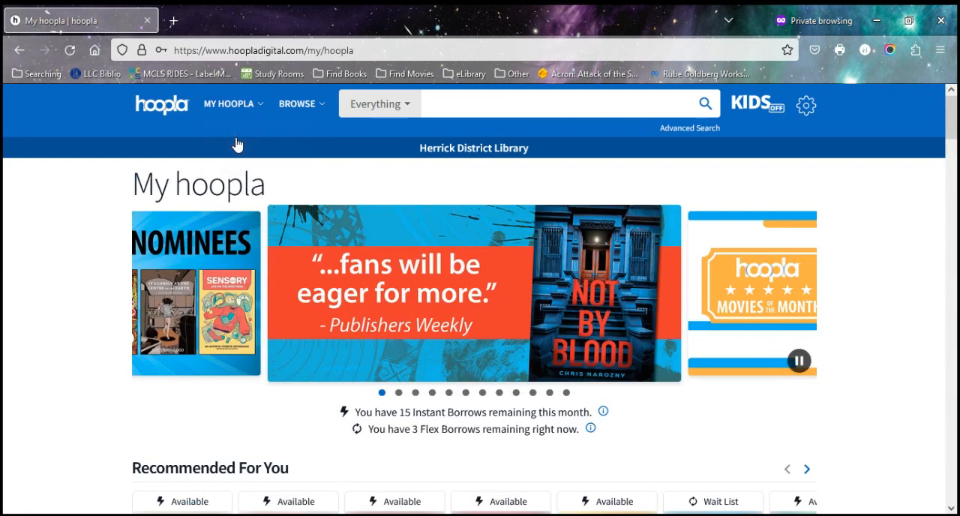
mouse_move(96, 308)
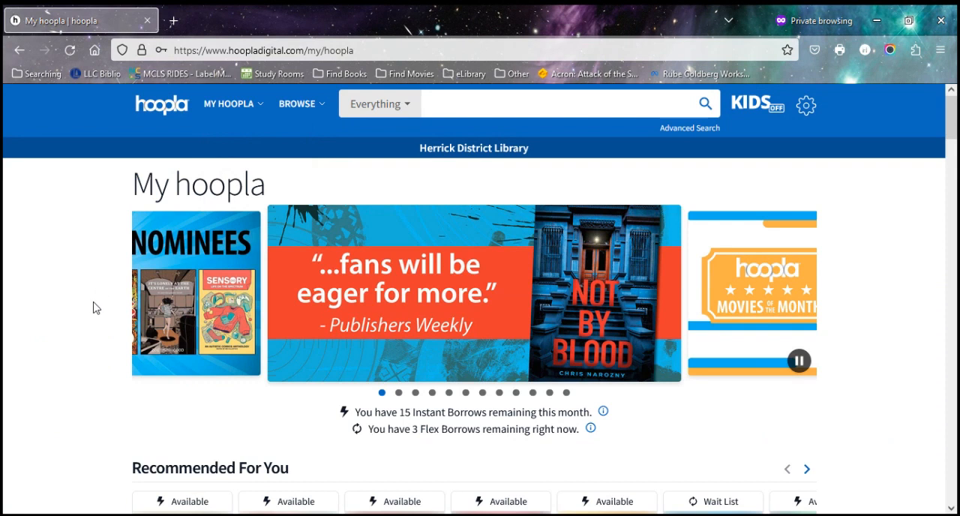
mouse_move(283, 146)
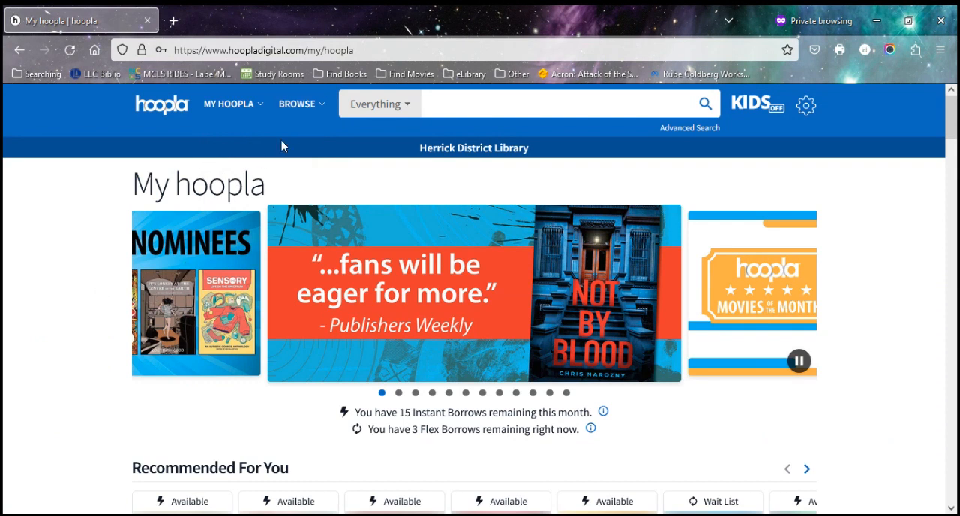
Browse to Comics and scroll through Popular Comics and Genres rows
click(298, 103)
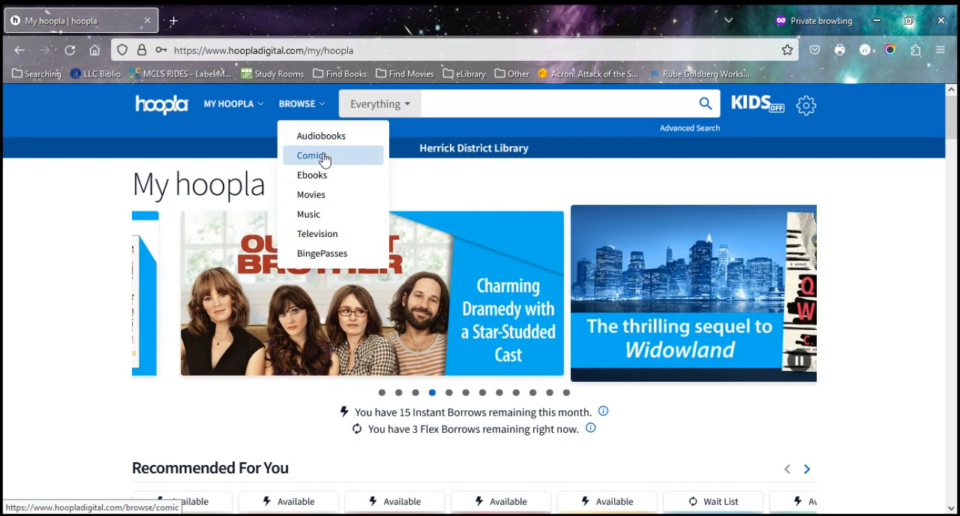
click(312, 155)
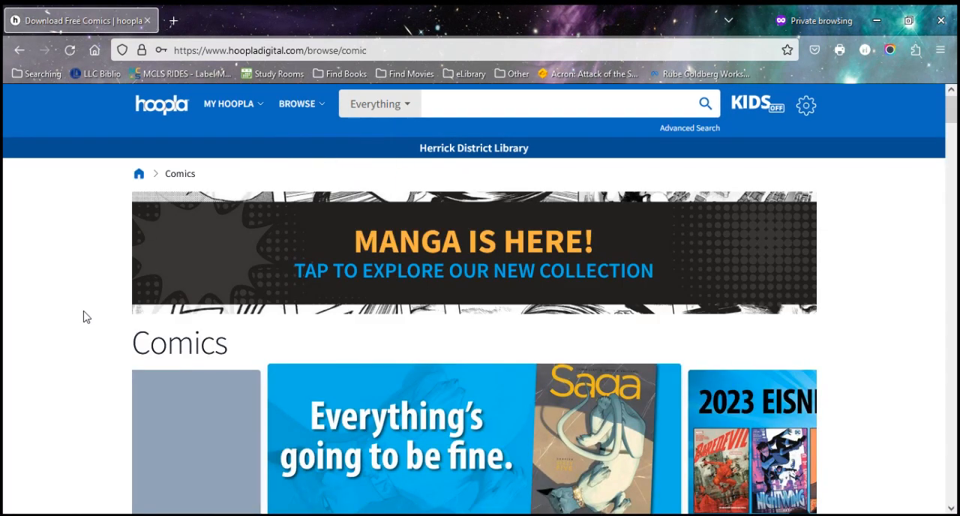
scroll(down, 3)
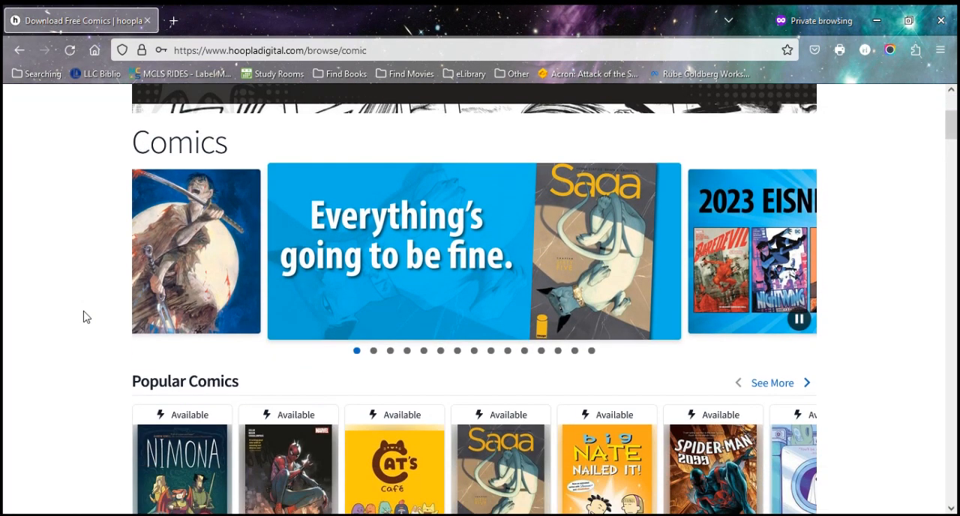
scroll(down, 3)
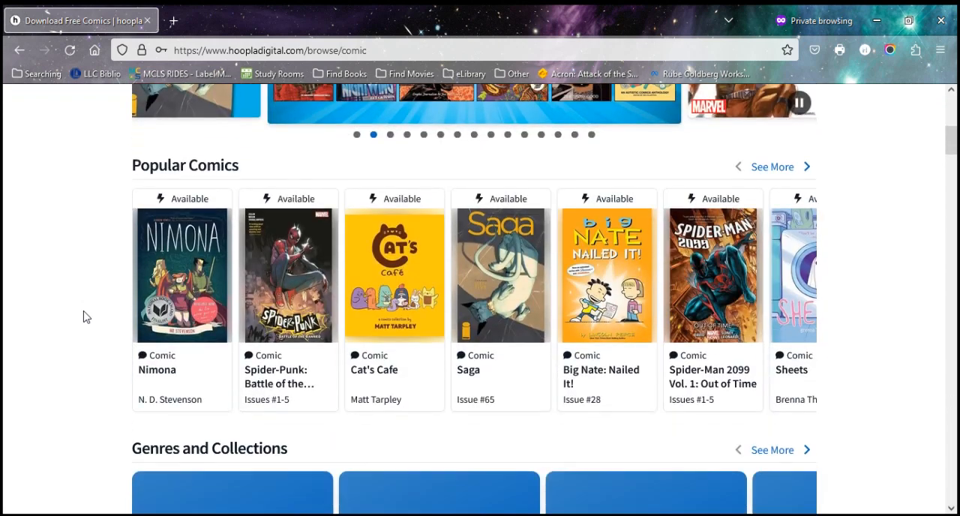
scroll(down, 3)
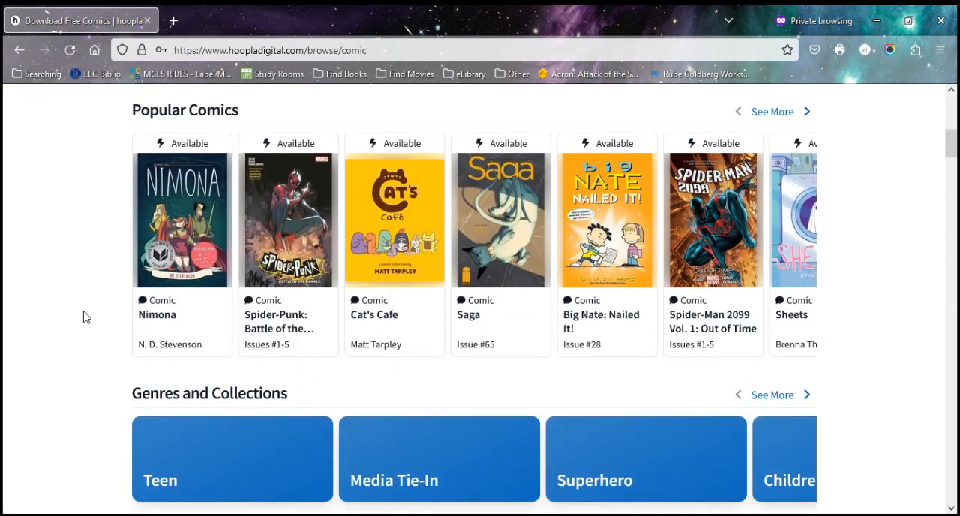
mouse_move(182, 248)
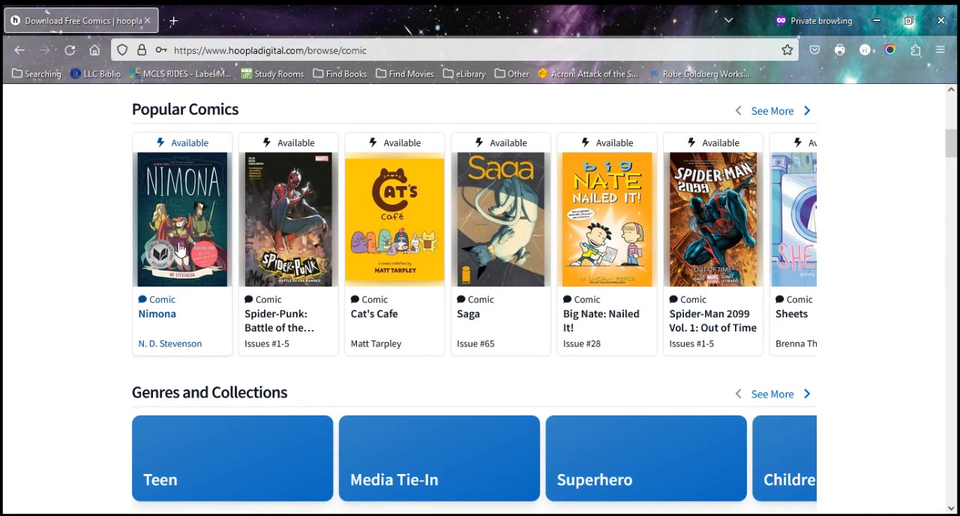
scroll(down, 3)
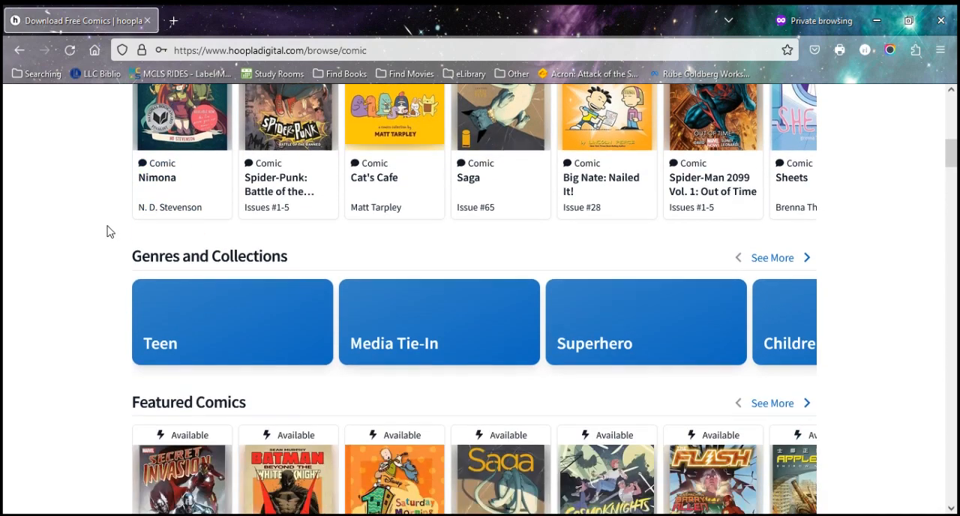
scroll(up, 3)
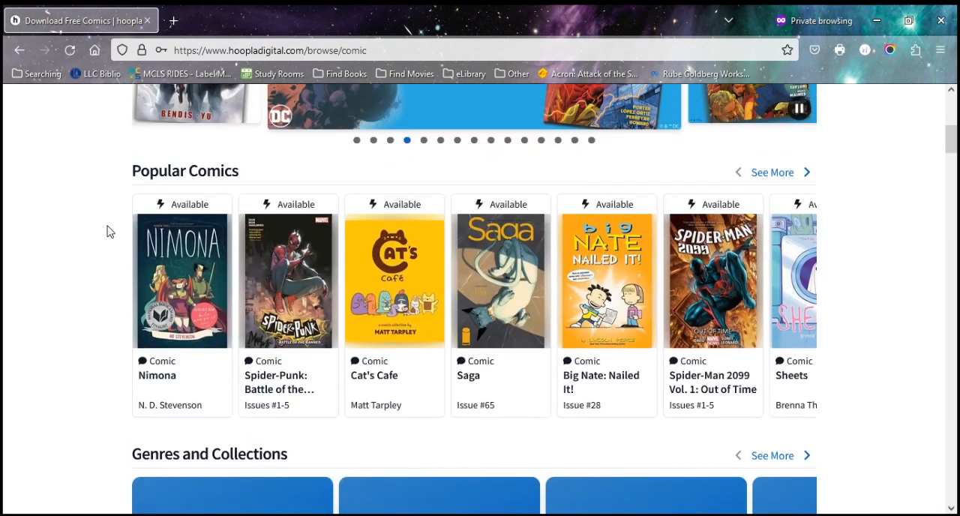
scroll(up, 3)
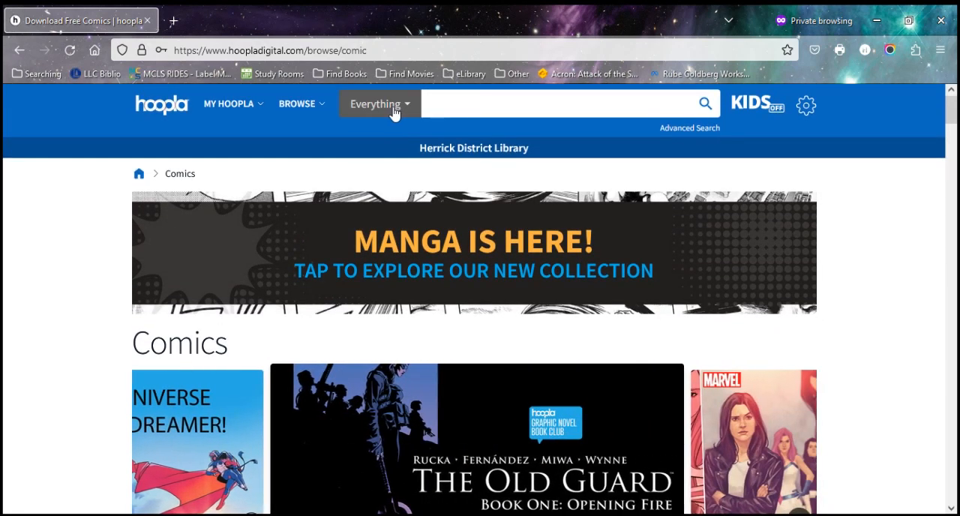
Search the hoopla catalogue for 'disc' to bring up the Discworld results
click(379, 104)
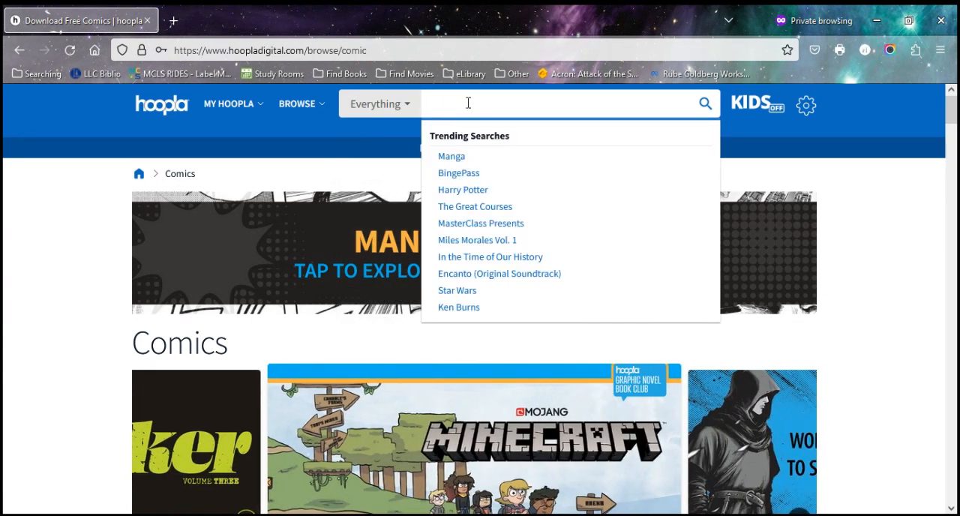
text(discworld)
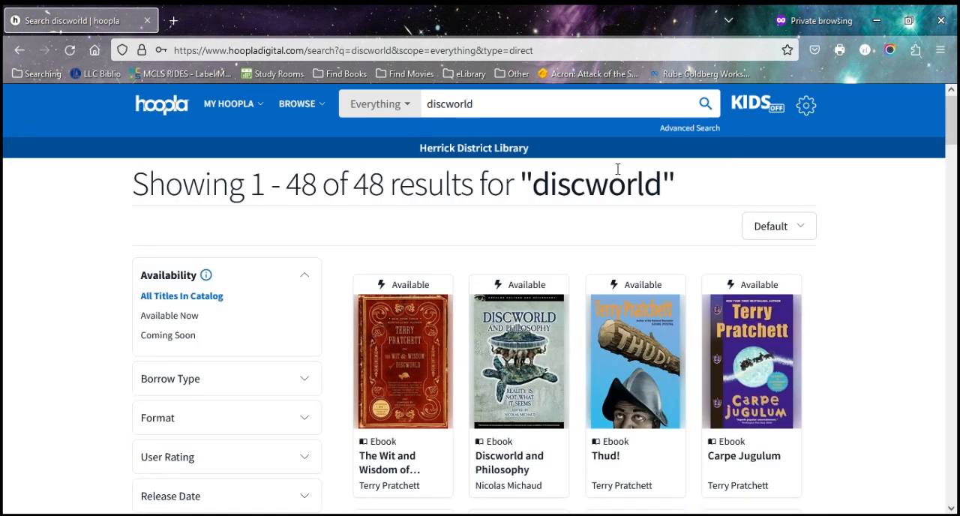
scroll(down, 3)
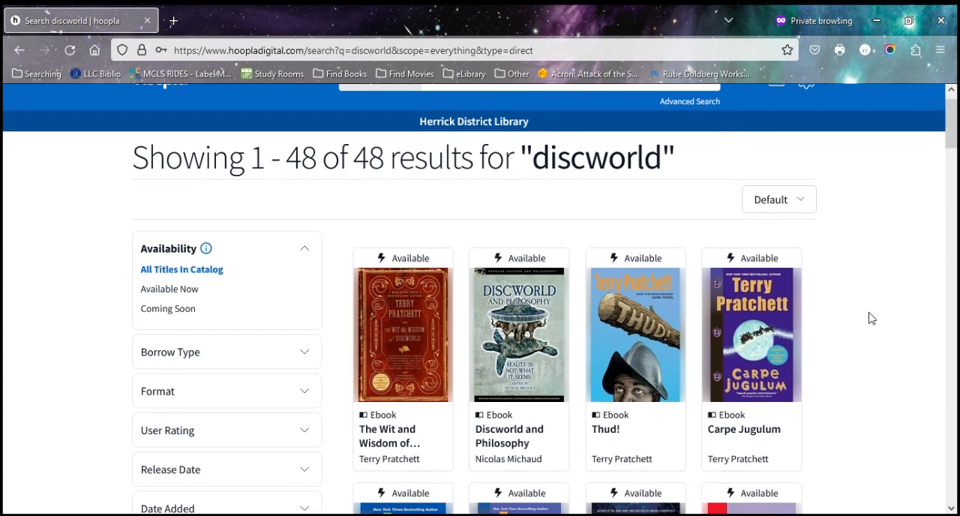
scroll(up, 3)
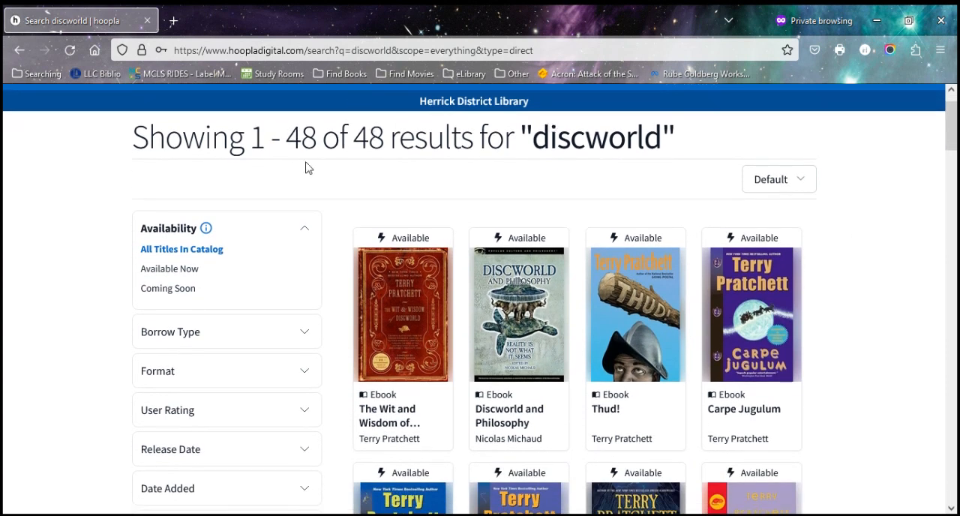
Scroll the 48 results and open The Color of Magic ebook's title page
scroll(down, 3)
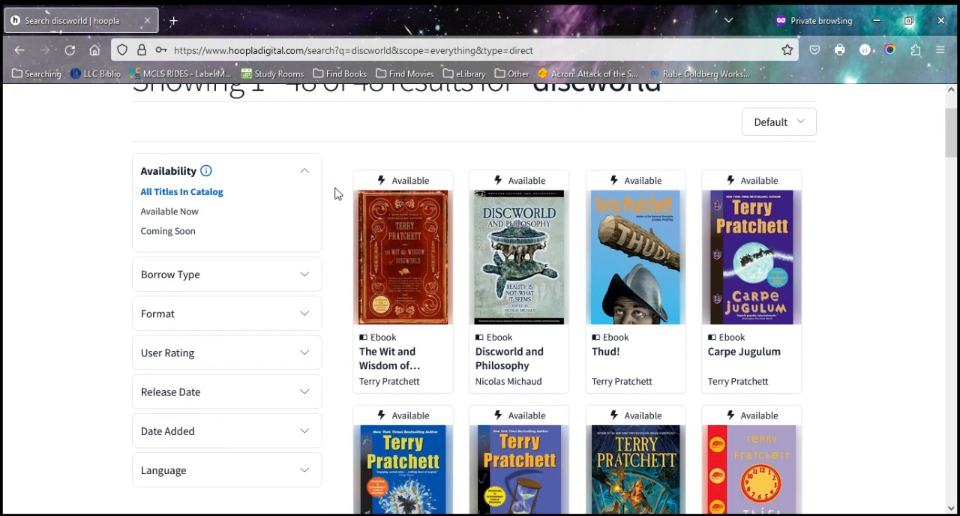
scroll(down, 3)
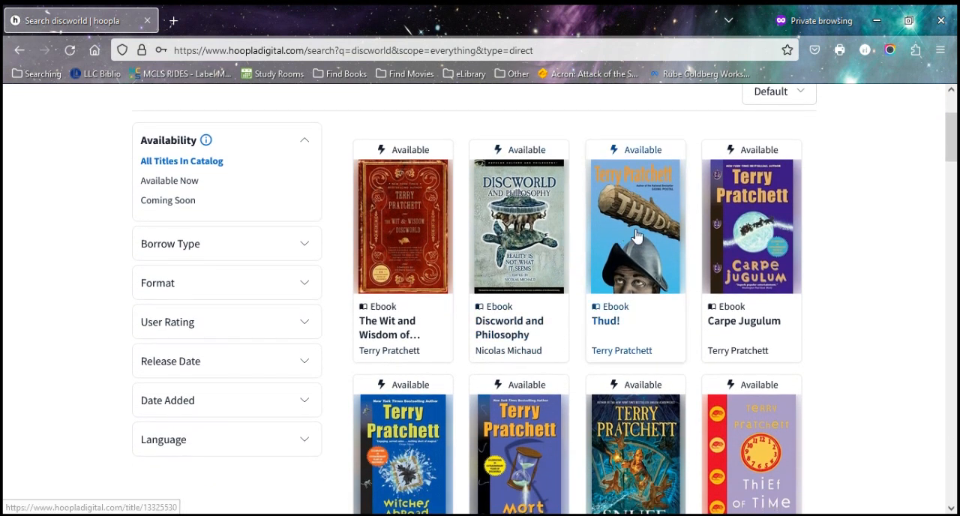
mouse_move(816, 261)
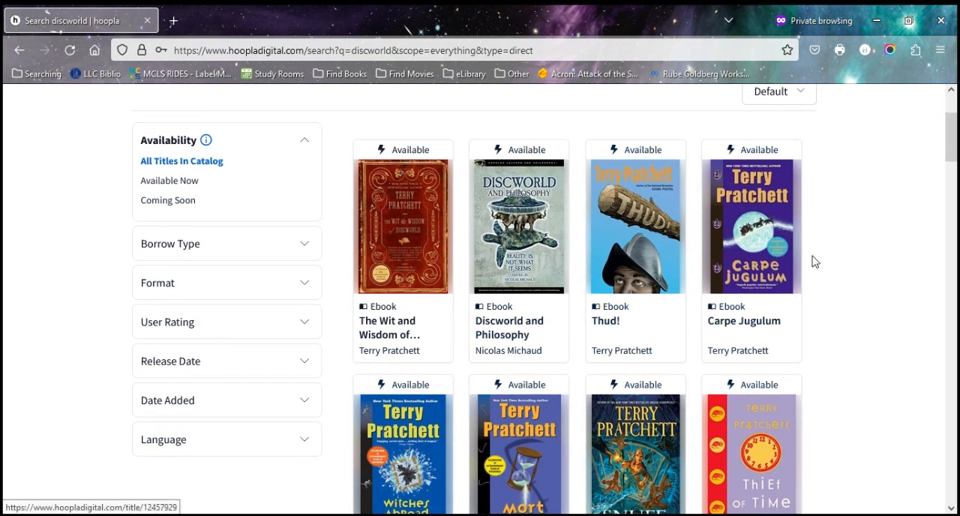
mouse_move(494, 247)
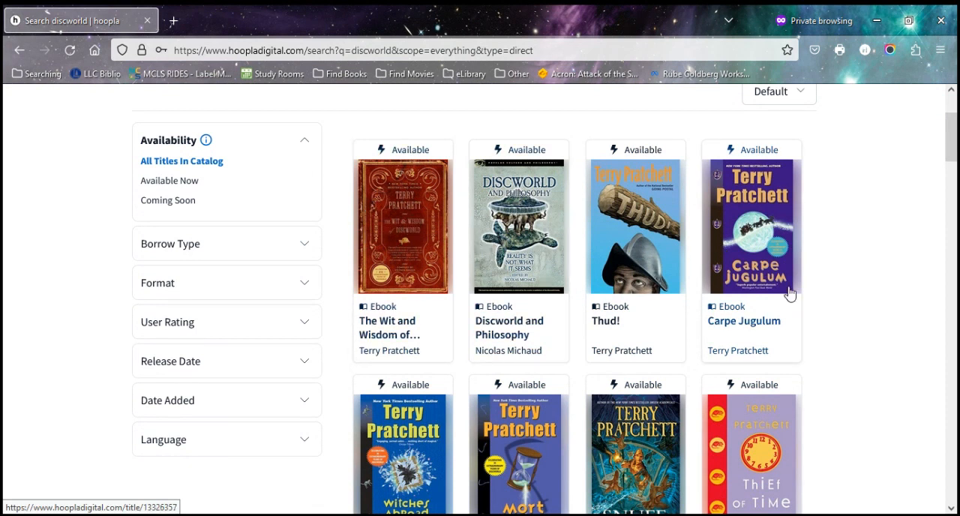
scroll(down, 3)
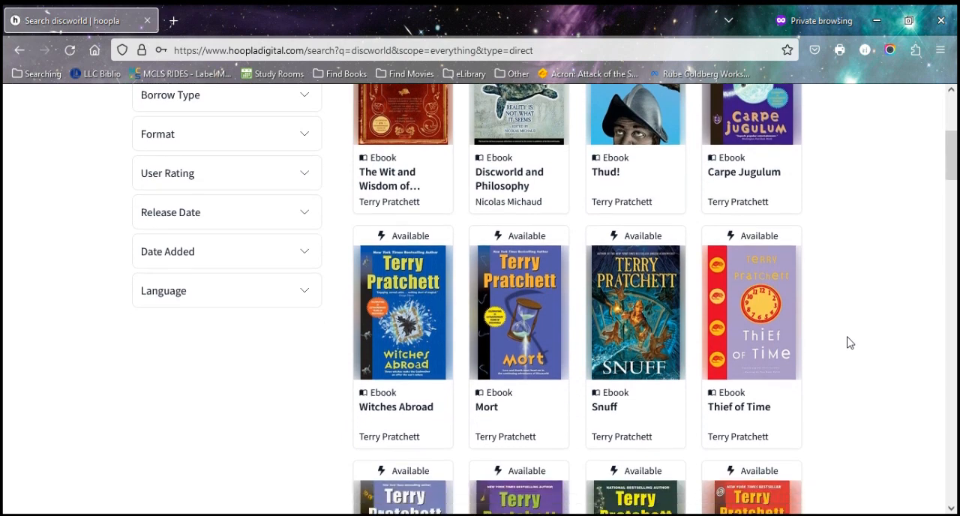
scroll(down, 3)
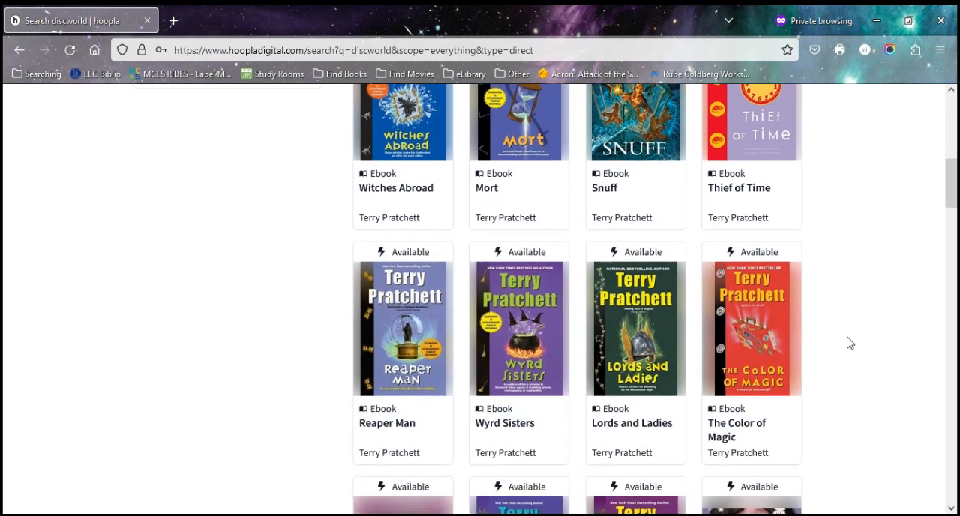
scroll(down, 3)
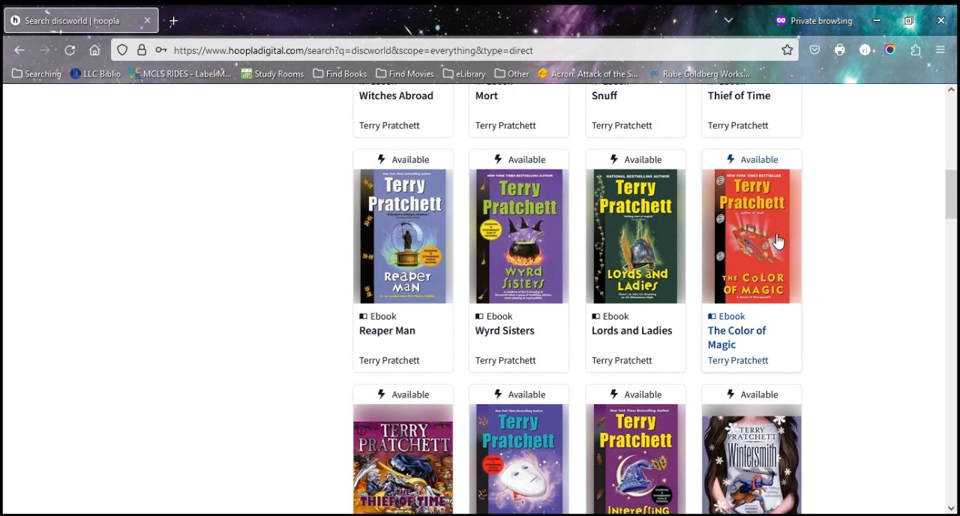
click(751, 235)
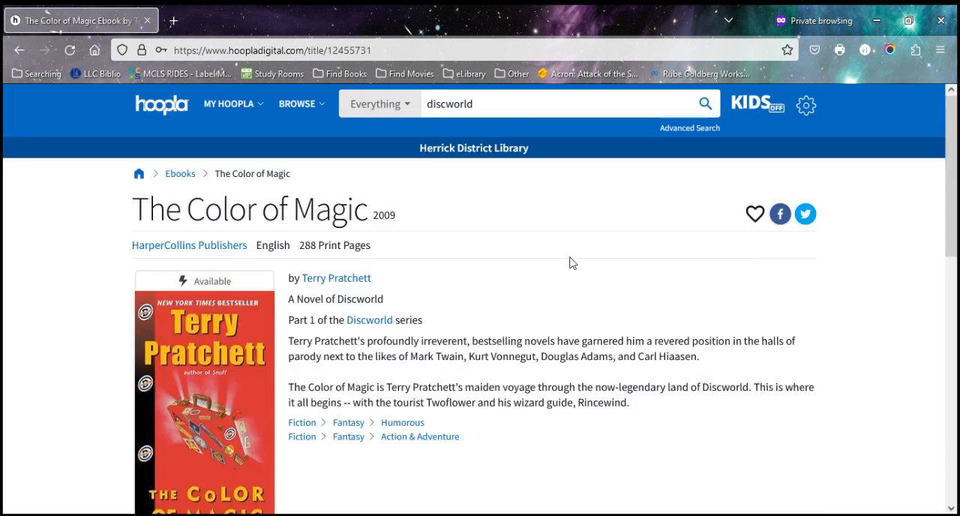
Open the Discworld series link on The Color of Magic's page to list every title
scroll(down, 3)
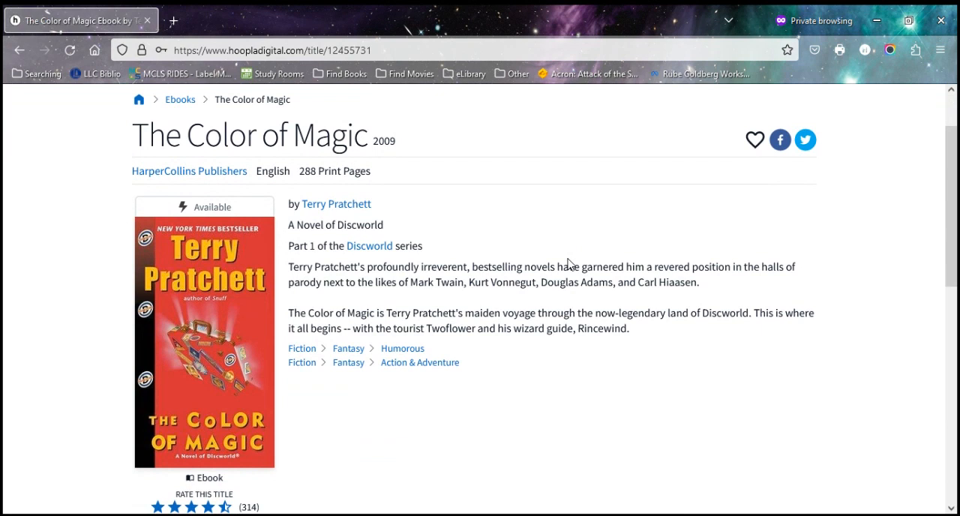
mouse_move(463, 214)
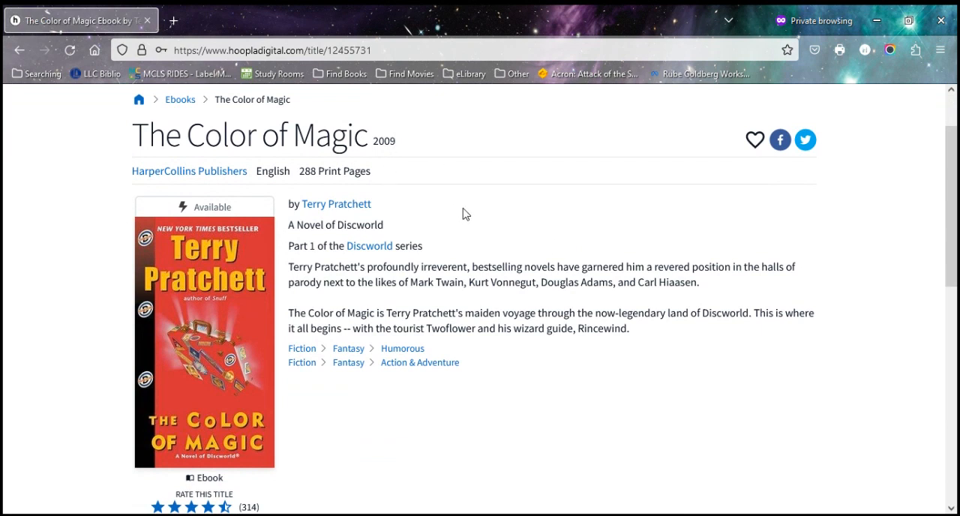
mouse_move(756, 140)
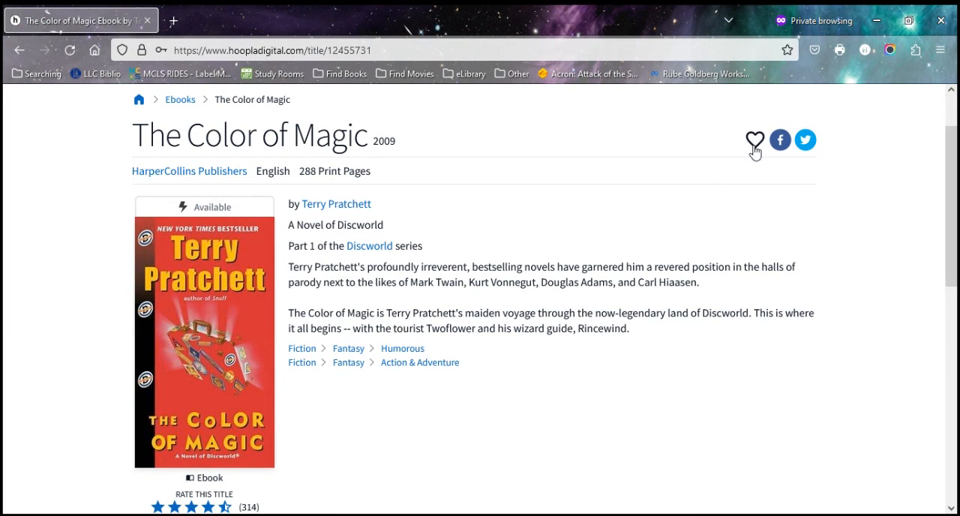
mouse_move(343, 219)
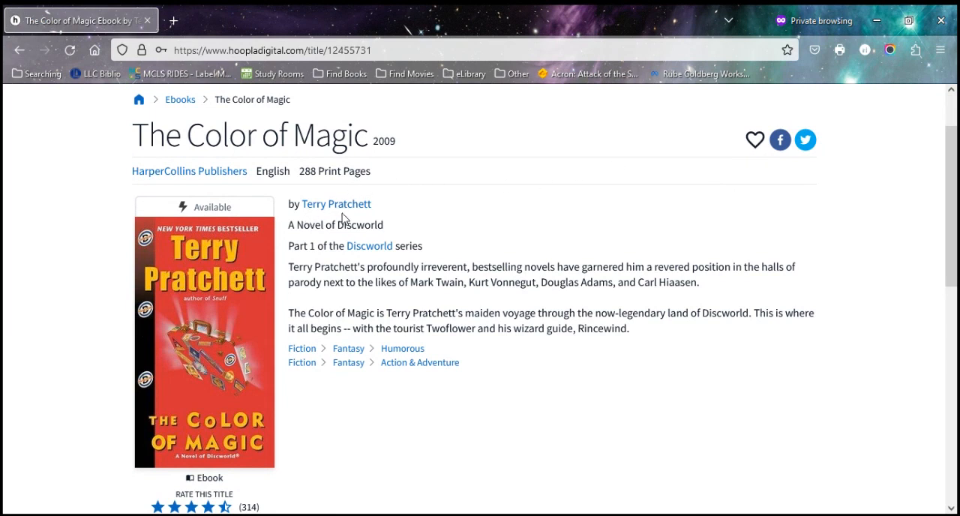
mouse_move(382, 258)
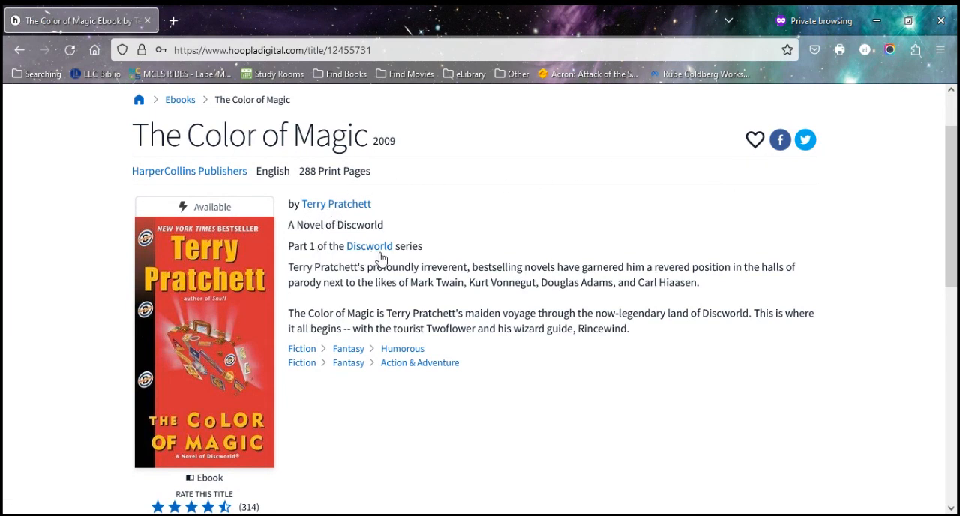
mouse_move(368, 247)
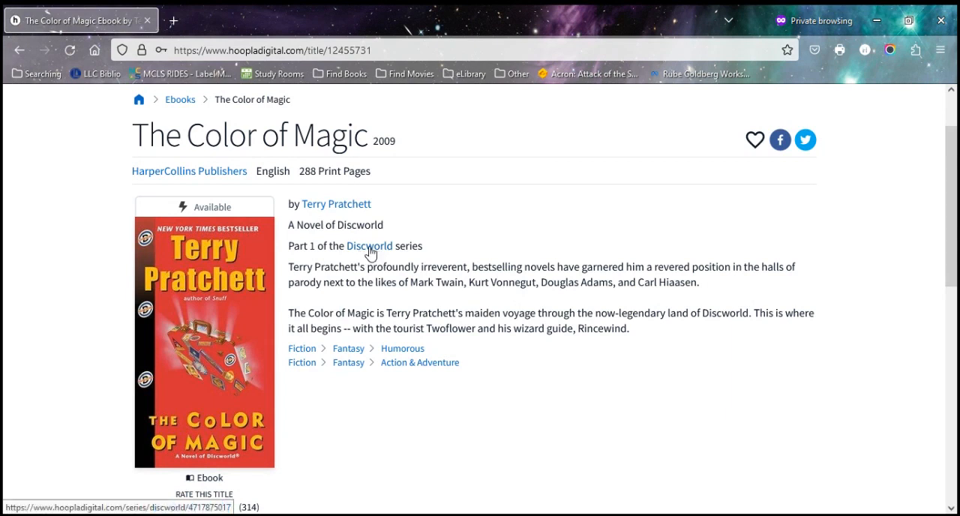
click(369, 246)
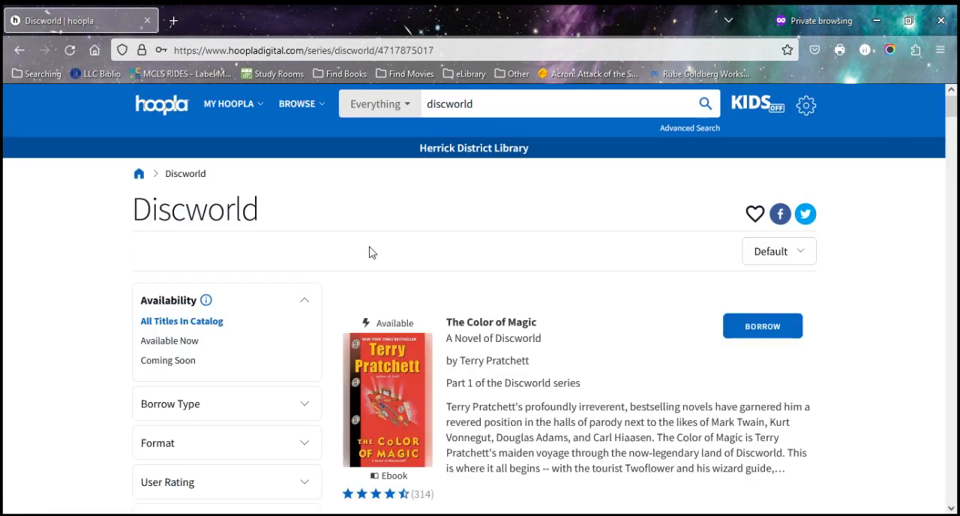
Browse the Discworld series list past Mort and Sourcery, then reopen The Color of Magic
scroll(down, 3)
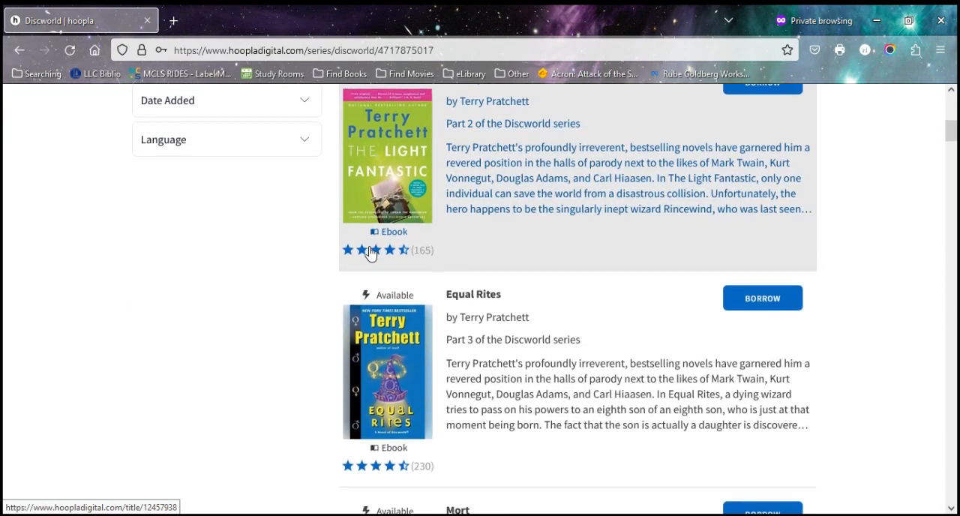
scroll(down, 3)
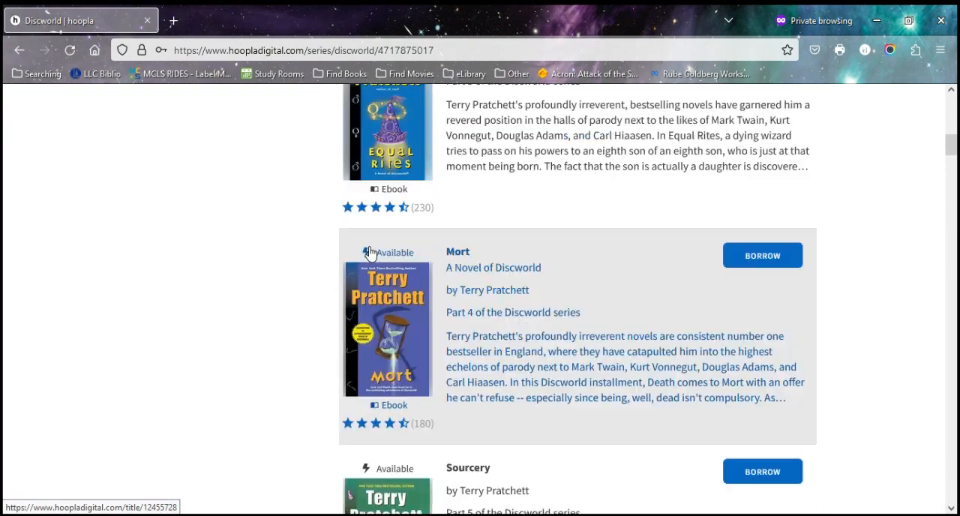
scroll(up, 3)
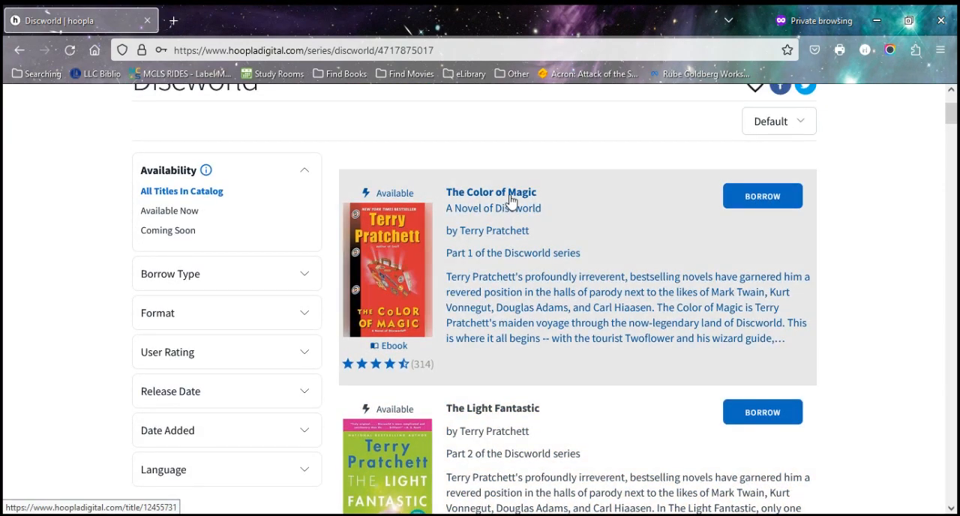
click(490, 192)
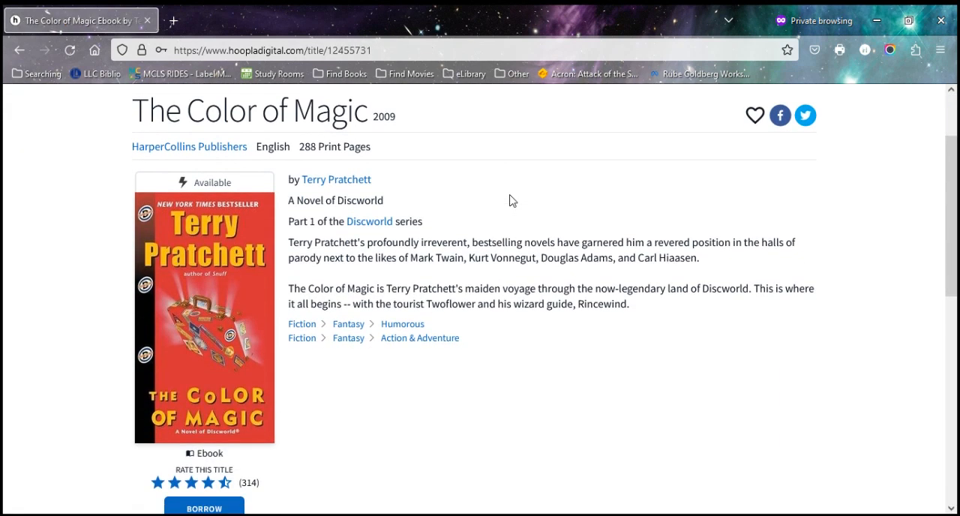
Start borrowing The Color of Magic to get the 21-day Borrow Title confirmation
scroll(down, 3)
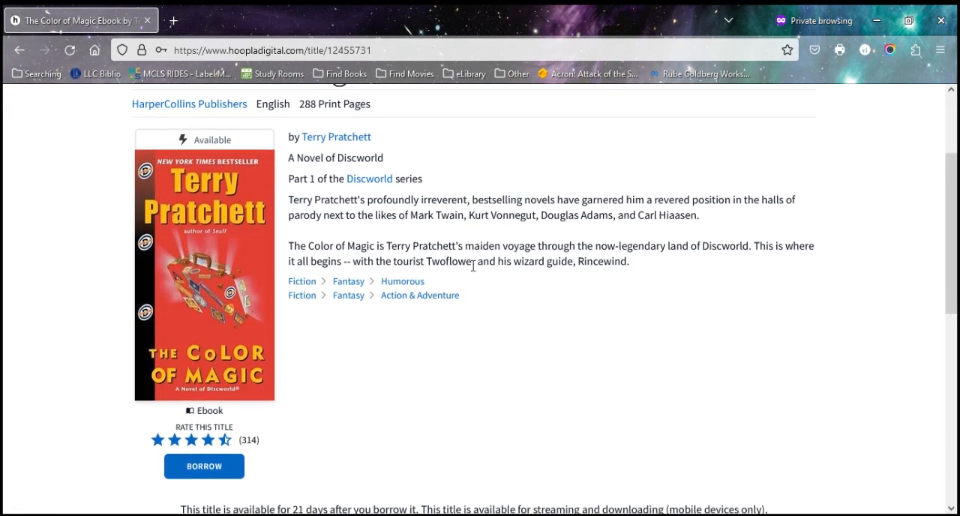
mouse_move(420, 325)
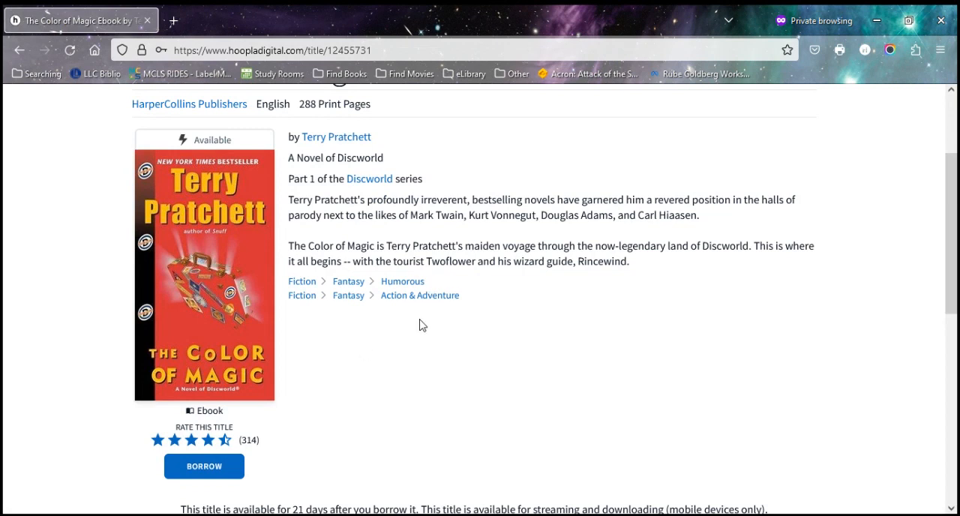
scroll(down, 3)
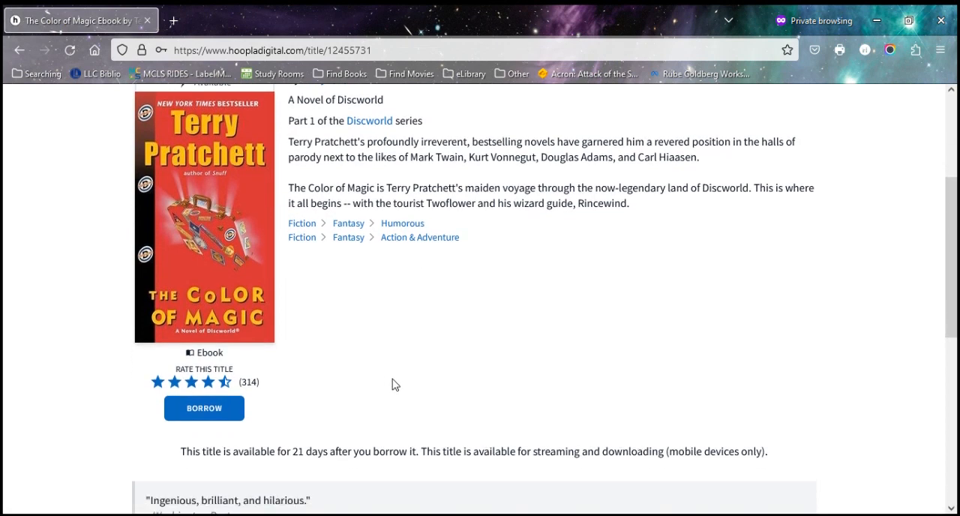
scroll(down, 3)
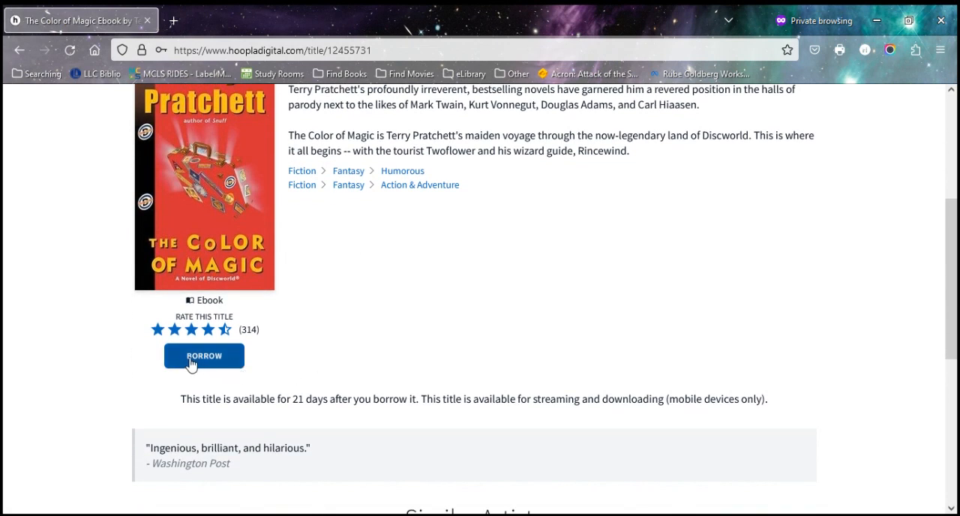
mouse_move(292, 414)
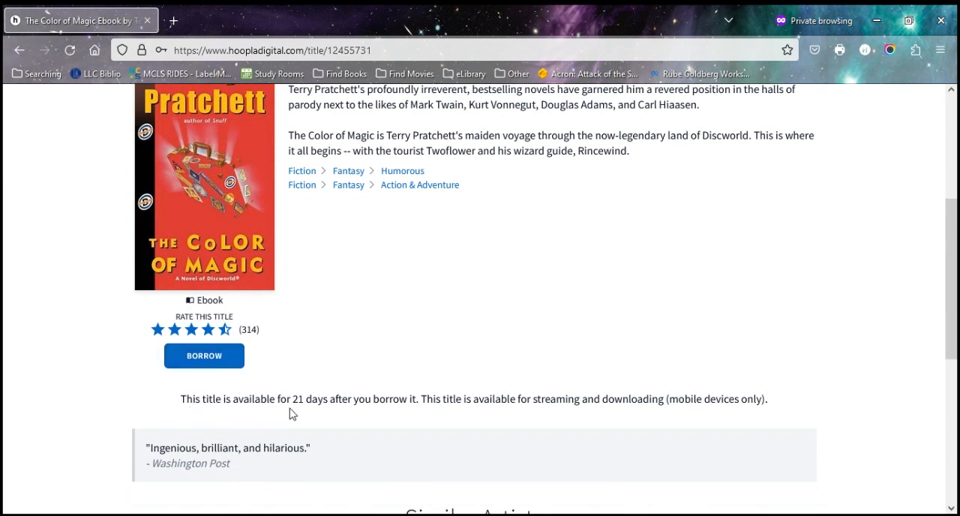
mouse_move(293, 393)
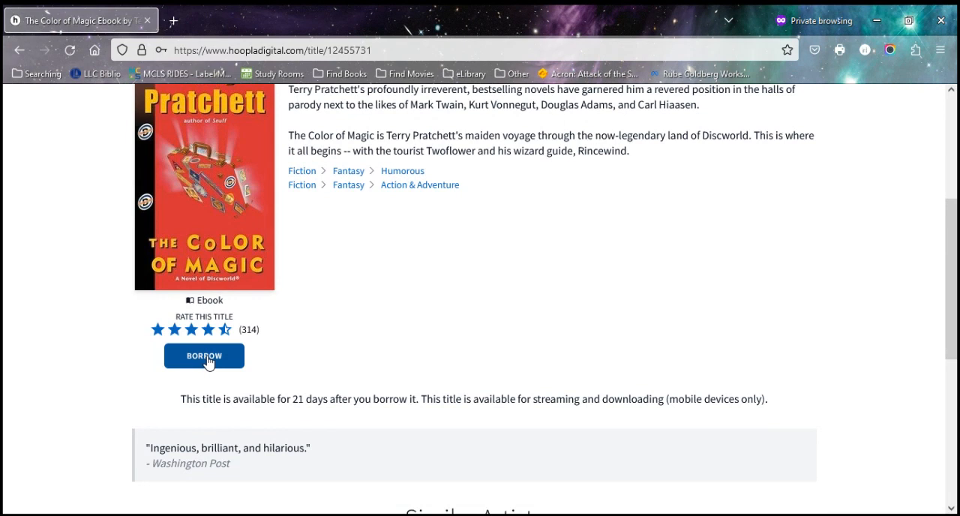
click(204, 356)
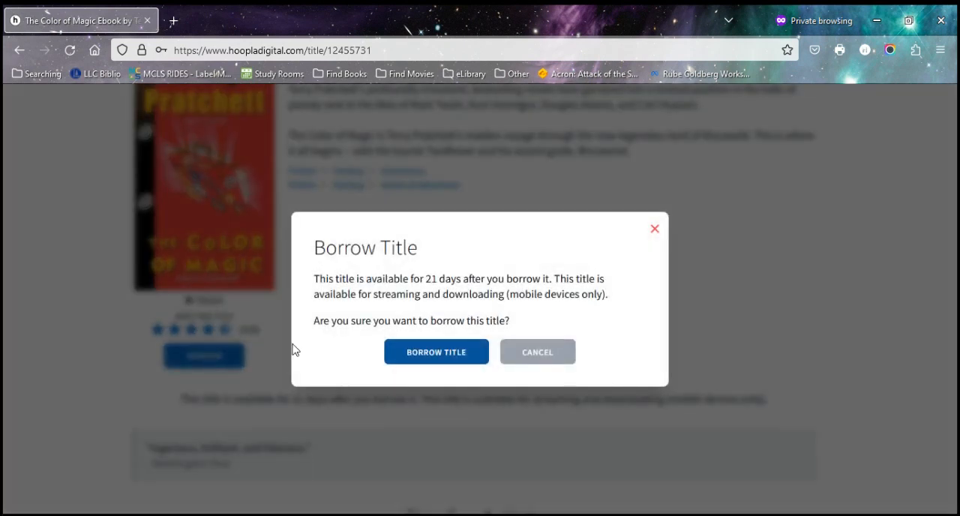
mouse_move(448, 295)
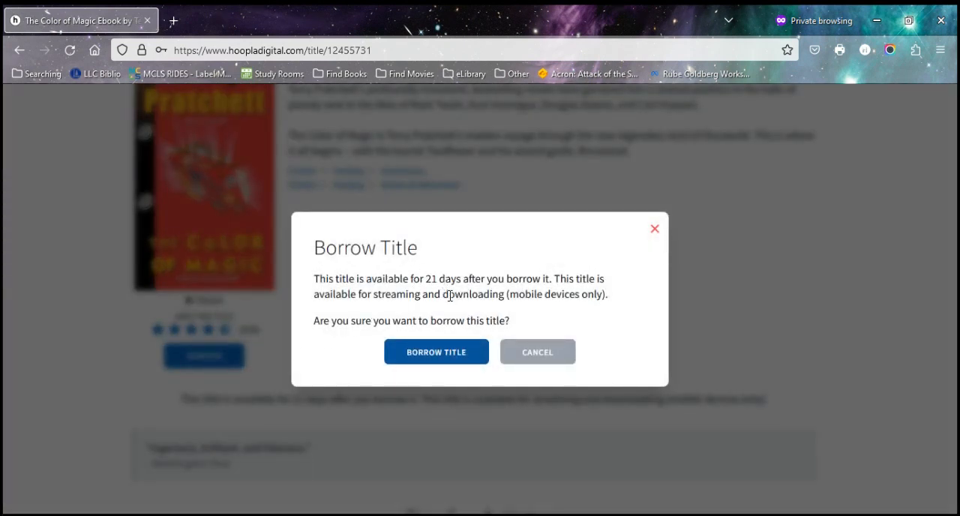
mouse_move(448, 361)
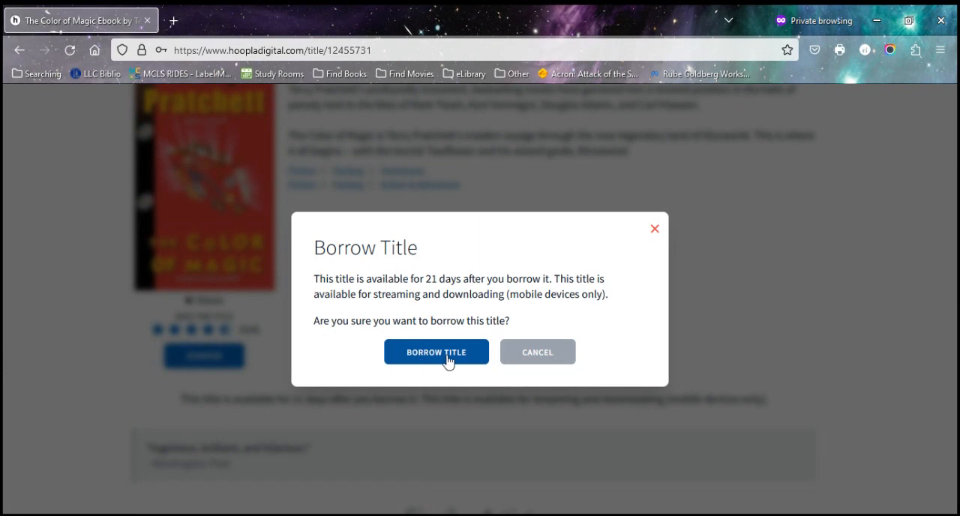
Confirm borrowing The Color of Magic, due August 10, 2023, and open it to read
click(436, 352)
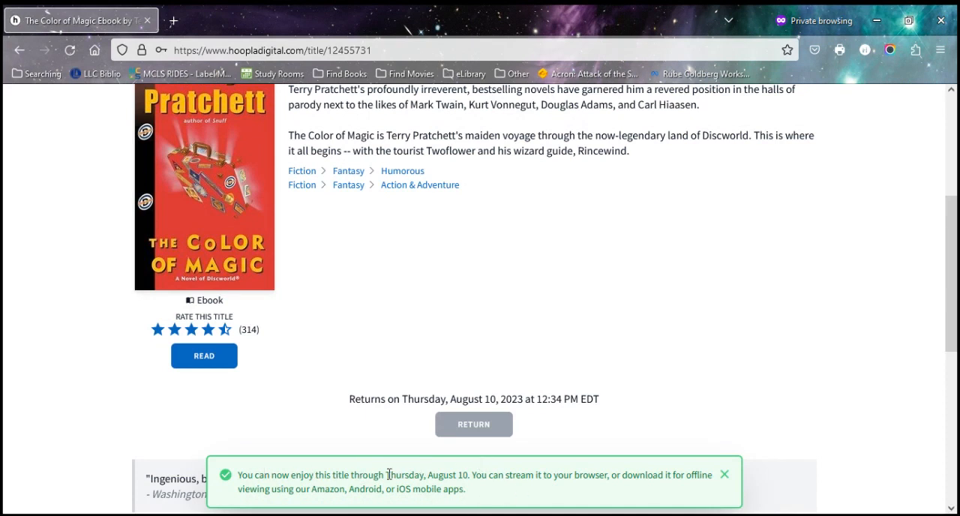
mouse_move(275, 392)
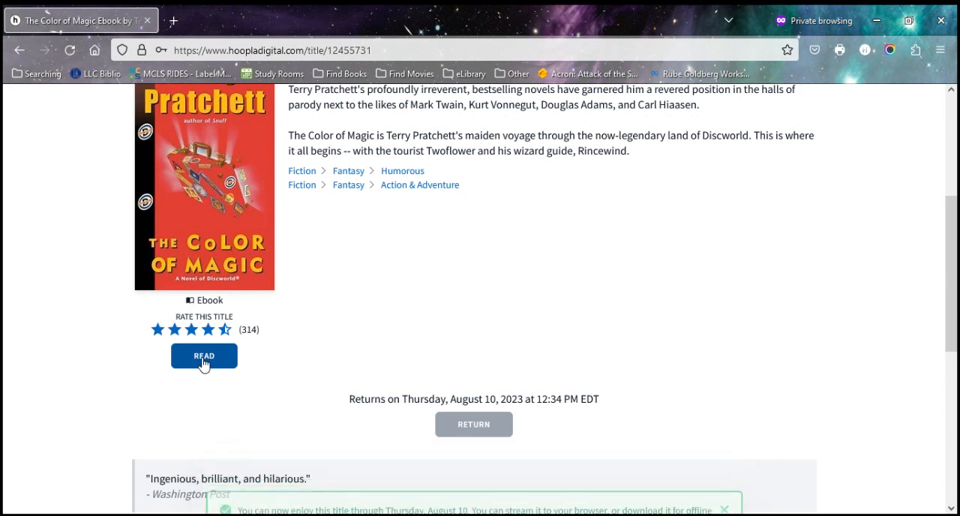
mouse_move(194, 378)
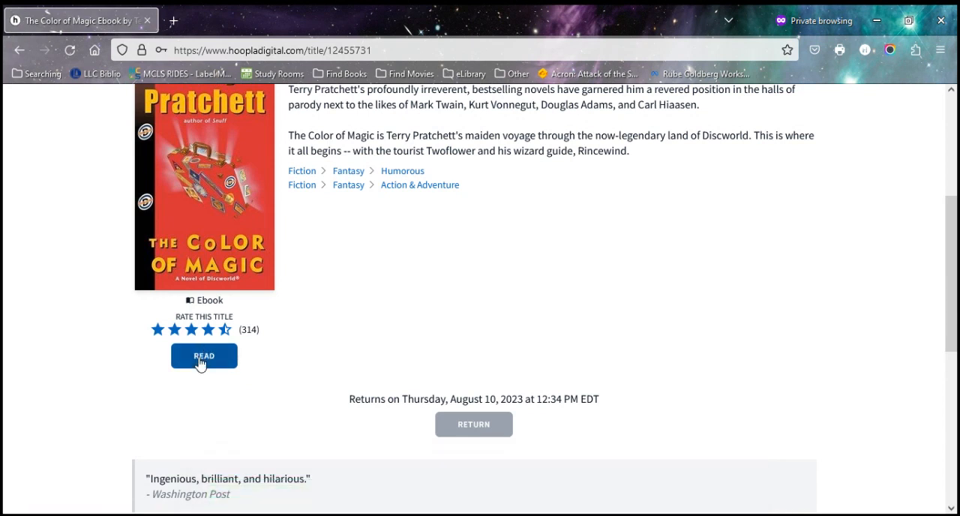
click(203, 356)
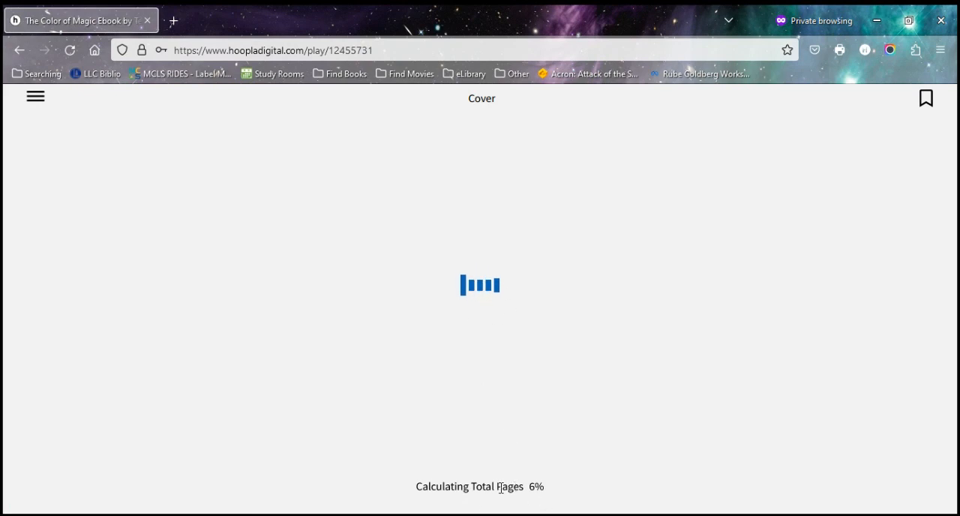
mouse_move(518, 376)
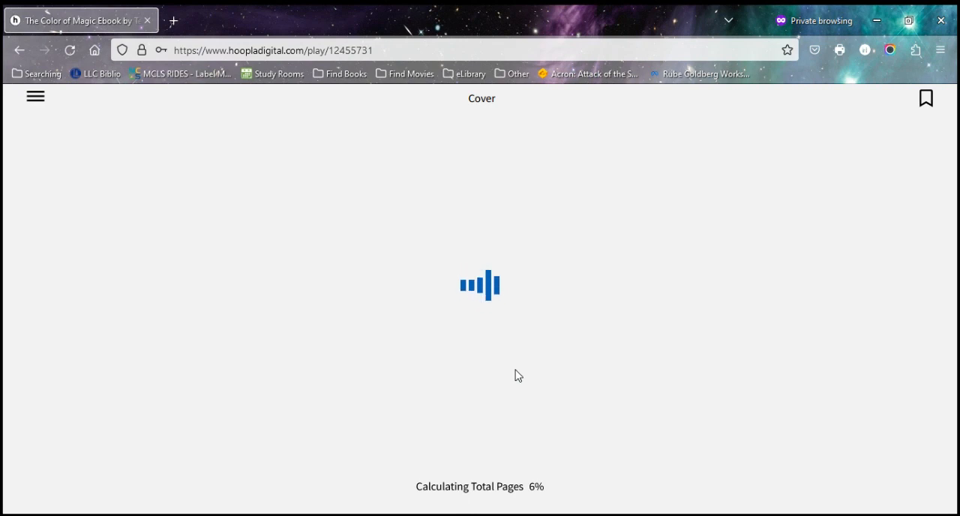
mouse_move(35, 98)
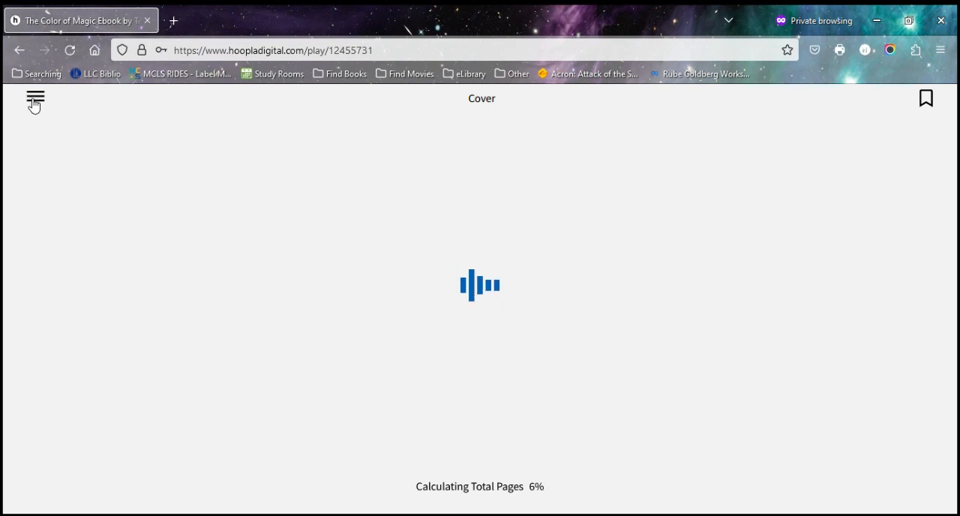
Close The Color of Magic reader from its menu and reopen the ebook so the cover loads
click(34, 98)
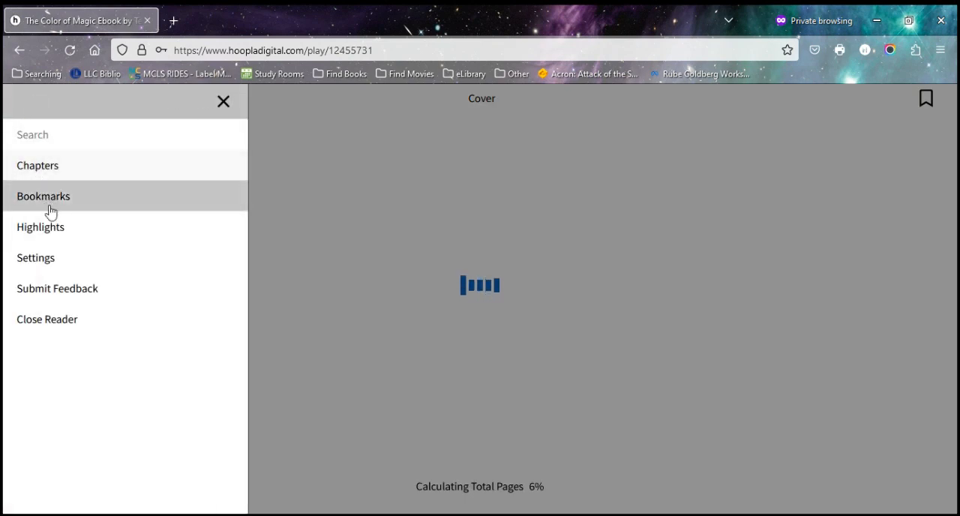
click(37, 166)
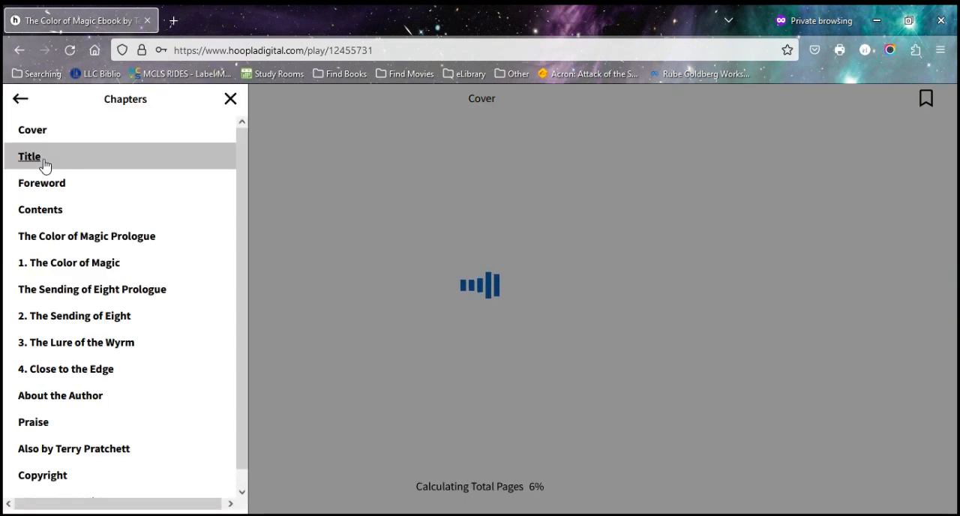
click(20, 98)
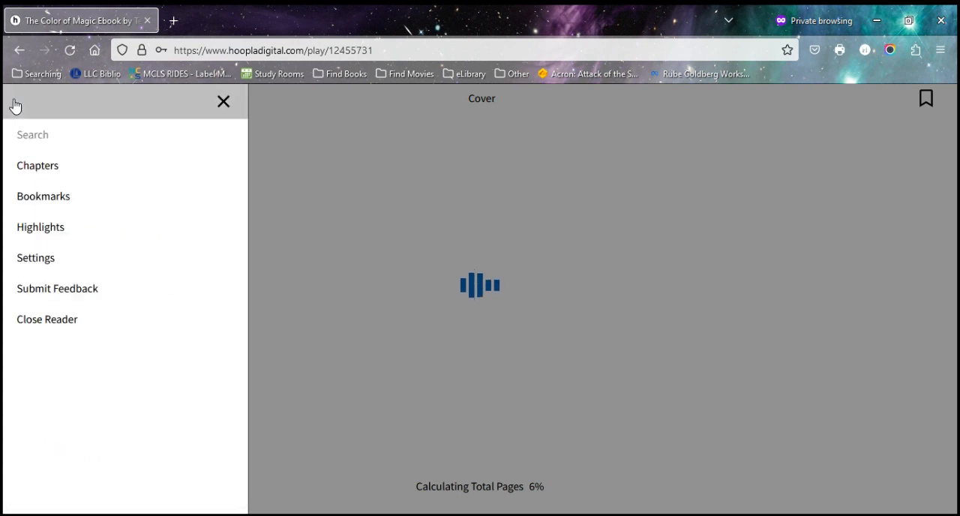
mouse_move(66, 326)
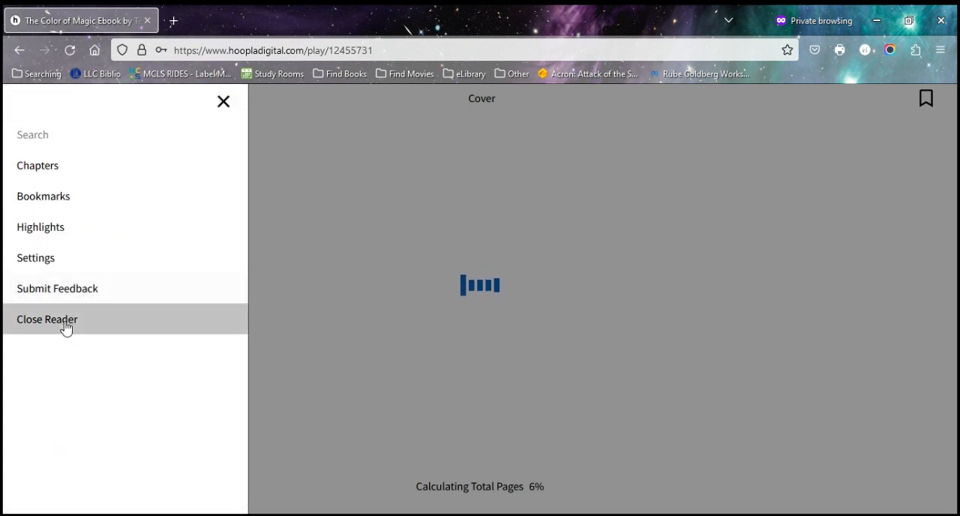
click(47, 319)
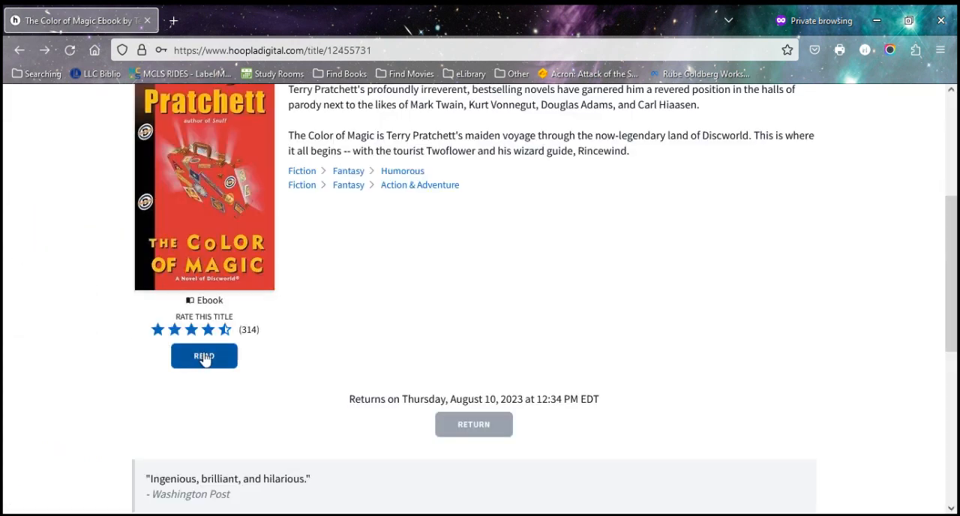
click(204, 356)
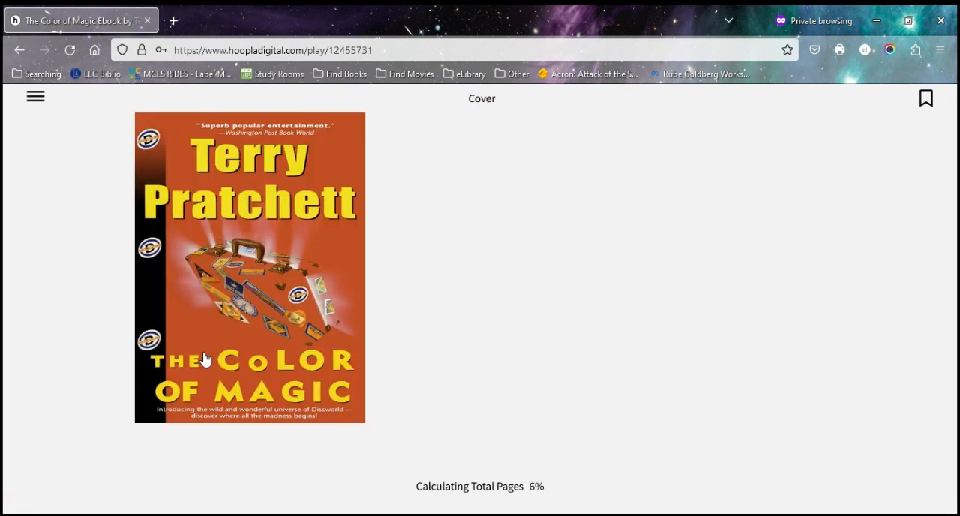
mouse_move(459, 254)
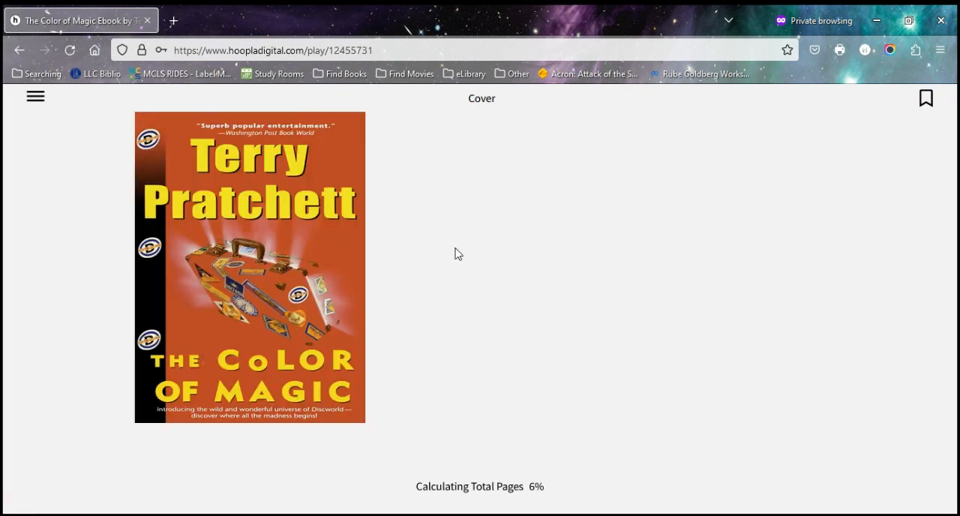
mouse_move(281, 221)
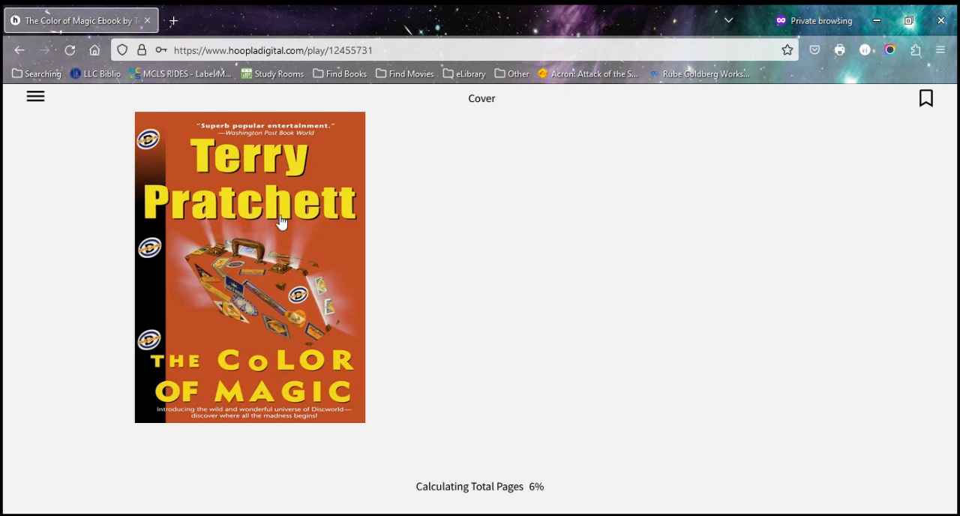
mouse_move(945, 285)
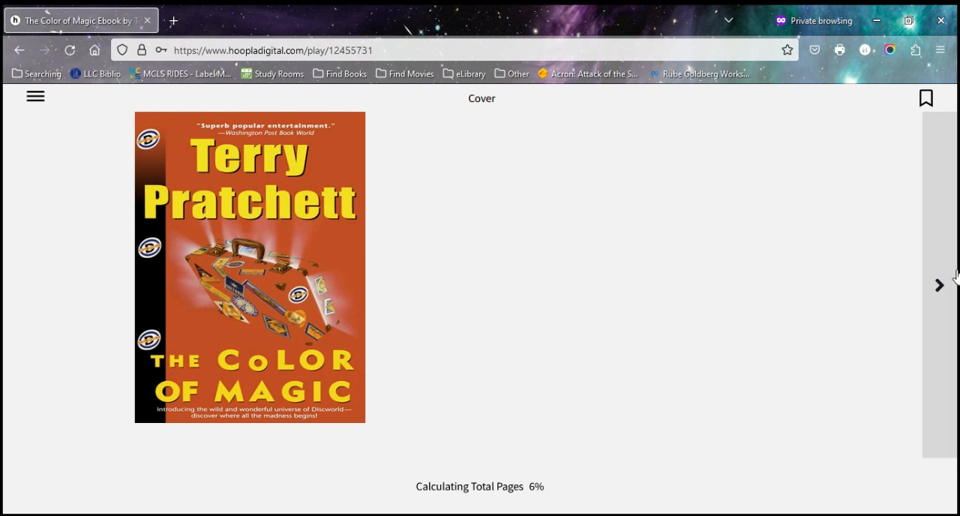
mouse_move(951, 237)
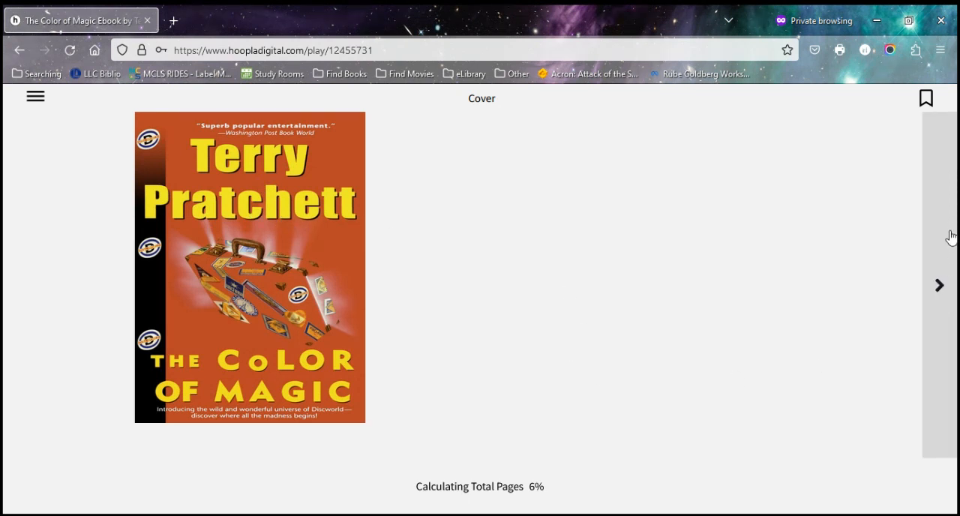
Page forward from the cover through the title page and Foreword to the Prologue
click(939, 285)
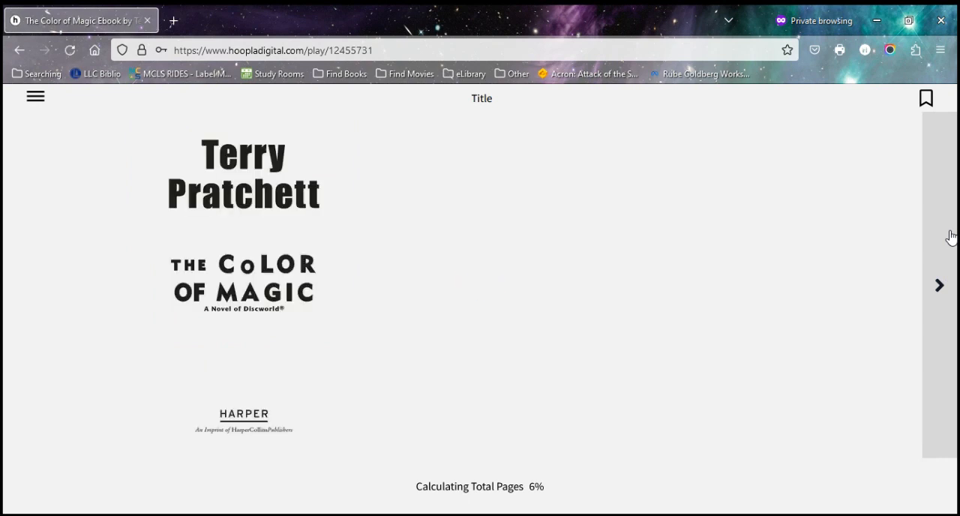
click(939, 285)
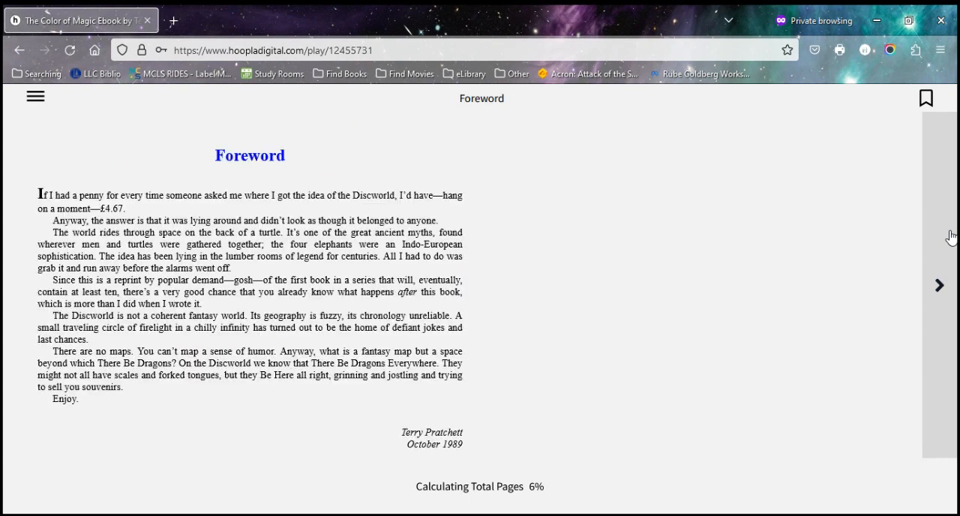
mouse_move(400, 208)
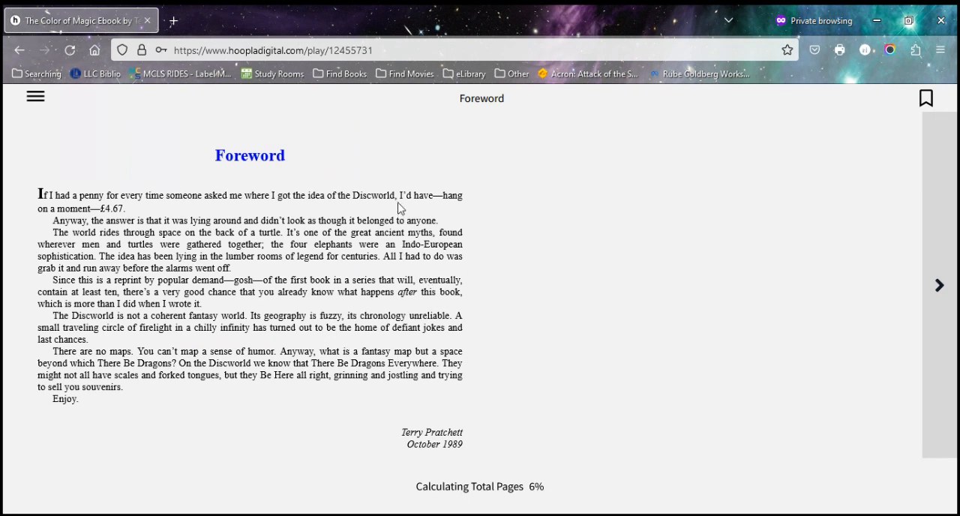
click(940, 285)
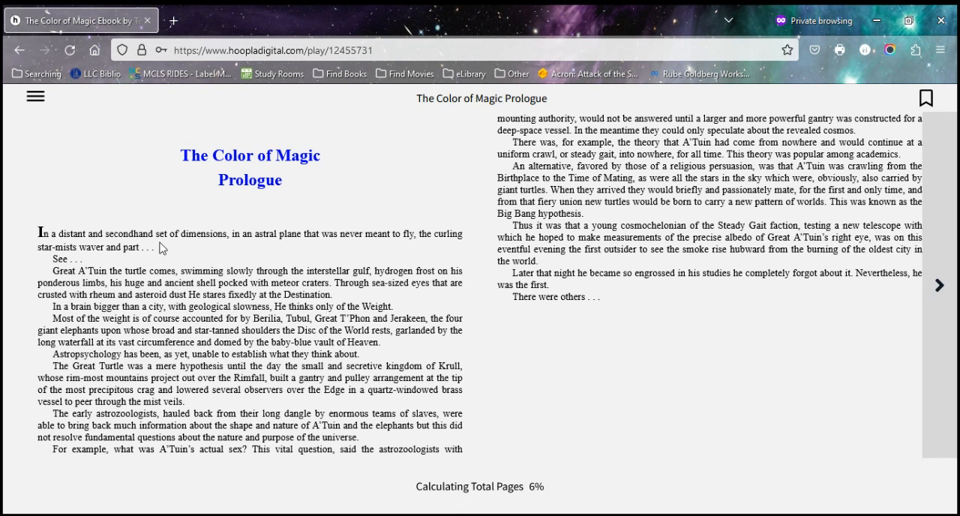
mouse_move(36, 98)
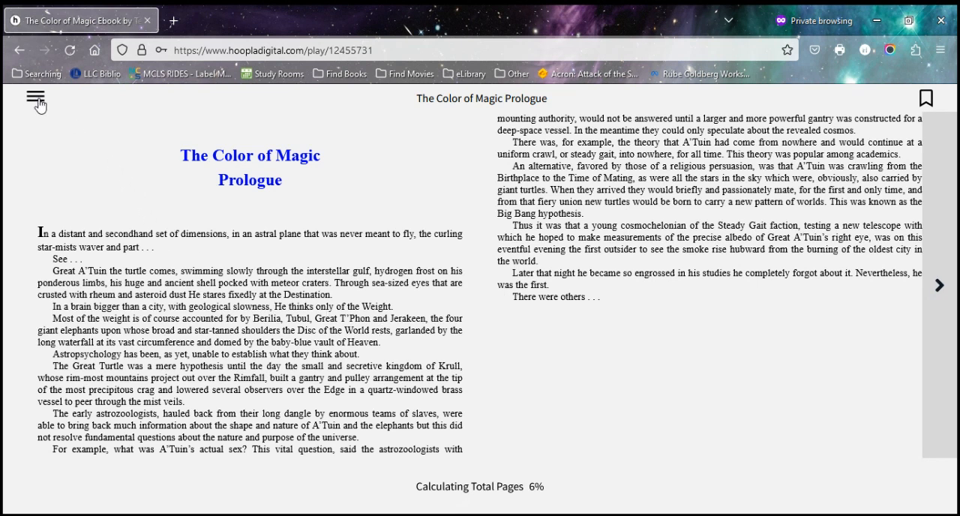
Open the reader Settings and enlarge the ebook text with the Text Size slider
click(36, 101)
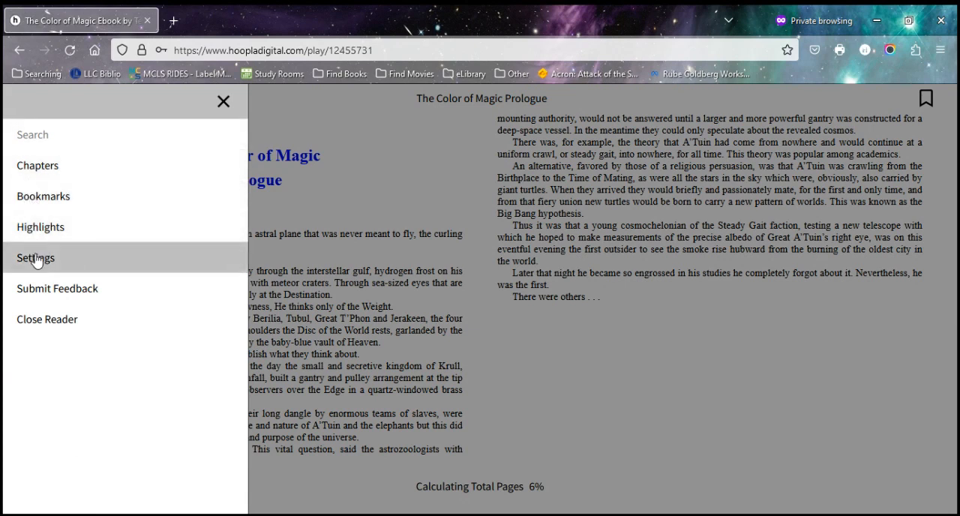
click(35, 258)
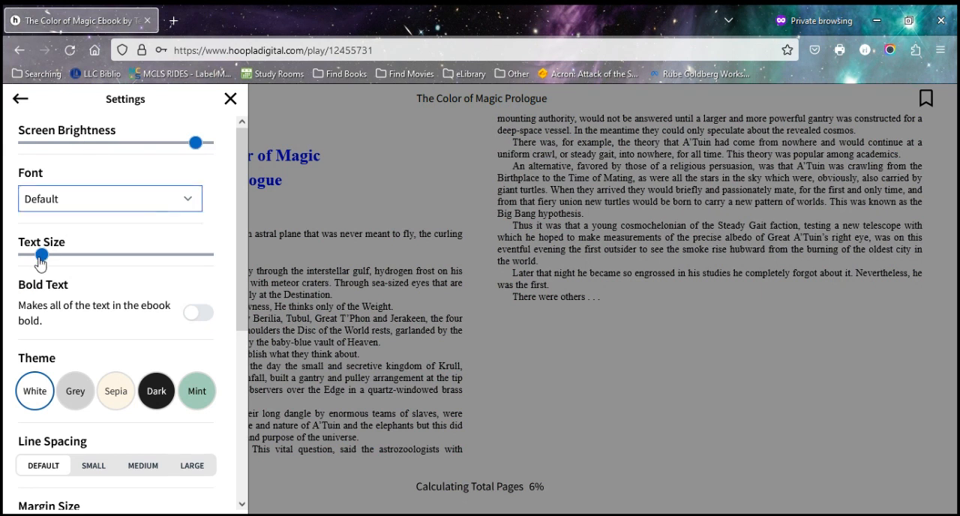
drag(41, 254, 116, 255)
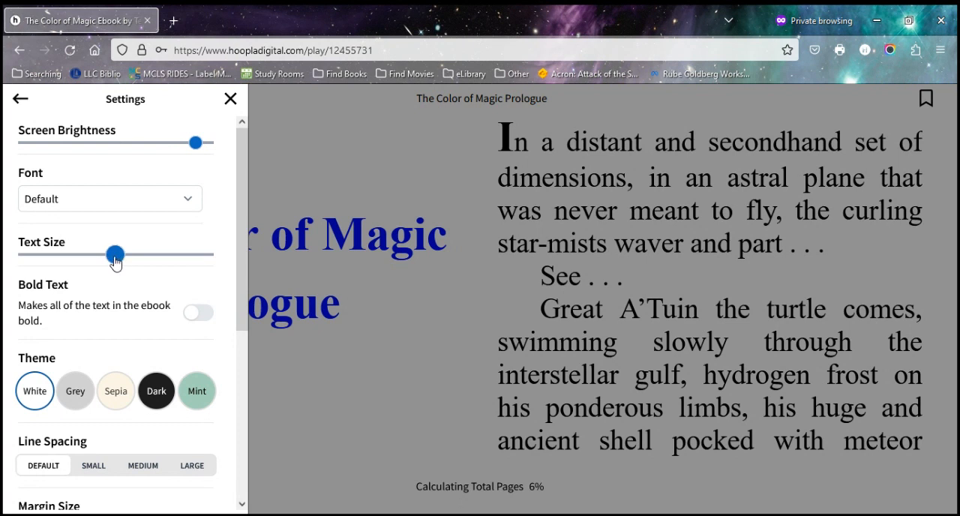
drag(115, 254, 78, 255)
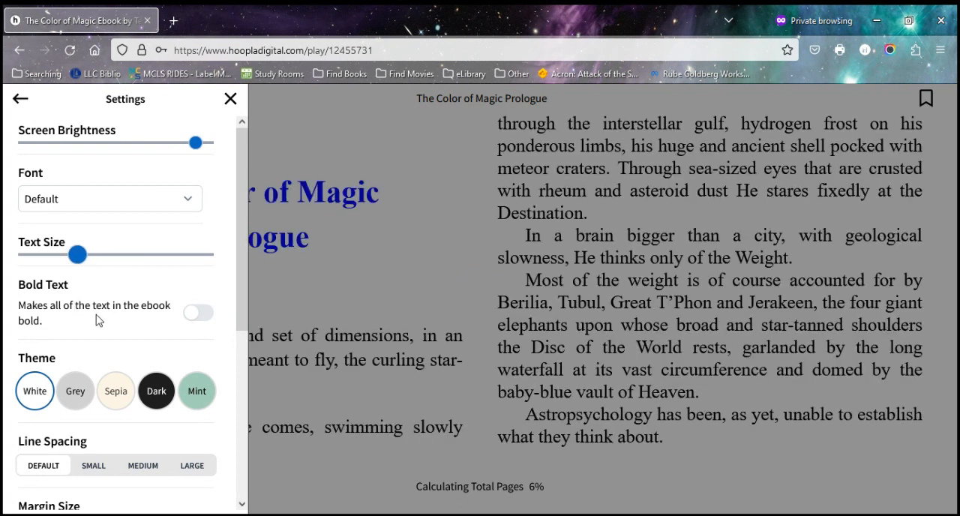
scroll(down, 3)
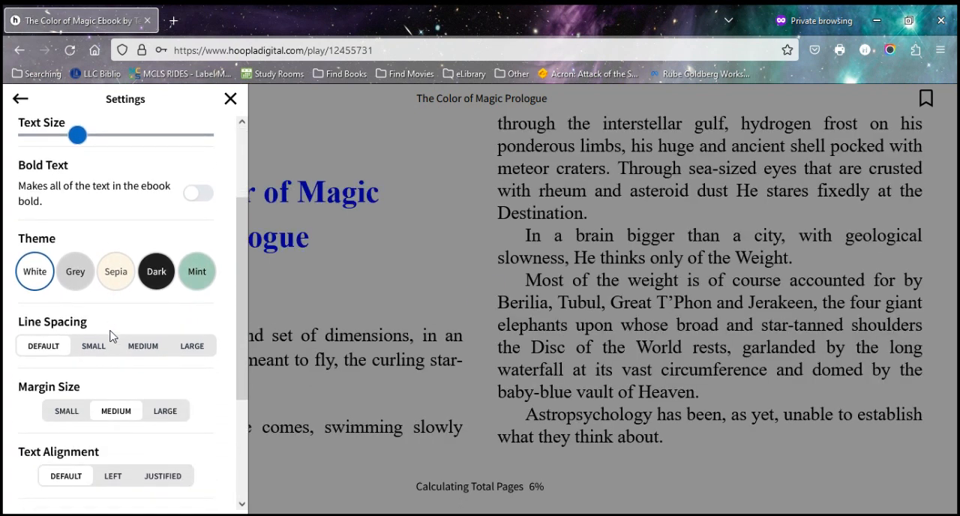
scroll(down, 3)
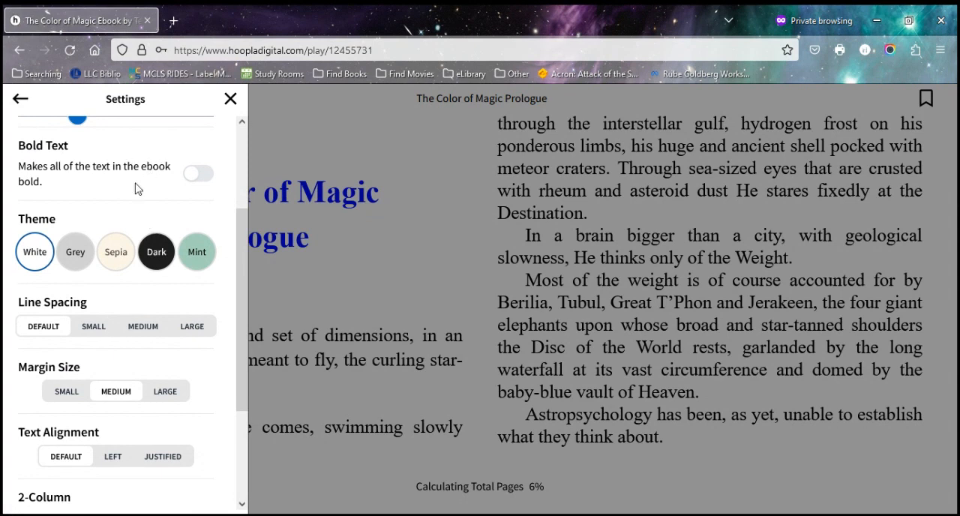
mouse_move(156, 251)
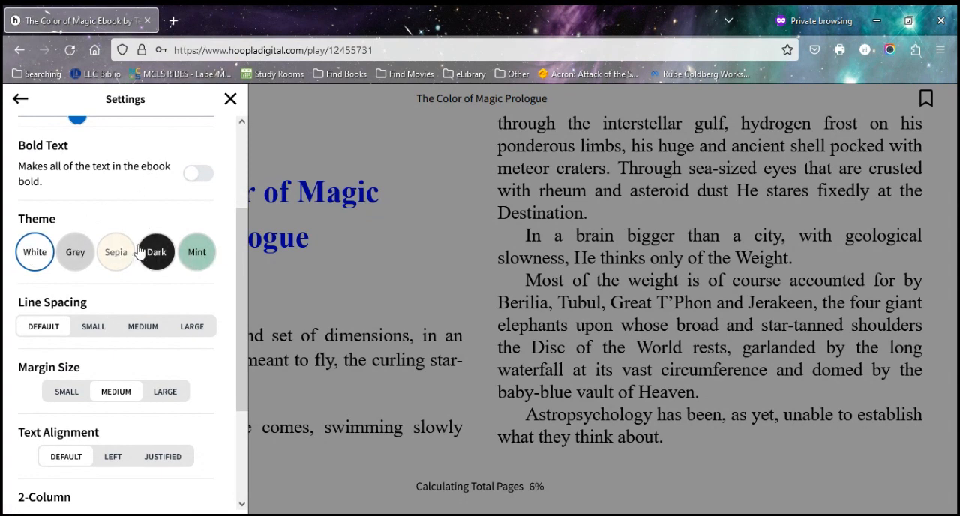
click(34, 251)
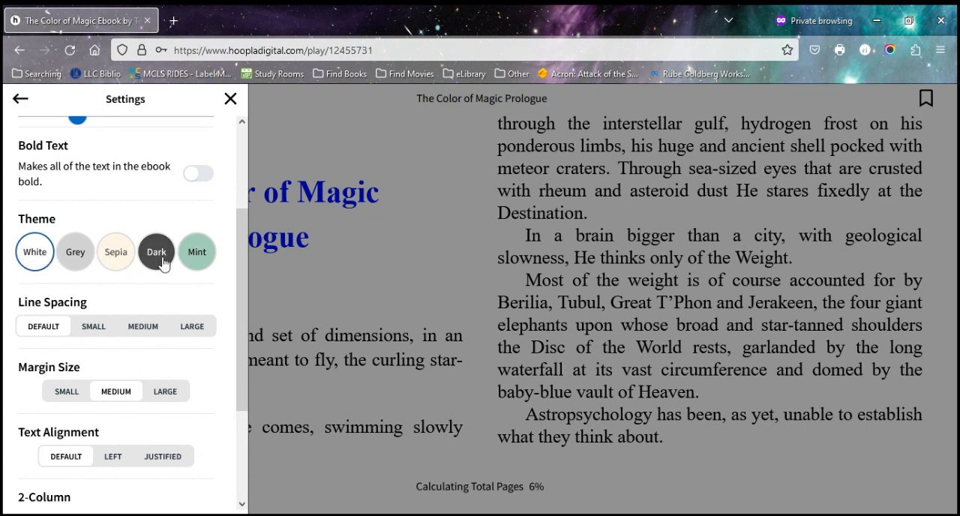
mouse_move(133, 258)
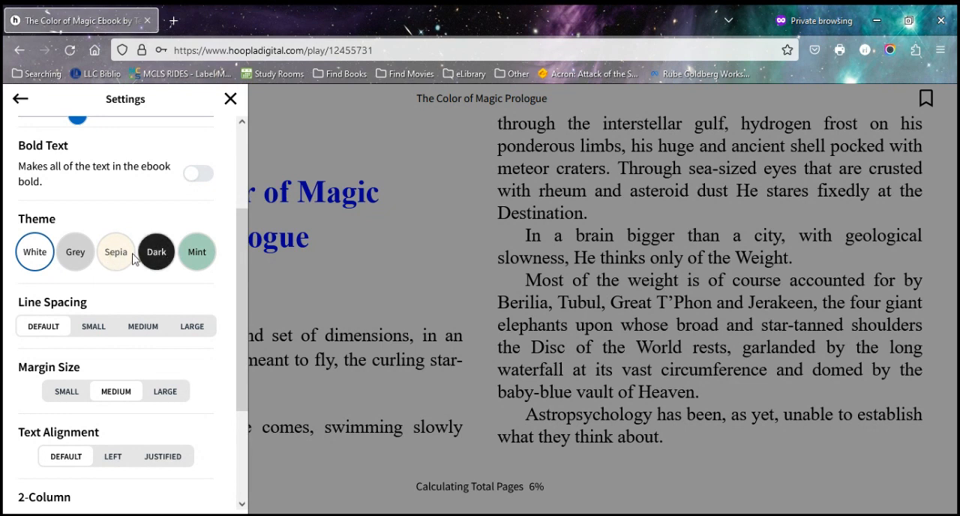
mouse_move(133, 279)
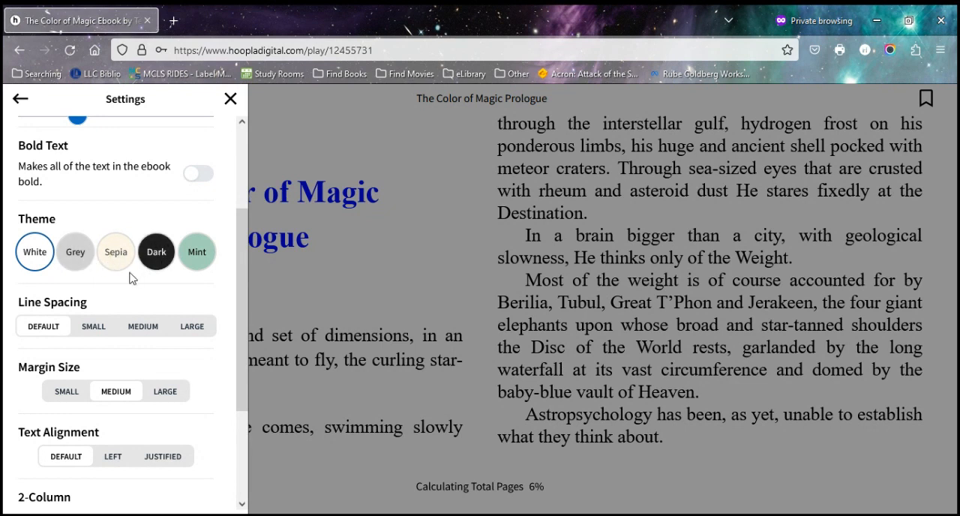
Set medium line spacing, large margins and left-aligned text in the reader settings
scroll(down, 3)
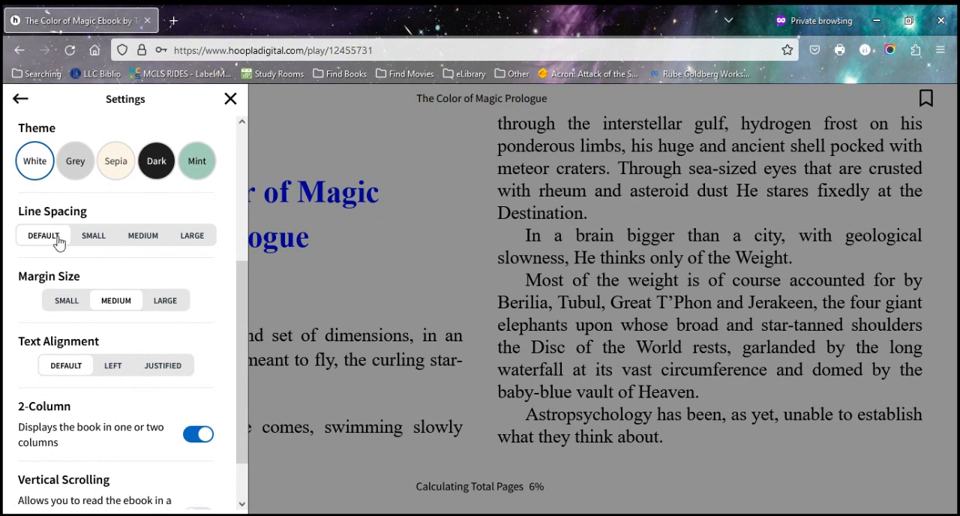
mouse_move(123, 247)
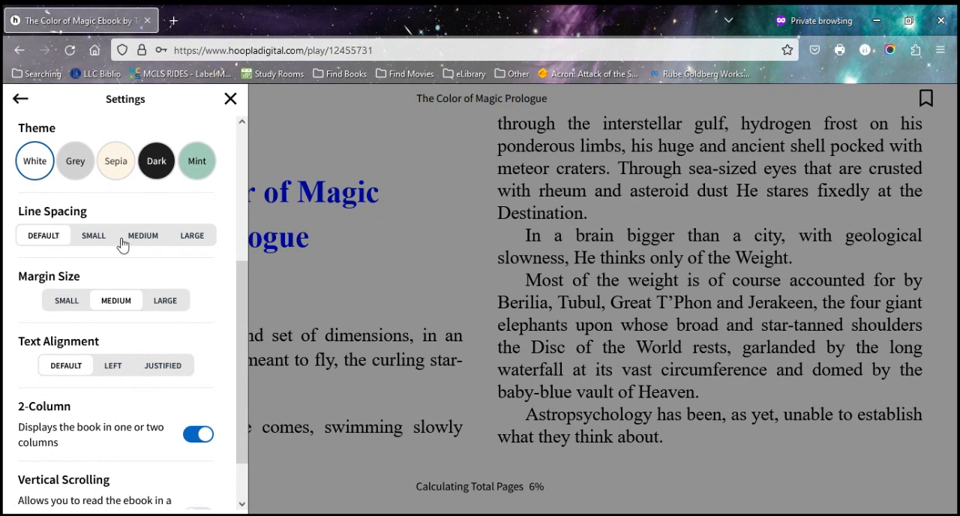
click(93, 235)
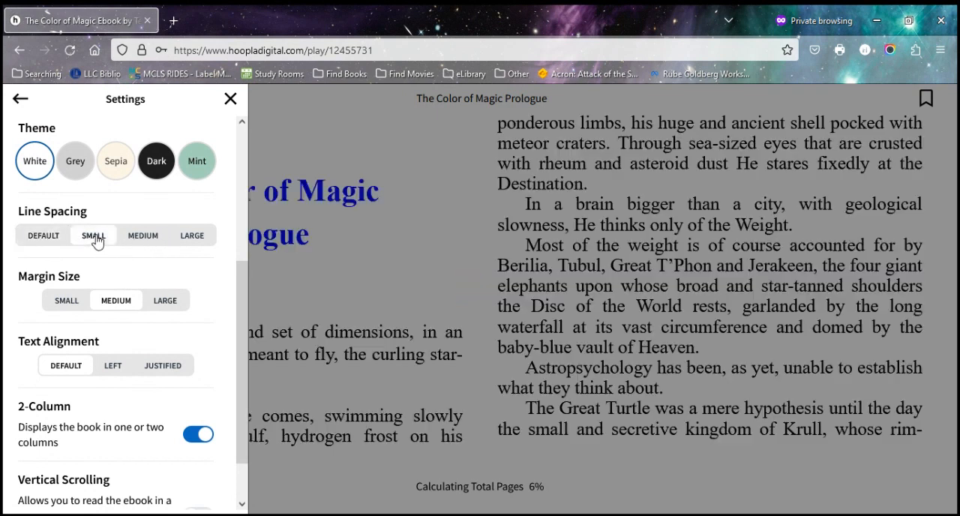
click(192, 236)
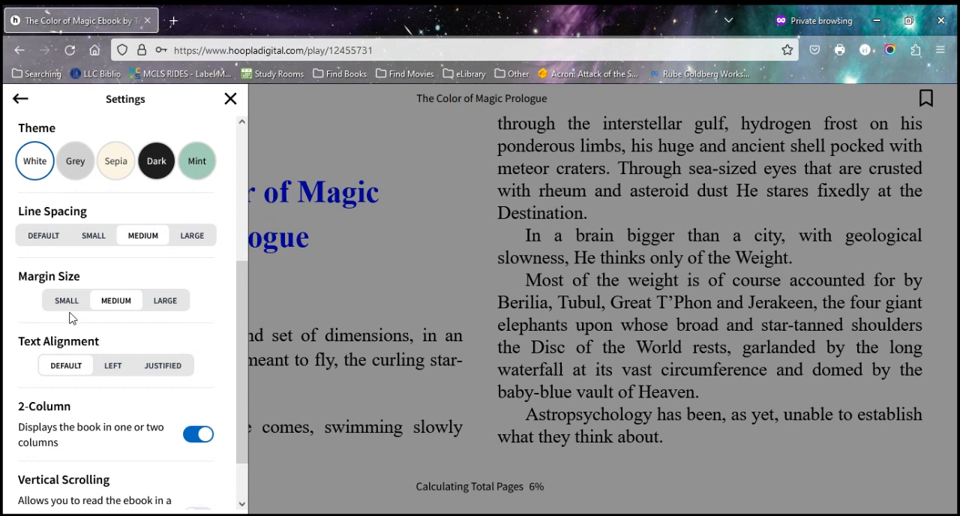
click(65, 300)
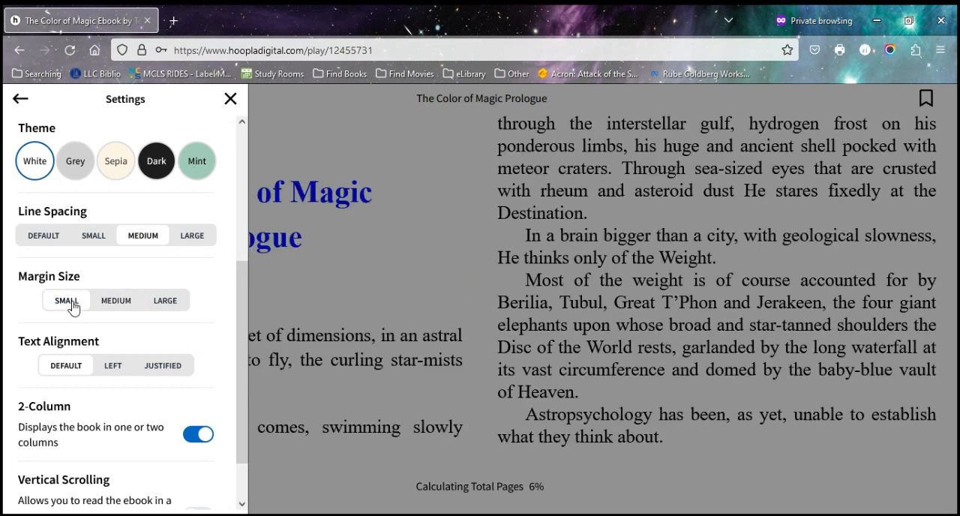
click(165, 301)
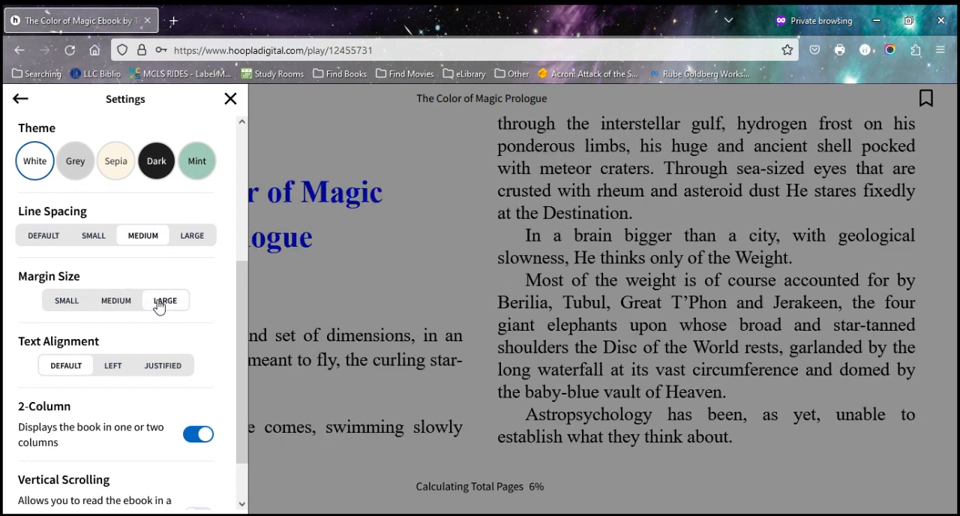
scroll(down, 3)
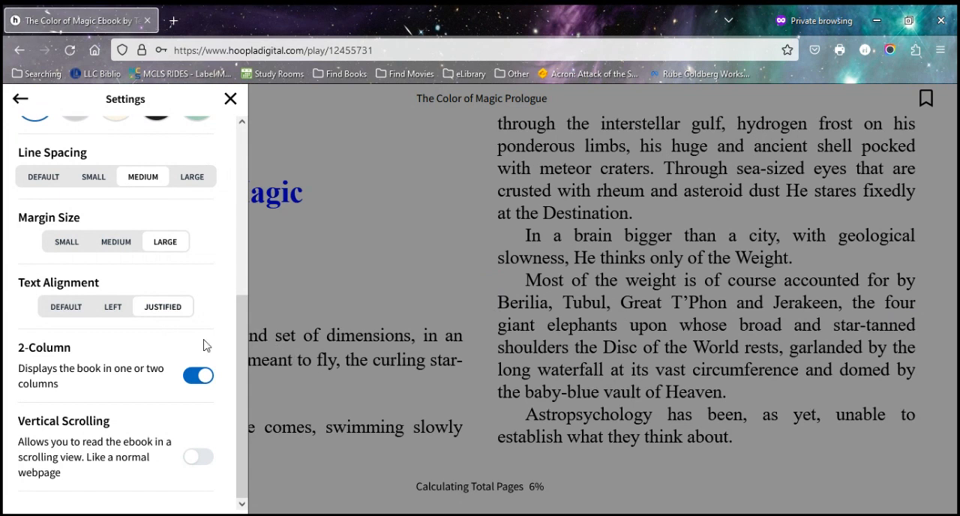
click(113, 306)
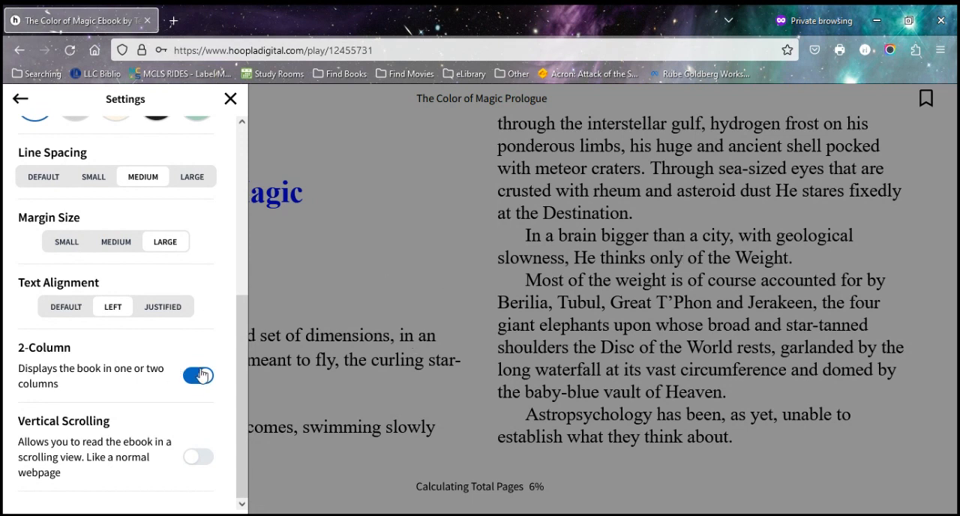
Turn off 2-Column, enable Vertical Scrolling, and close the reader settings menu
click(198, 377)
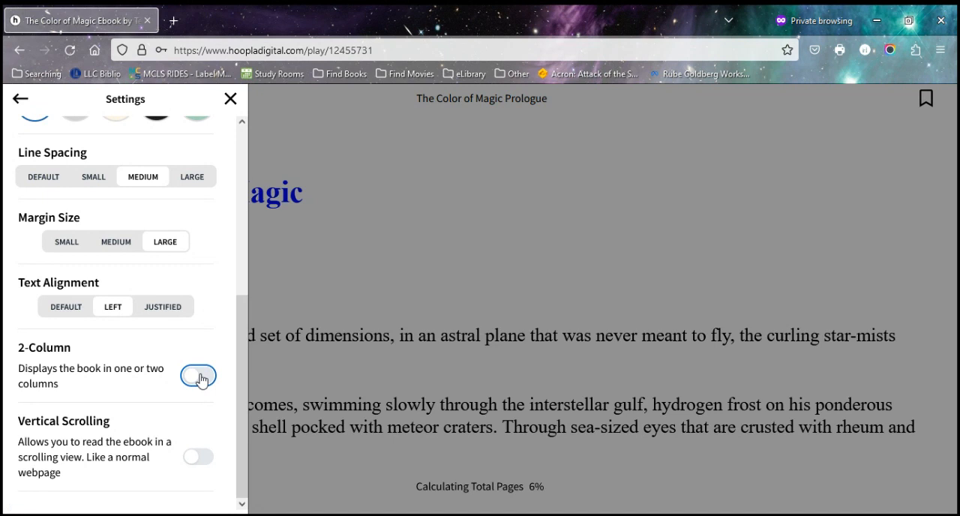
click(198, 377)
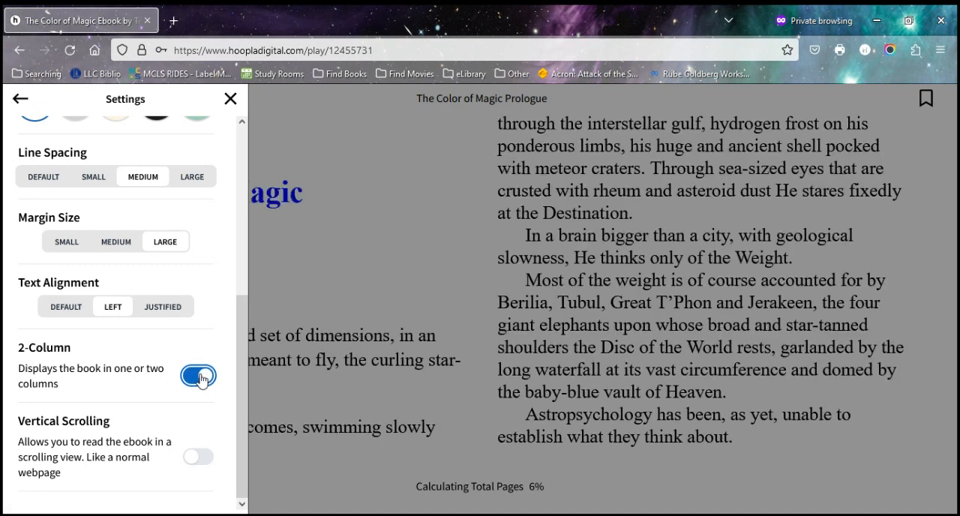
click(198, 375)
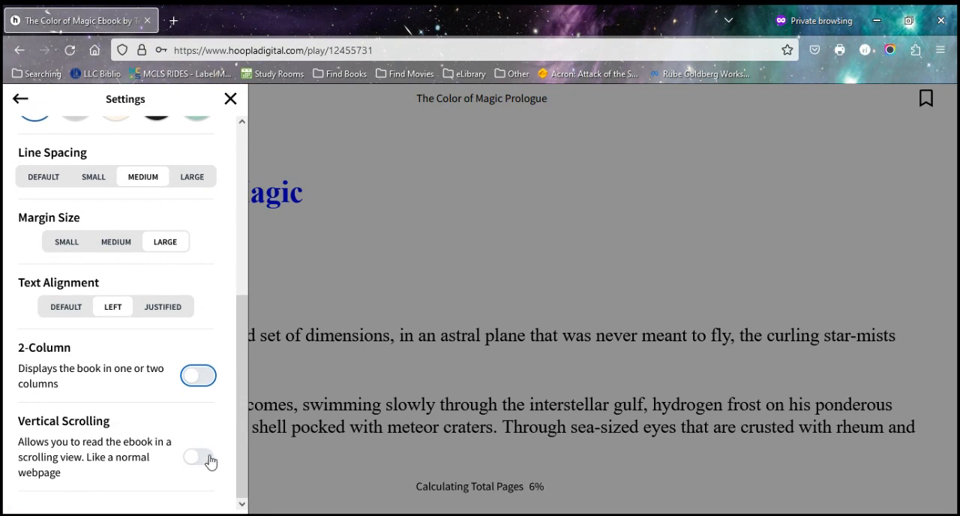
click(198, 458)
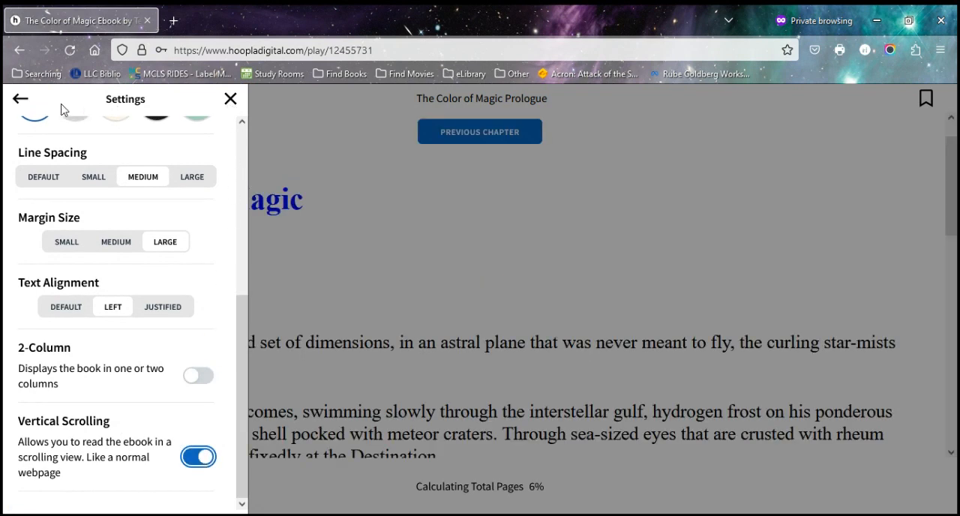
click(20, 98)
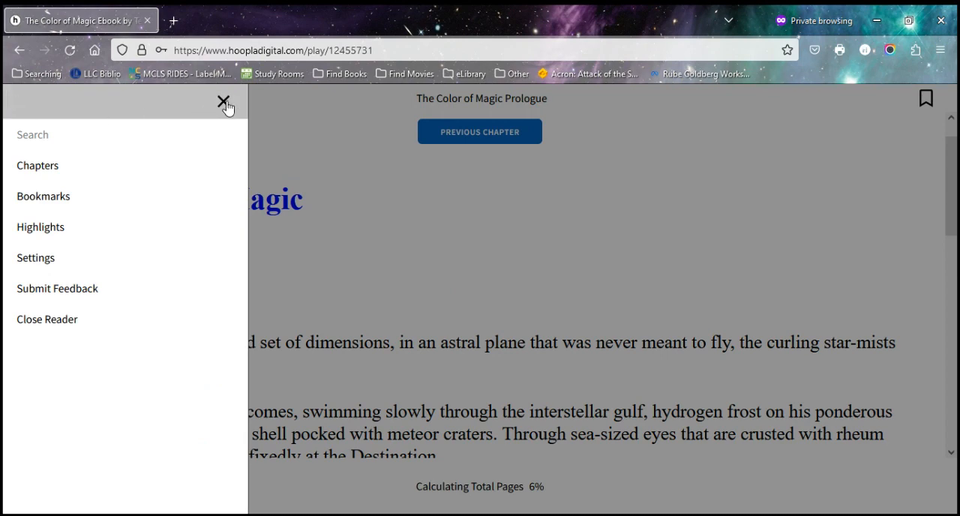
click(222, 101)
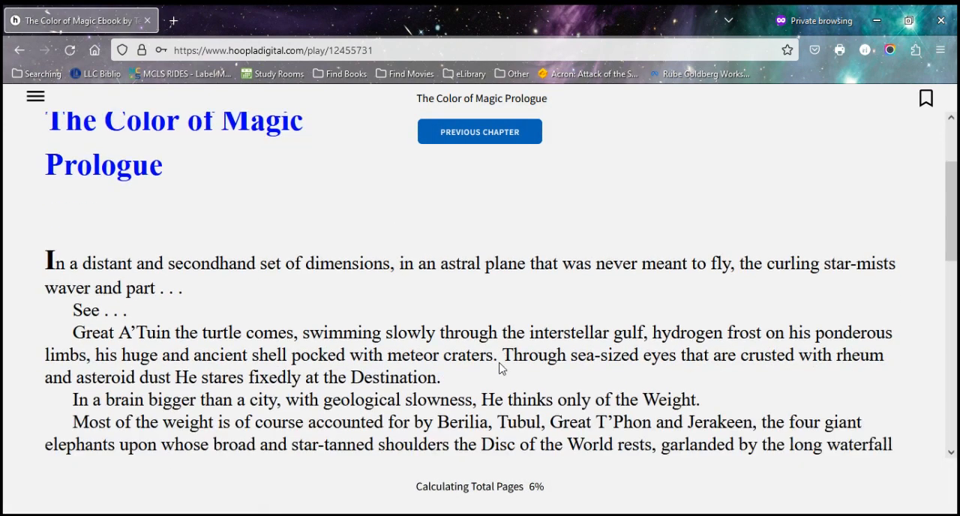
Finish the prologue and continue partway into Chapter 1, The Color of Magic
scroll(down, 3)
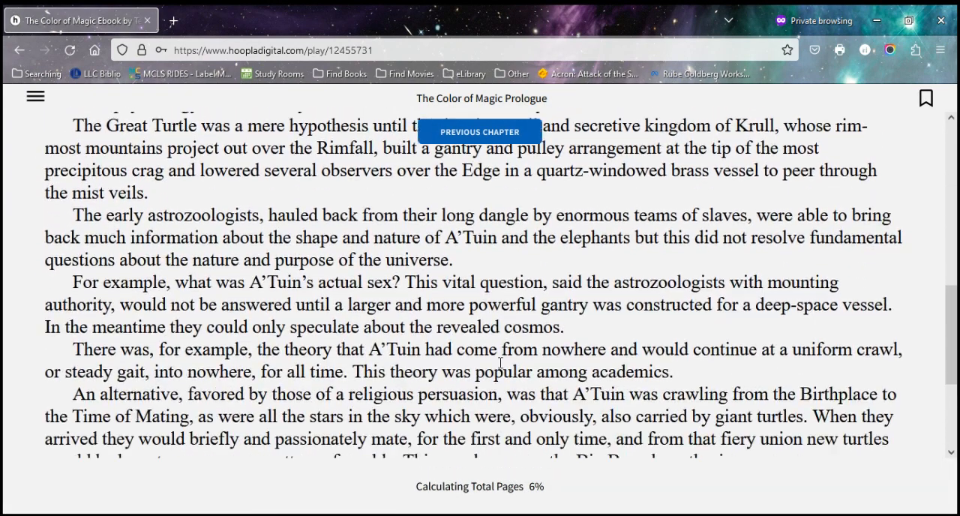
scroll(down, 3)
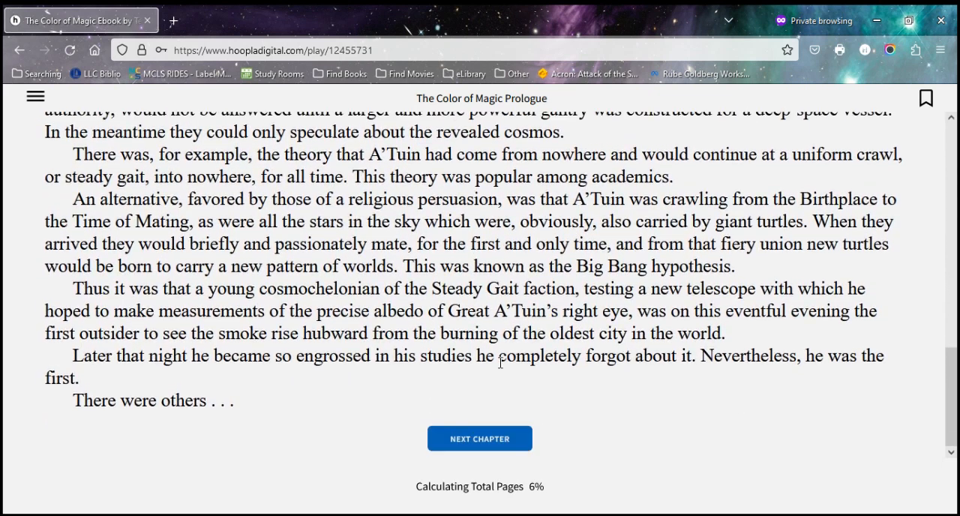
click(479, 439)
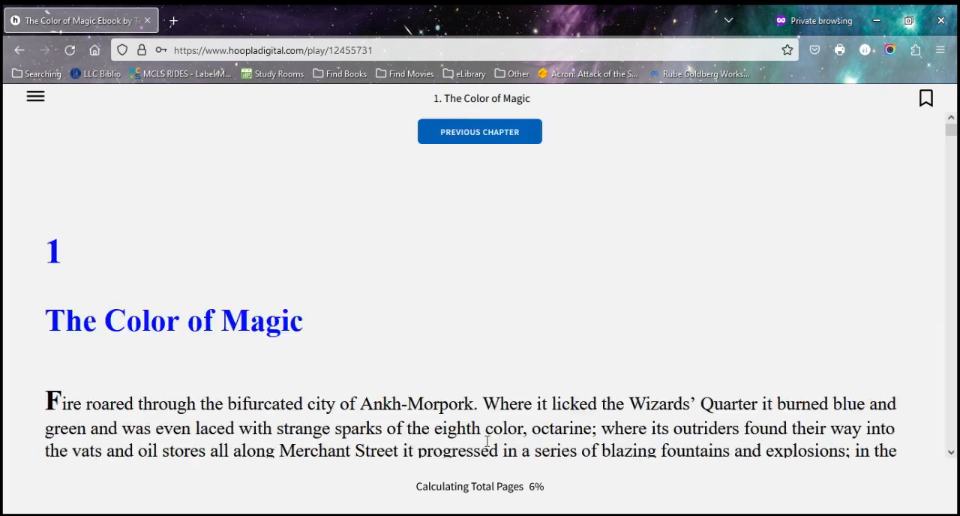
scroll(down, 3)
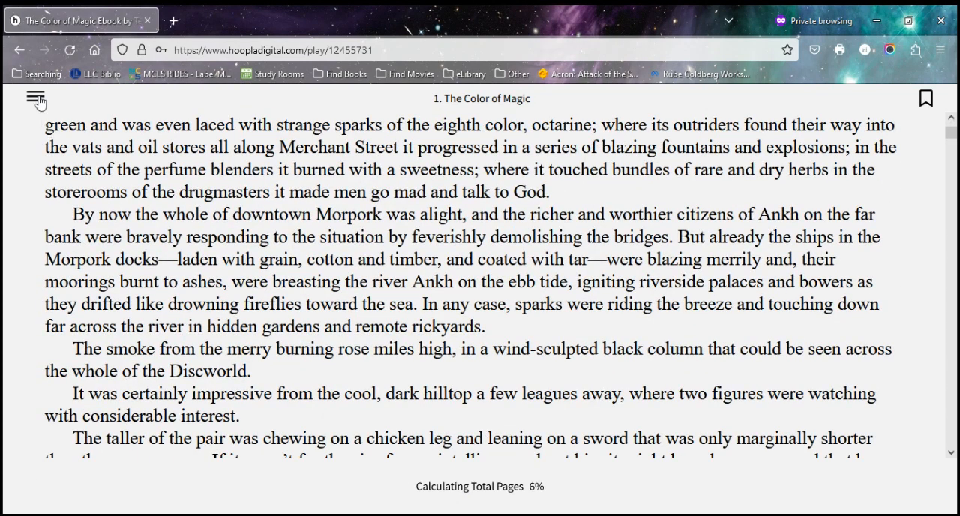
View the ebook's chapter list and the empty Bookmarks panel, then return to the main menu
click(36, 98)
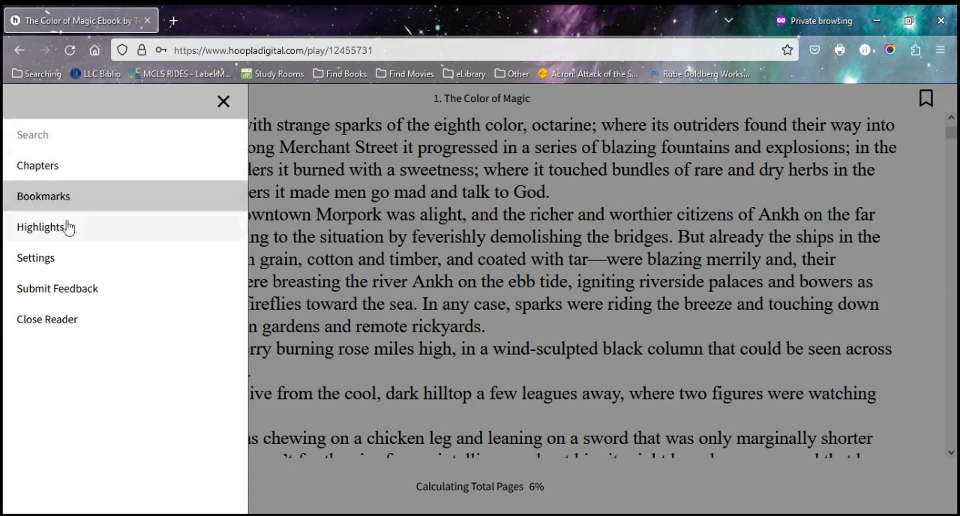
click(38, 165)
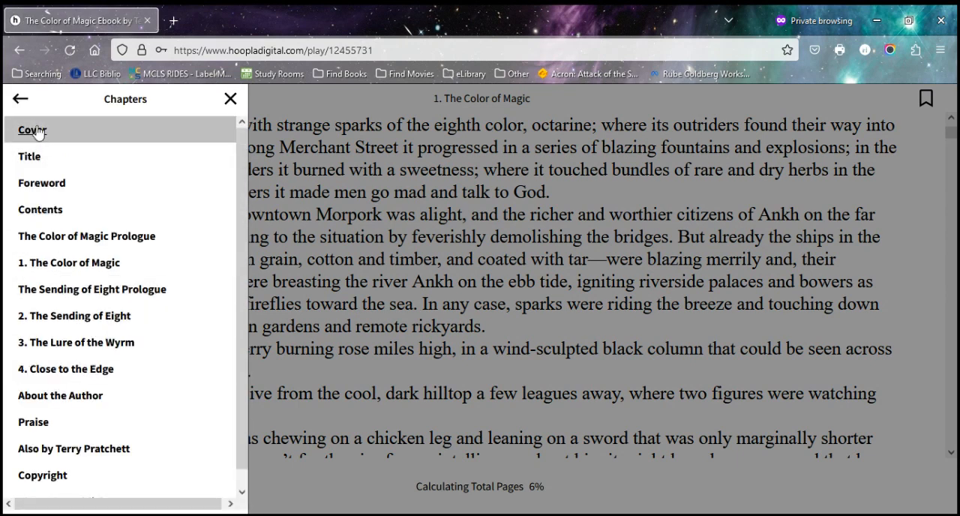
click(19, 98)
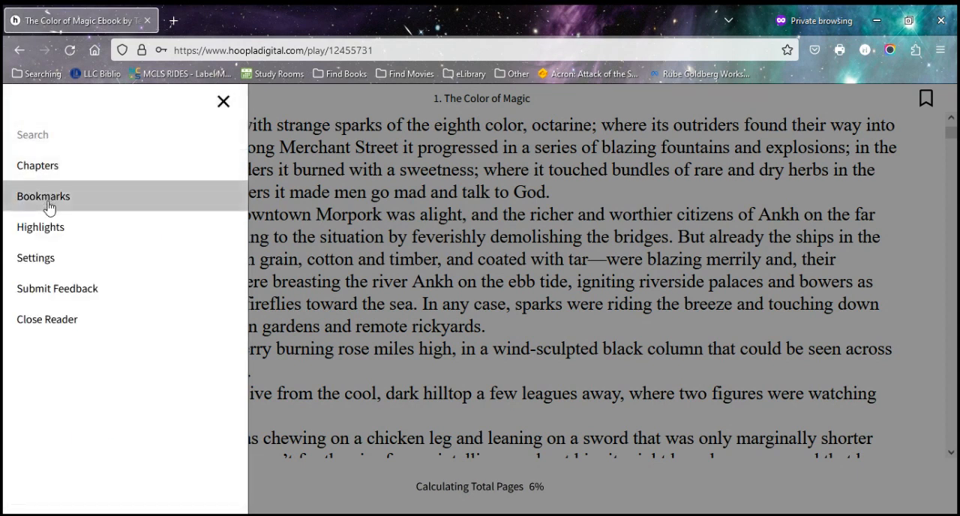
click(43, 196)
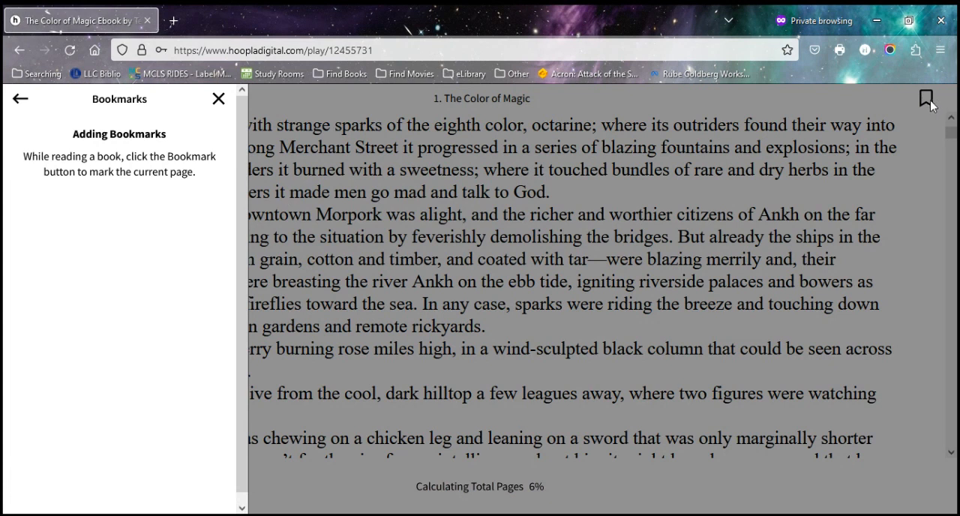
mouse_move(732, 125)
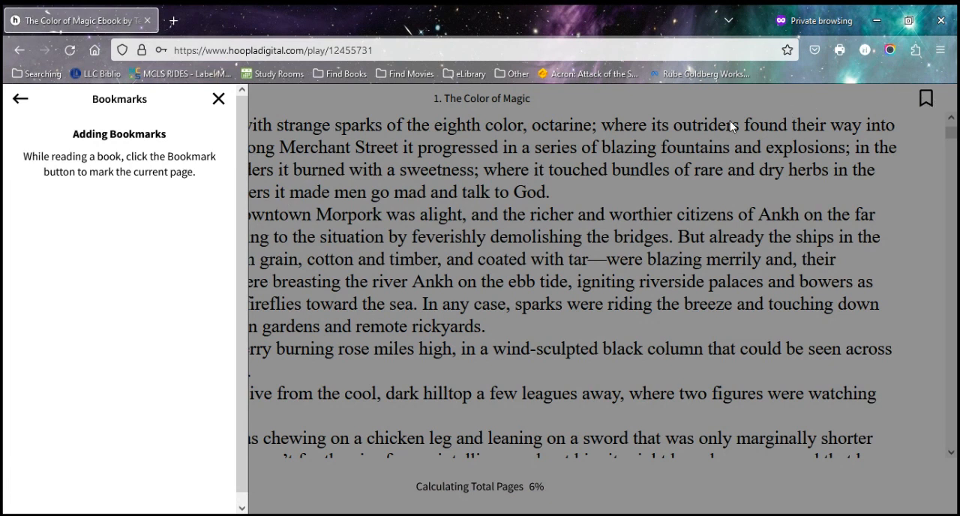
mouse_move(613, 167)
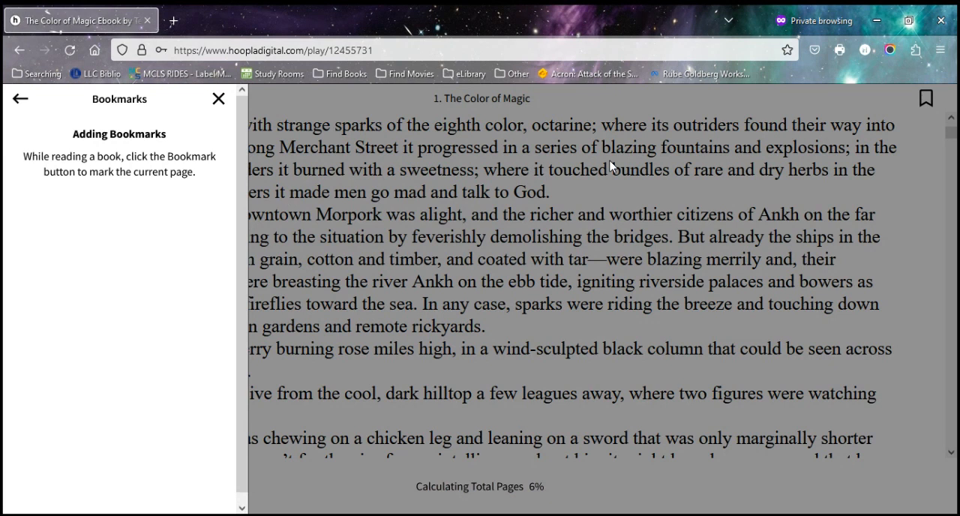
mouse_move(510, 188)
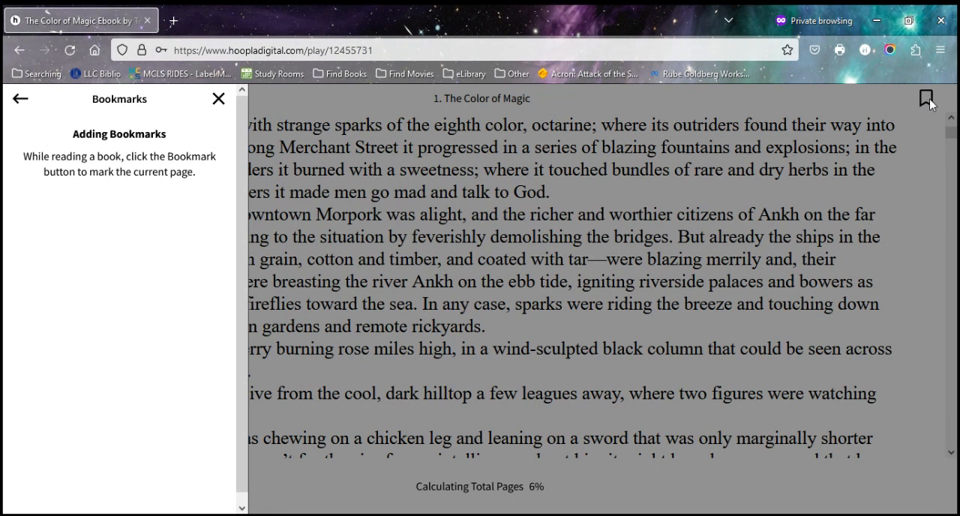
mouse_move(118, 349)
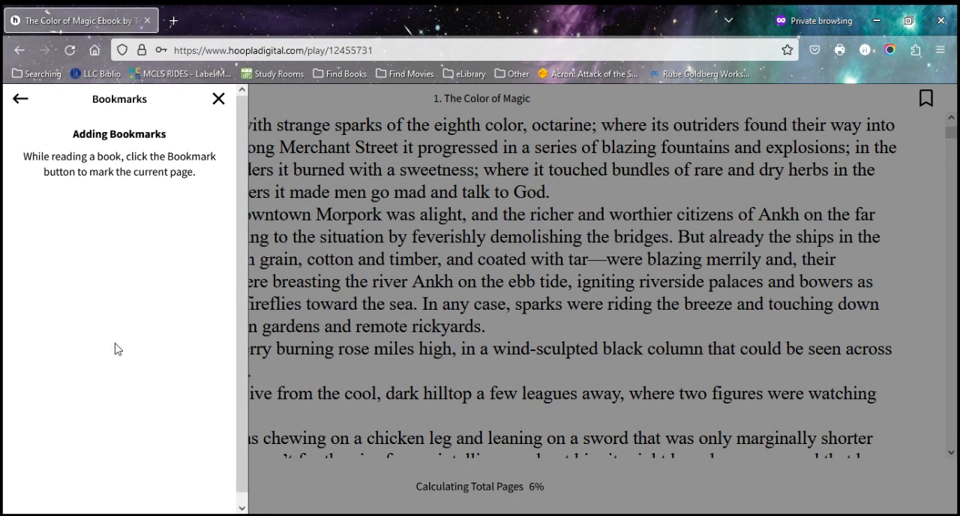
click(20, 99)
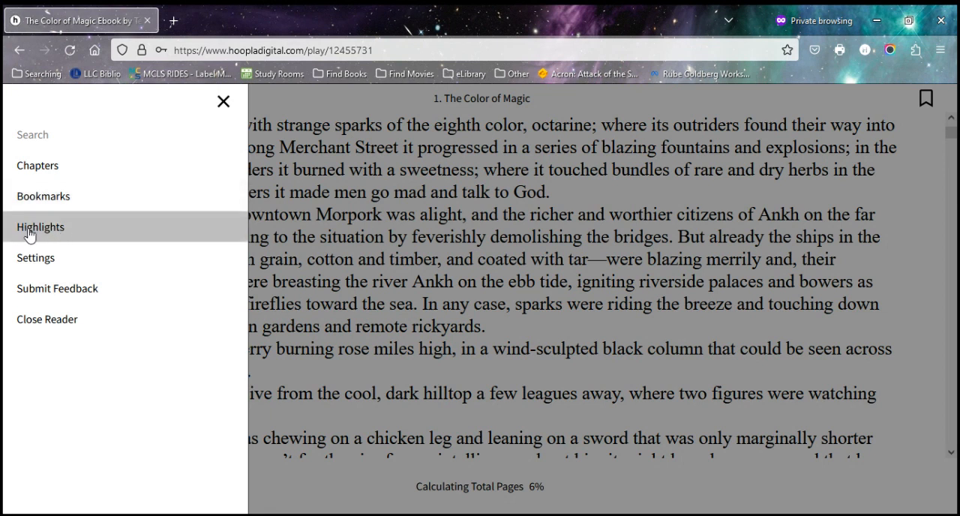
mouse_move(60, 238)
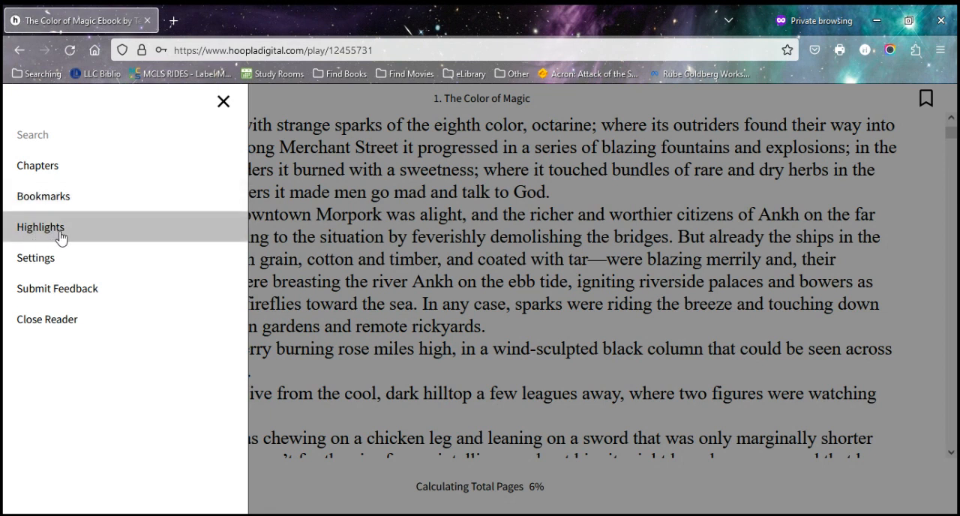
mouse_move(47, 319)
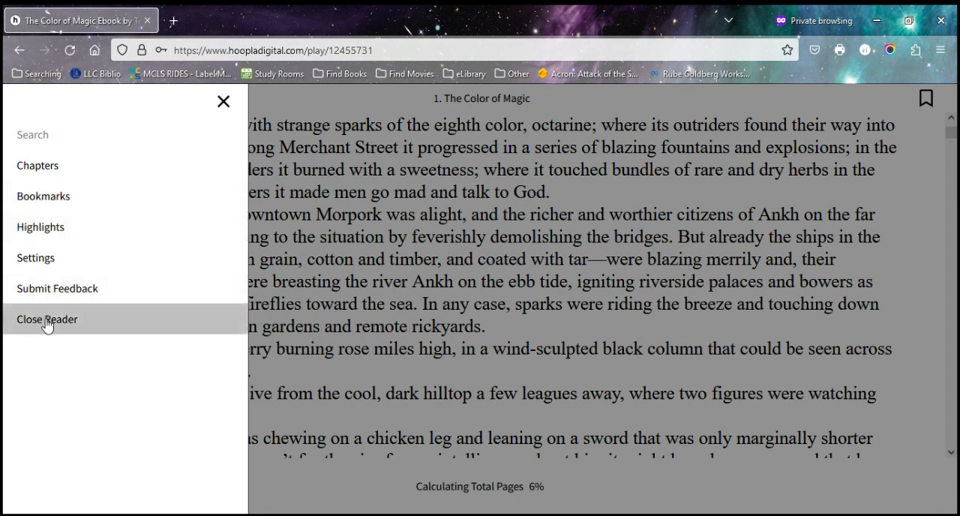
Close the reader and view the top of The Color of Magic title page, borrowed until August 10
click(46, 319)
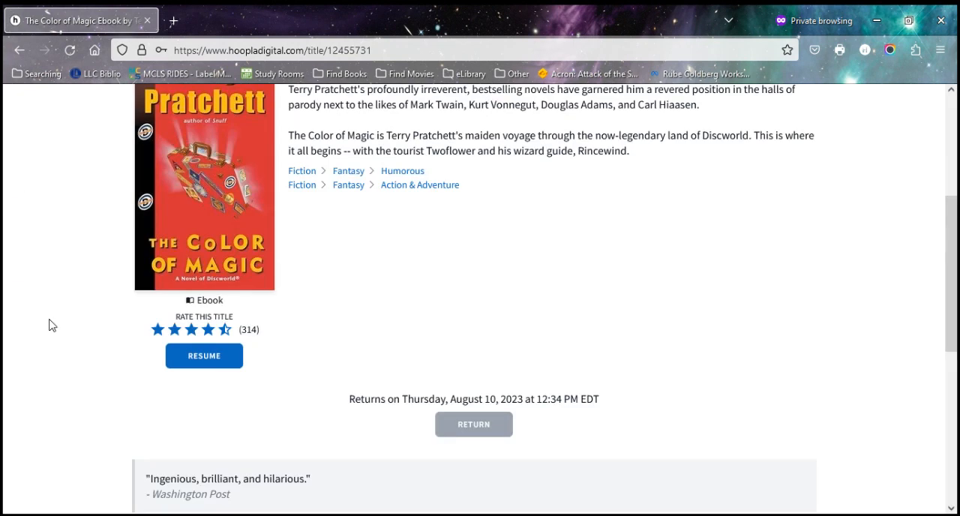
scroll(up, 3)
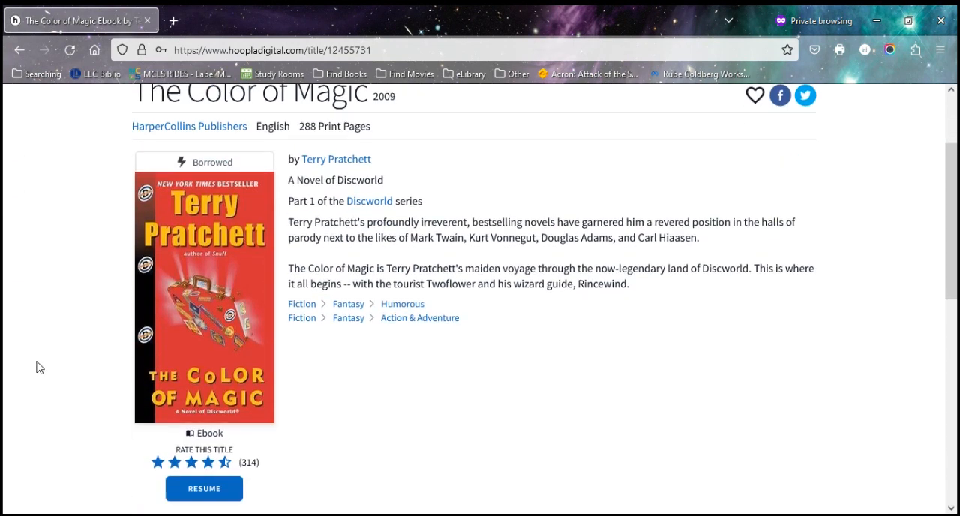
scroll(down, 3)
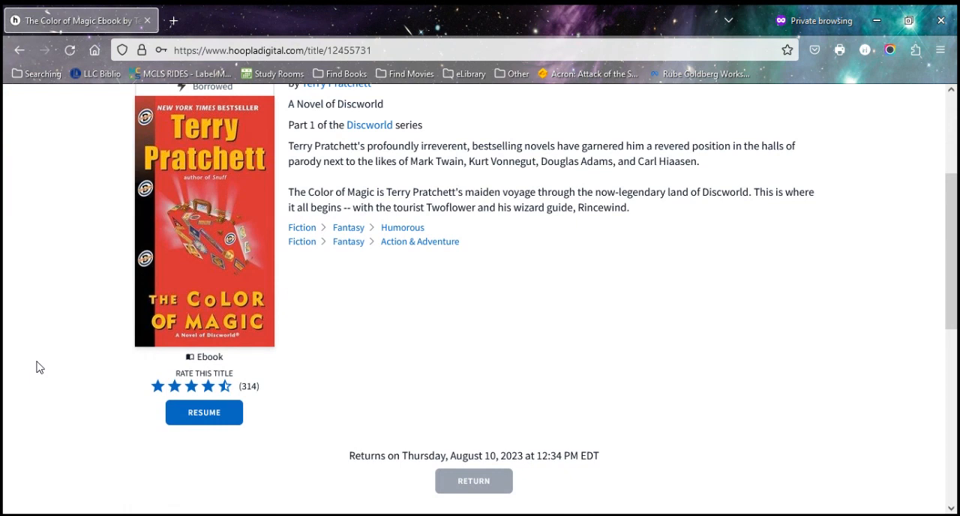
mouse_move(204, 413)
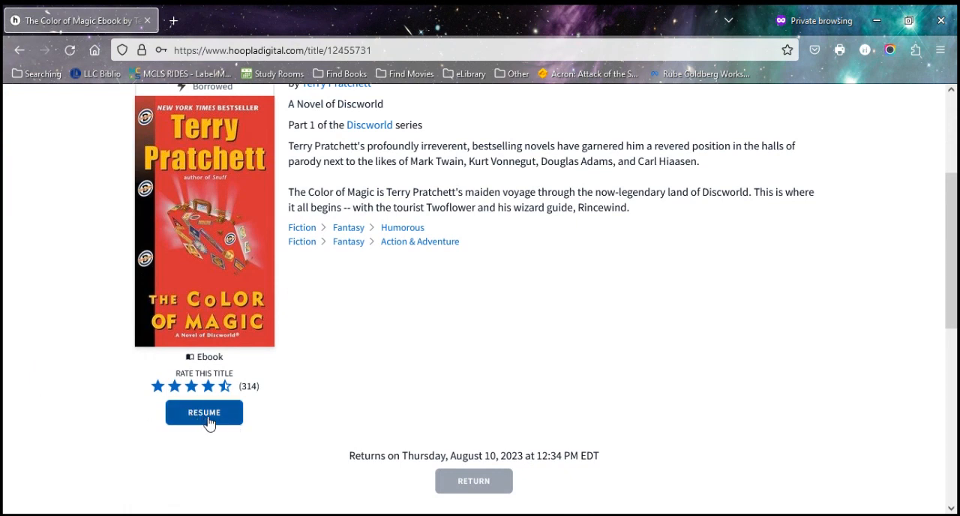
mouse_move(537, 247)
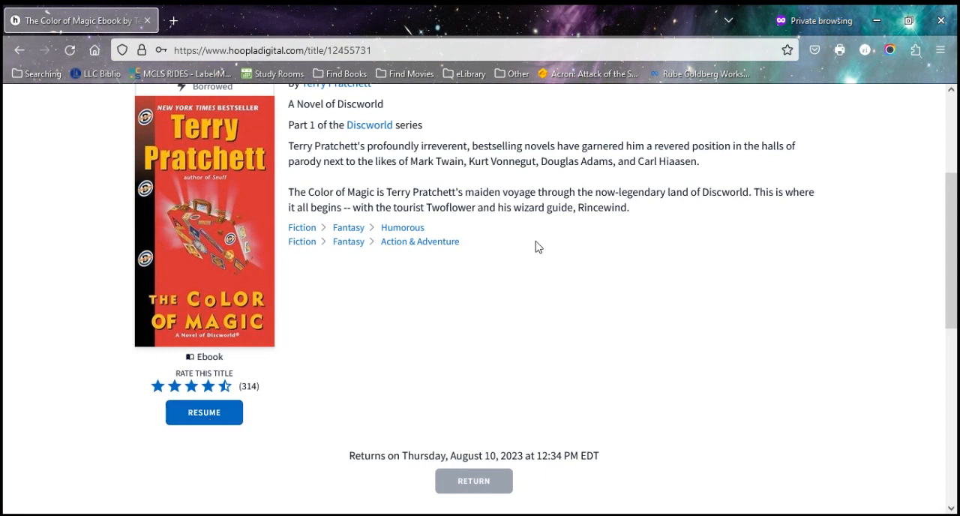
mouse_move(432, 208)
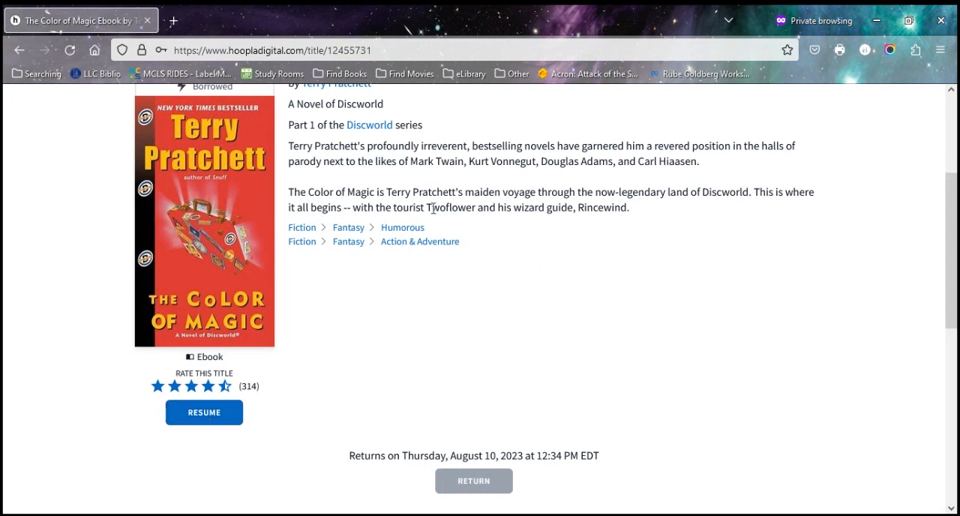
scroll(up, 3)
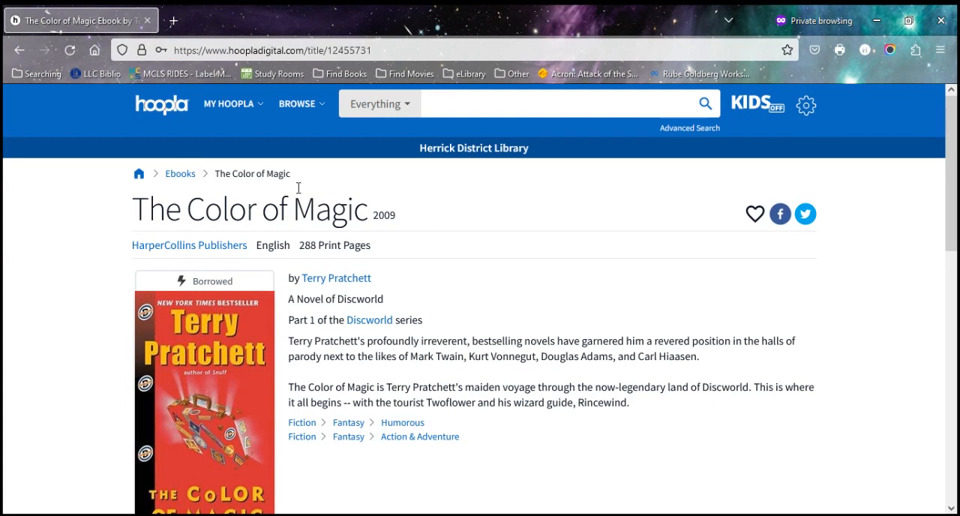
Browse to the Comics category and open Nimona from the Popular Comics row
click(298, 104)
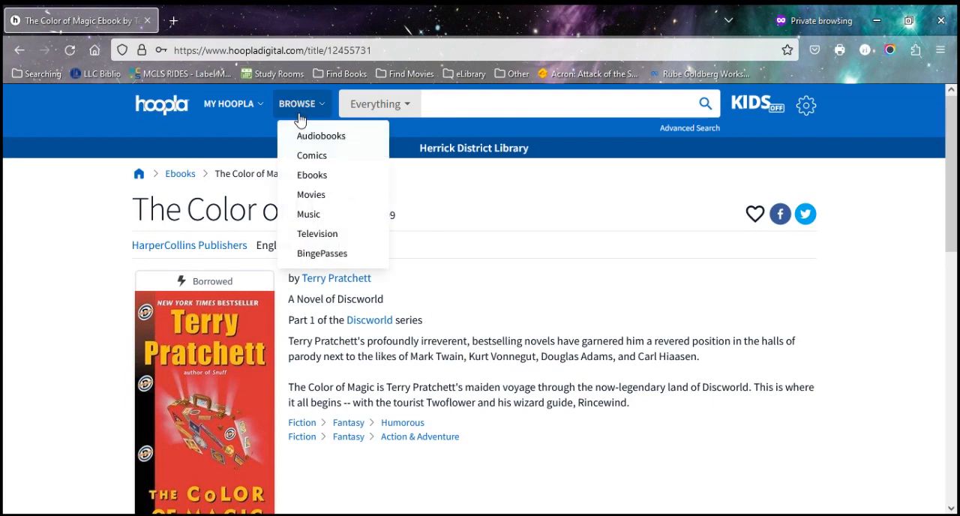
click(312, 155)
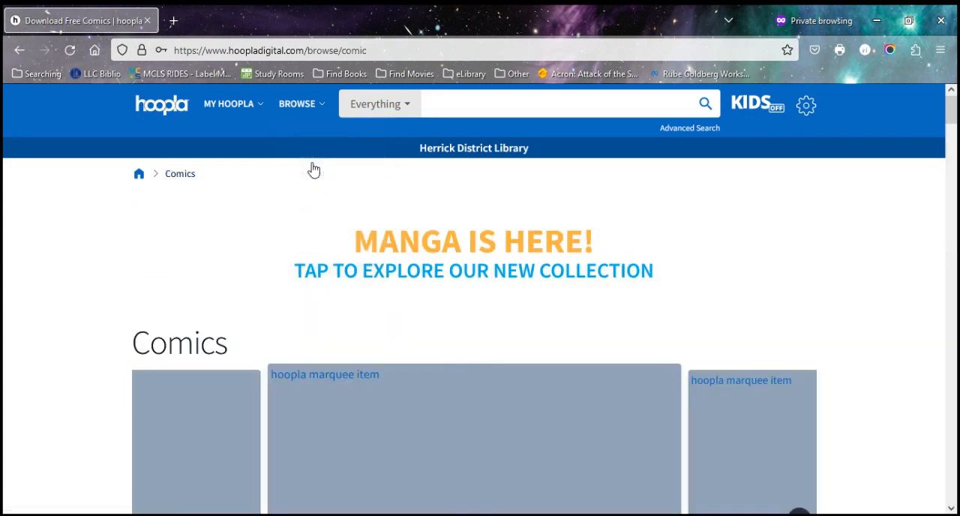
scroll(down, 3)
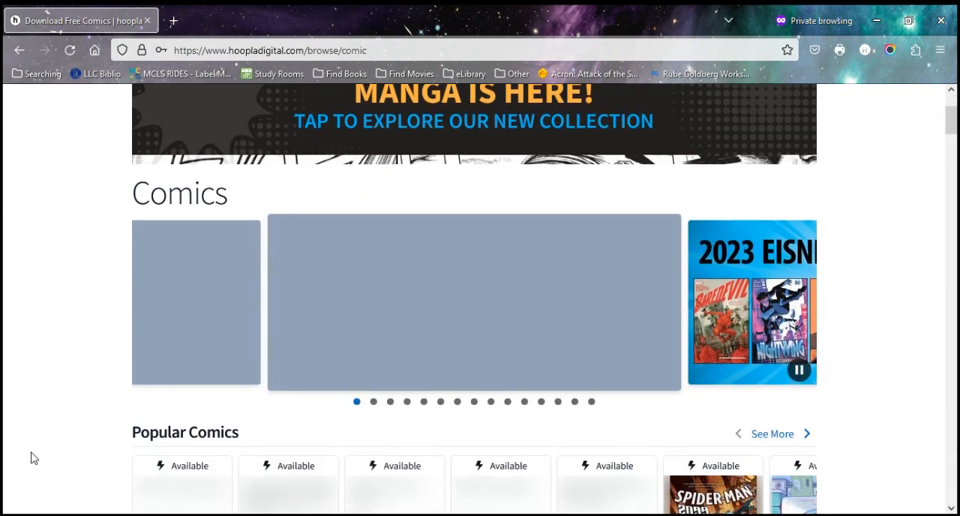
scroll(down, 3)
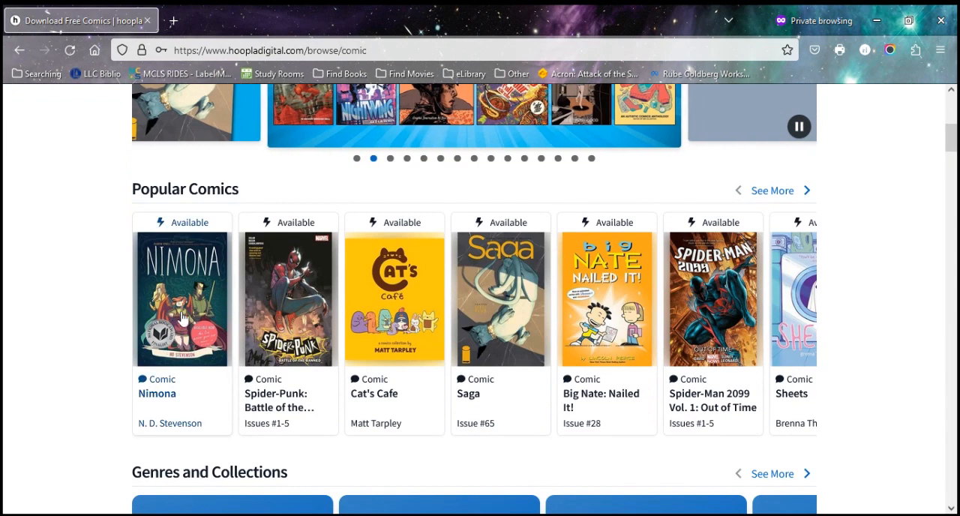
click(181, 299)
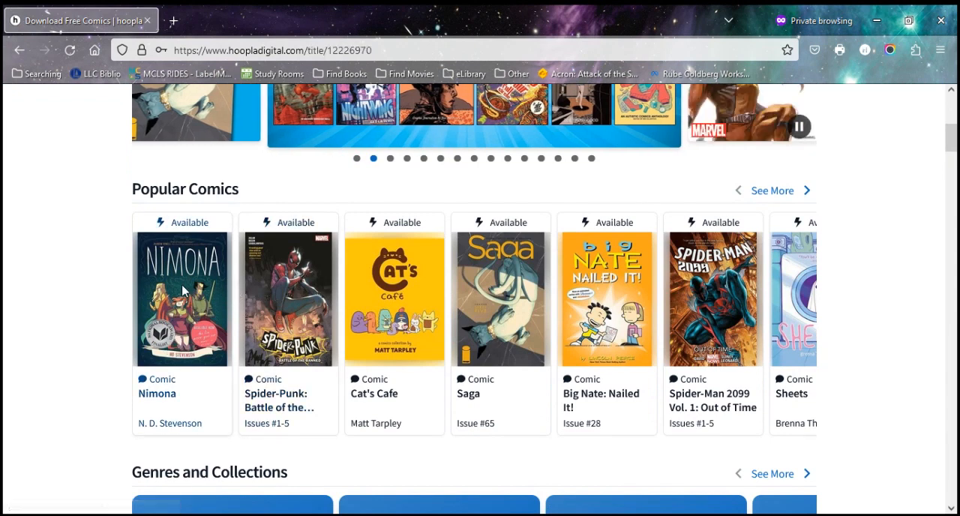
click(181, 299)
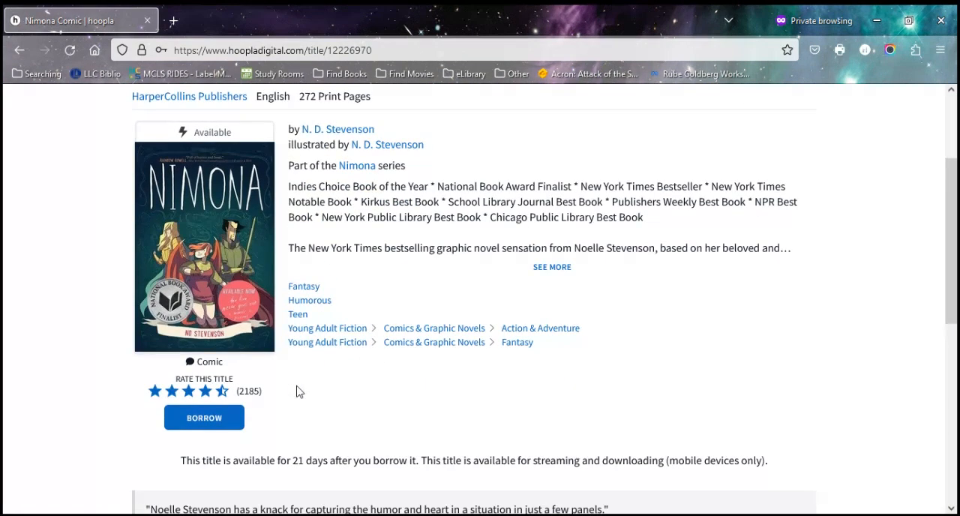
Borrow Nimona via Borrow Title and dismiss the comic reader tips pop-up
click(203, 417)
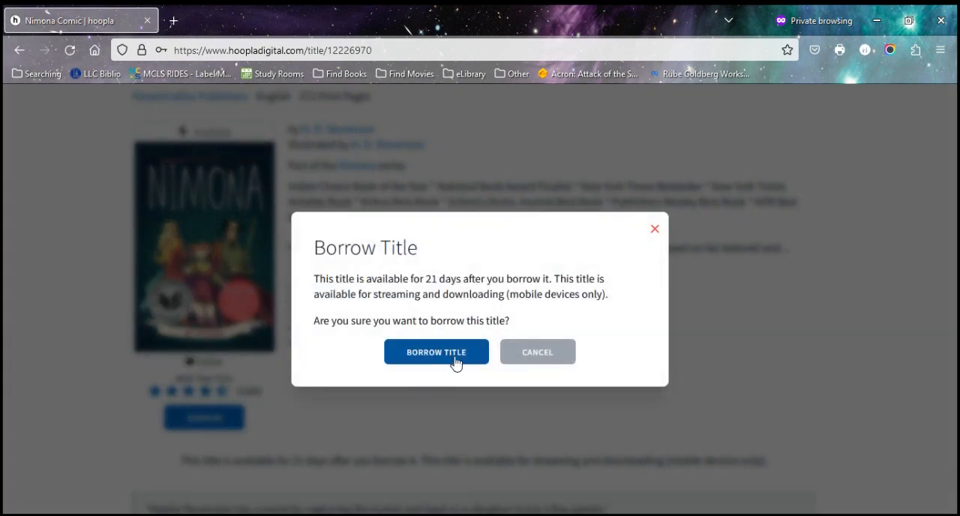
click(436, 352)
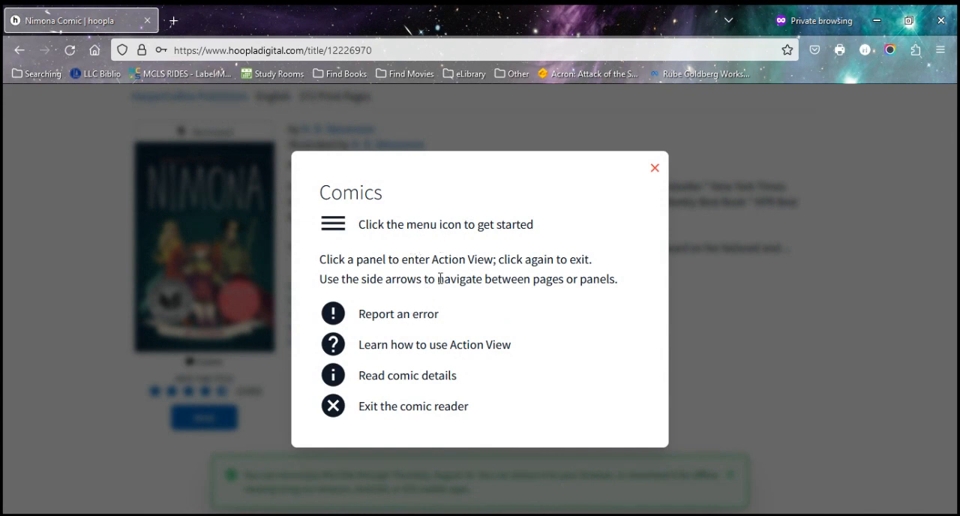
mouse_move(409, 274)
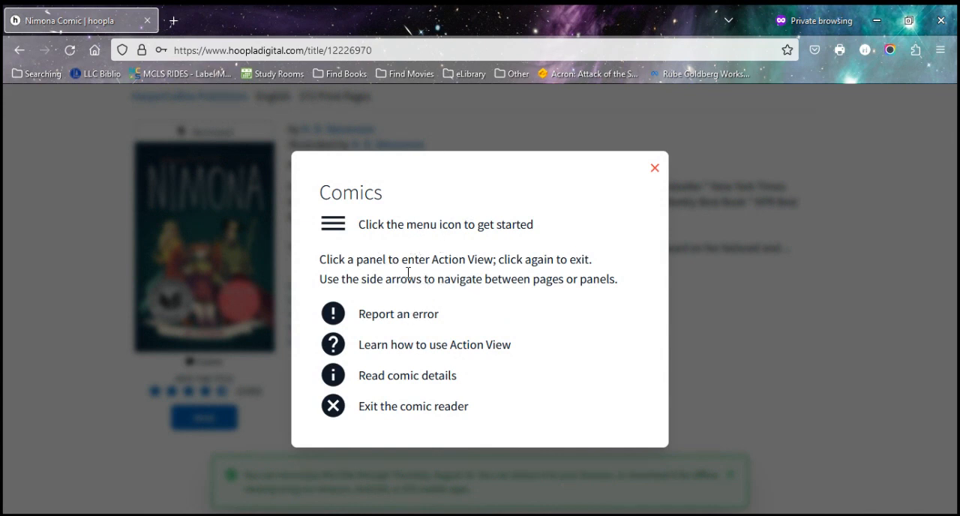
mouse_move(654, 167)
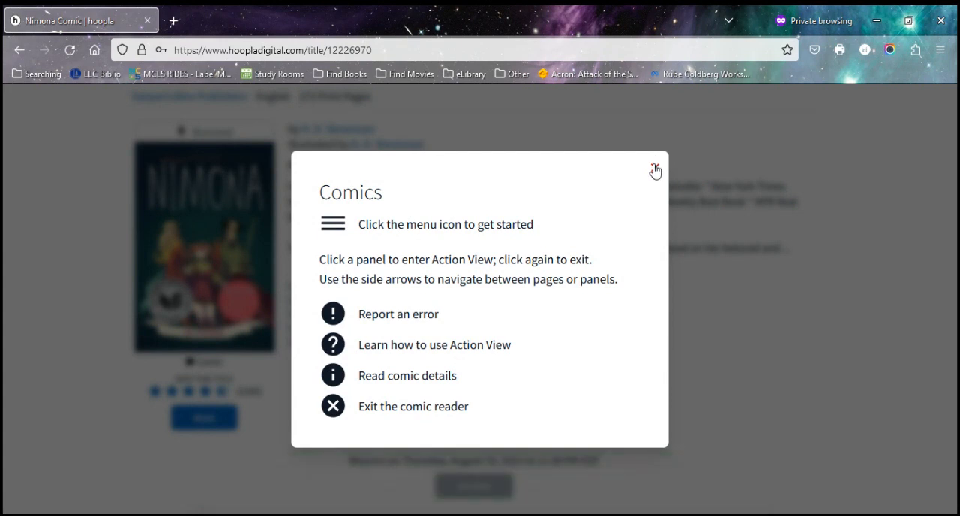
click(655, 170)
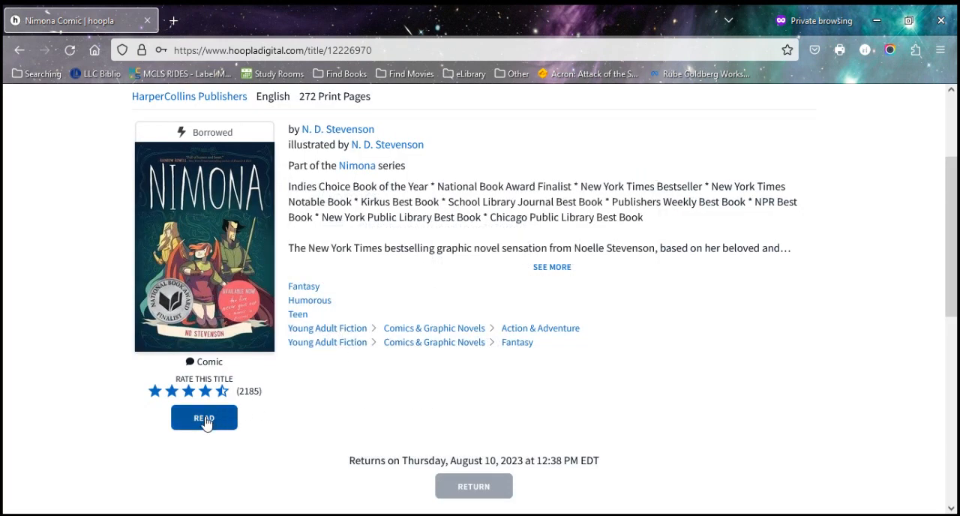
Open Nimona in the comic reader and page three times to Chapter 1
click(205, 417)
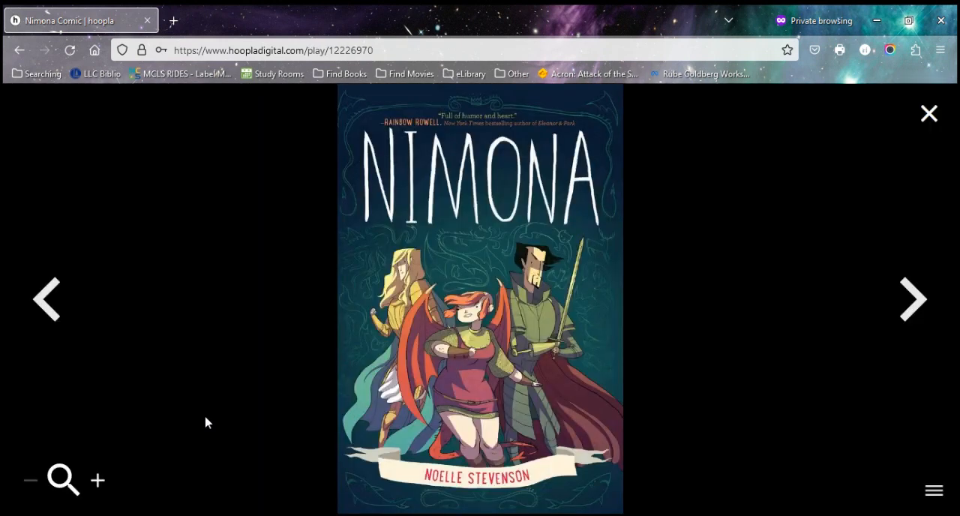
click(913, 299)
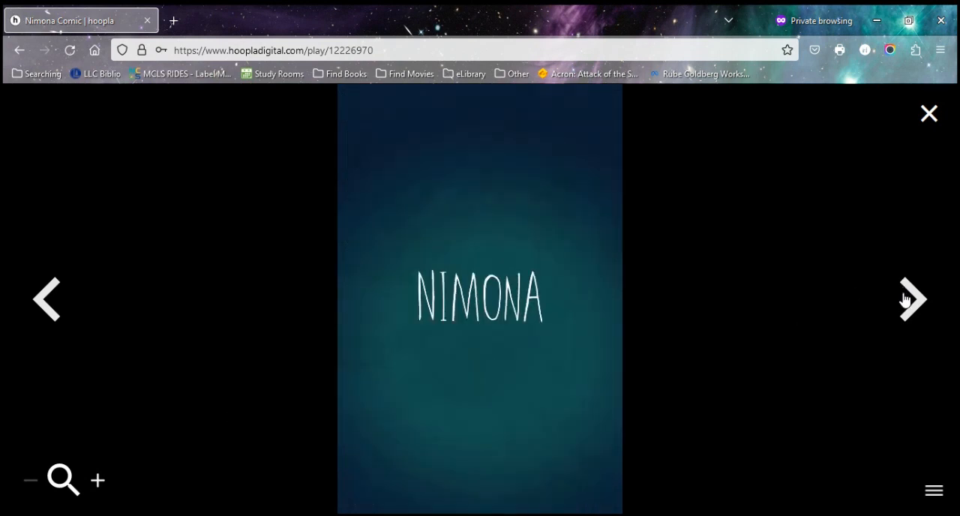
click(911, 298)
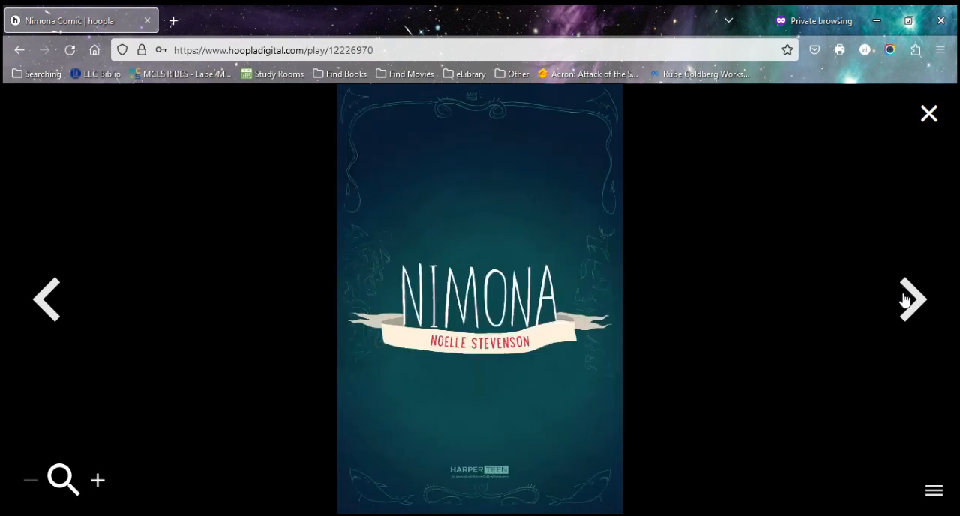
click(913, 299)
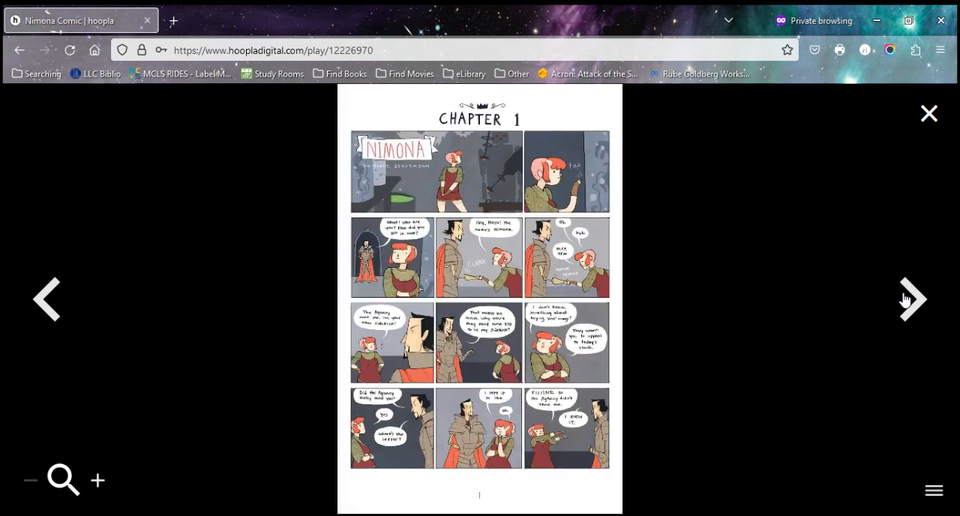
mouse_move(451, 169)
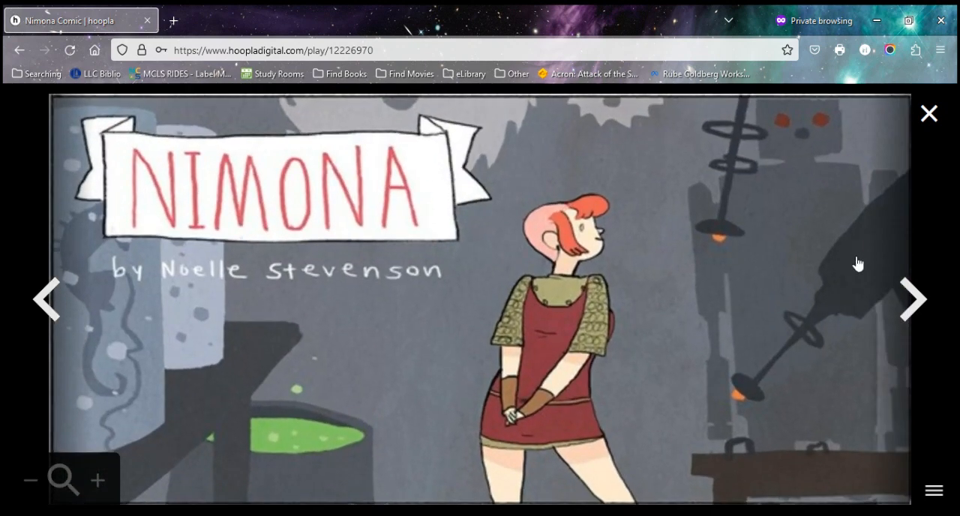
Step through five panels of Chapter 1 in Action View
click(913, 298)
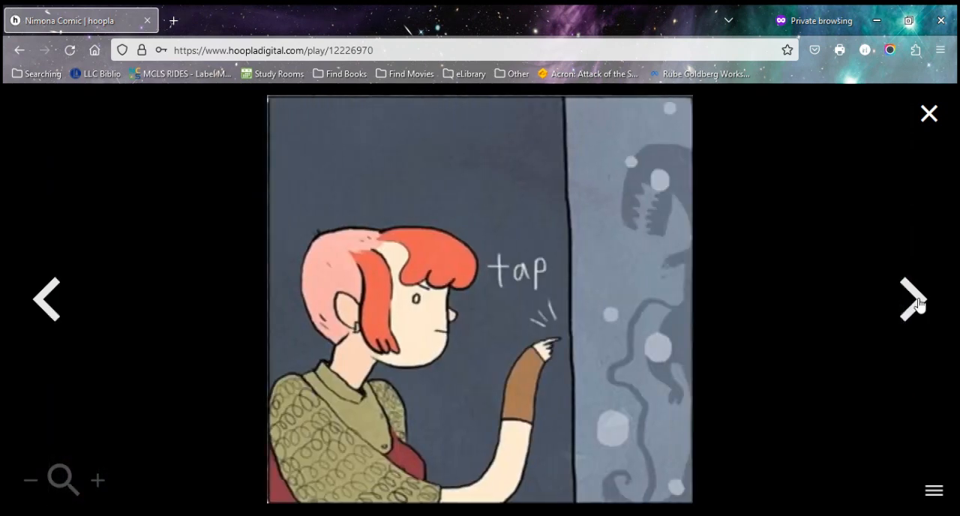
click(912, 298)
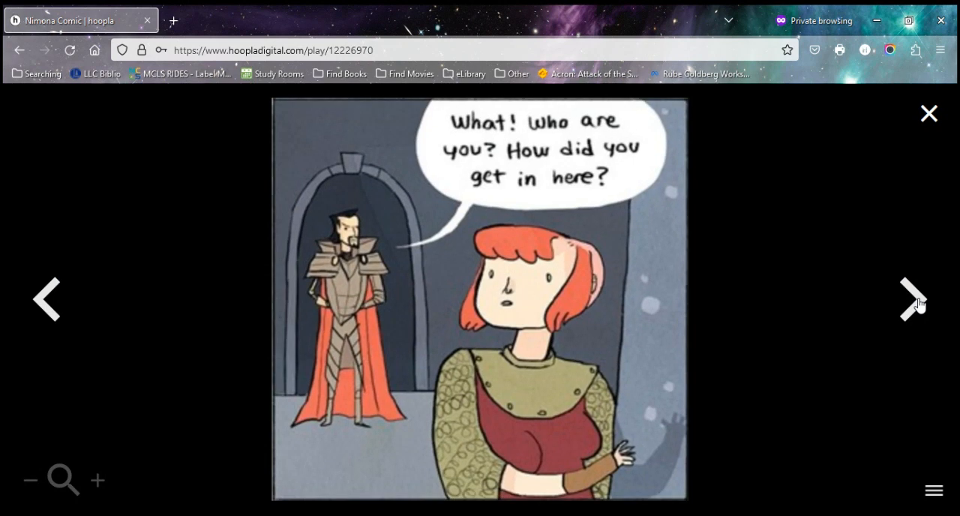
click(913, 298)
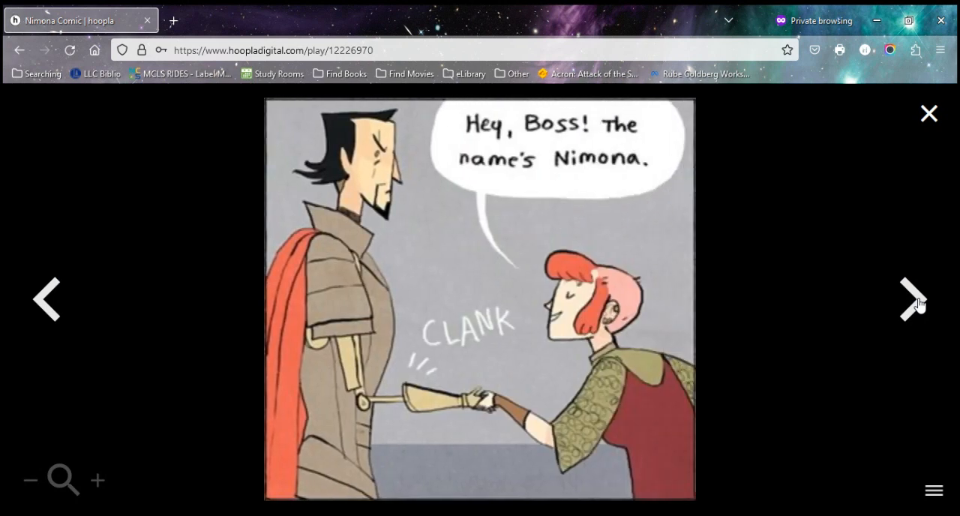
click(913, 299)
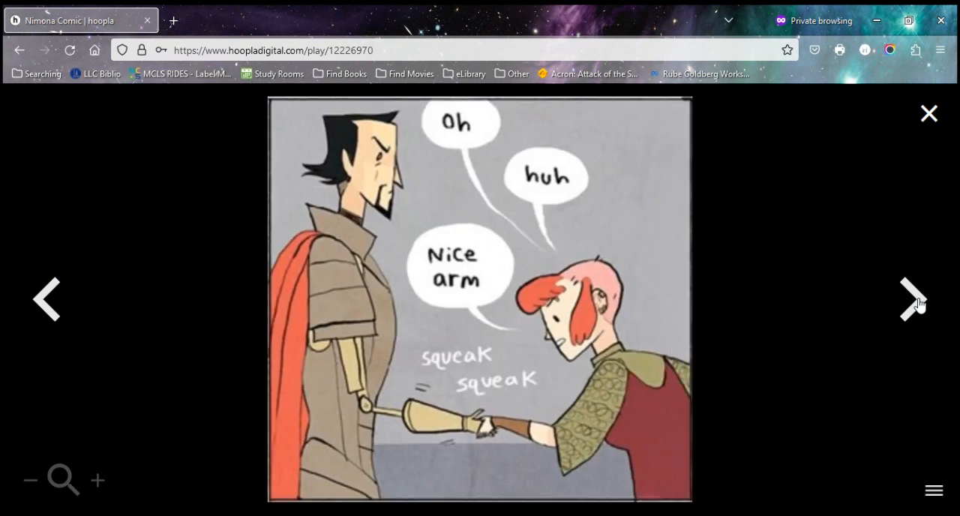
click(912, 299)
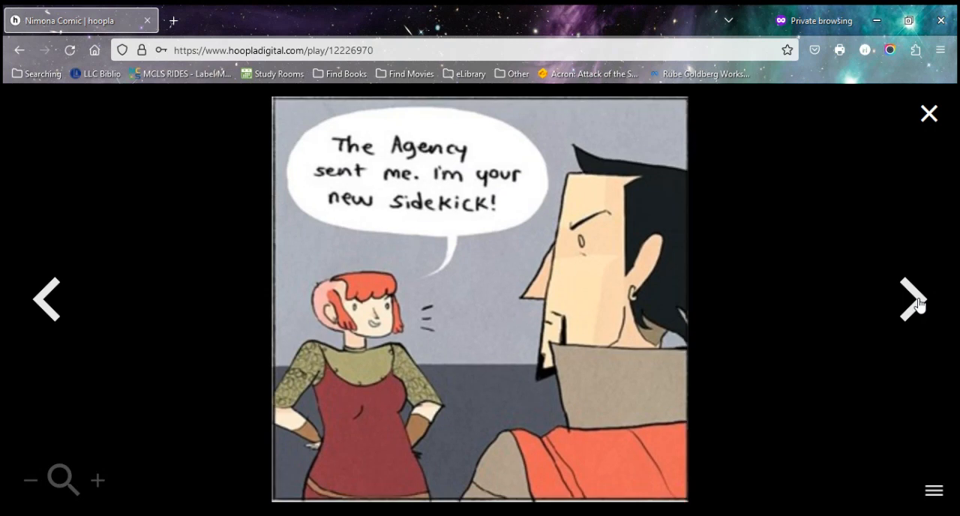
mouse_move(523, 235)
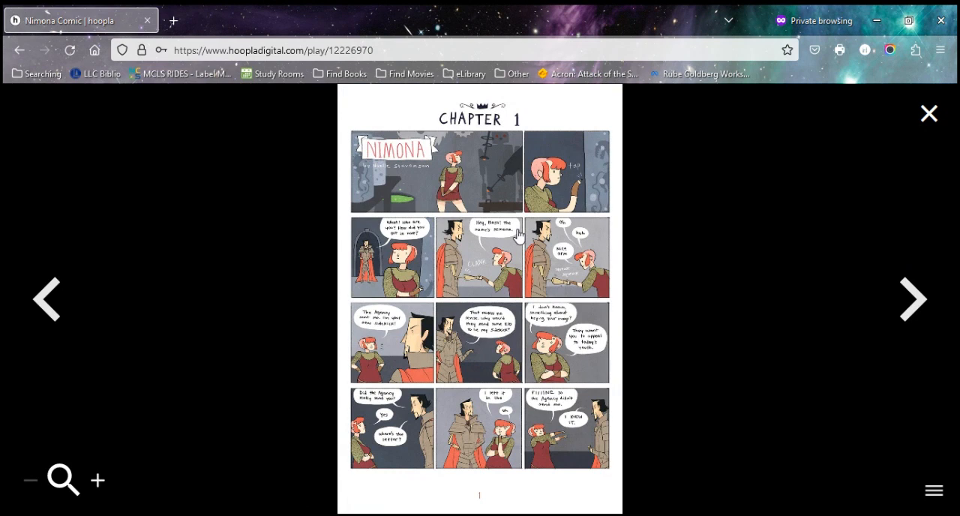
mouse_move(865, 136)
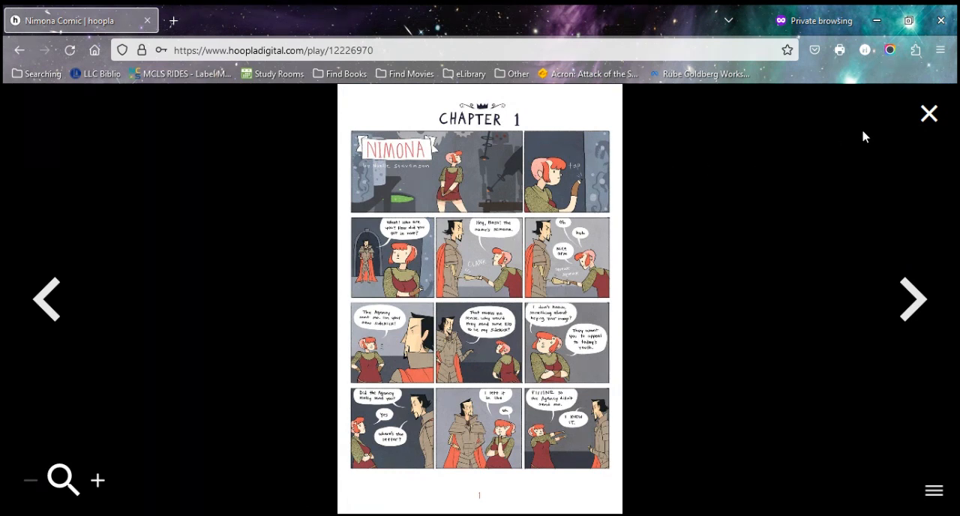
Close the comic reader and open the Kids Mode settings page, showing Kids Mode off
click(929, 113)
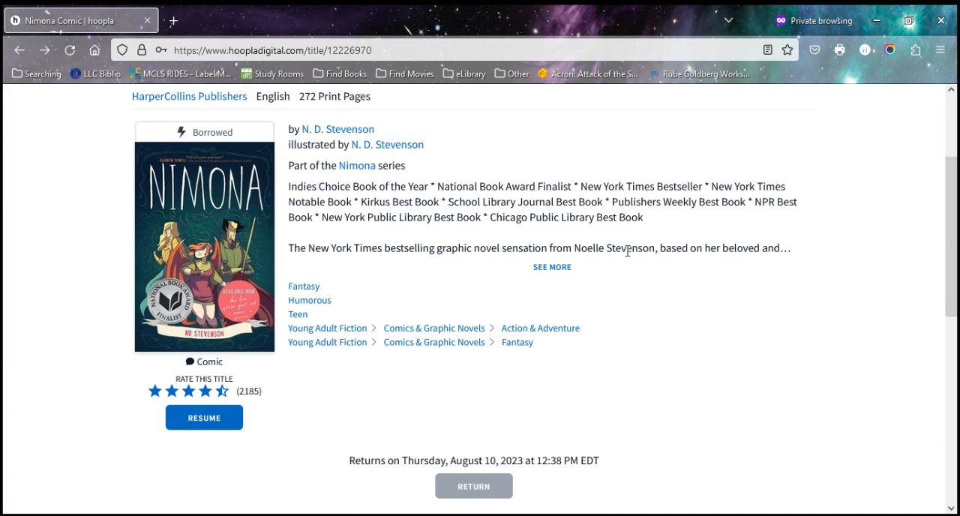
scroll(up, 3)
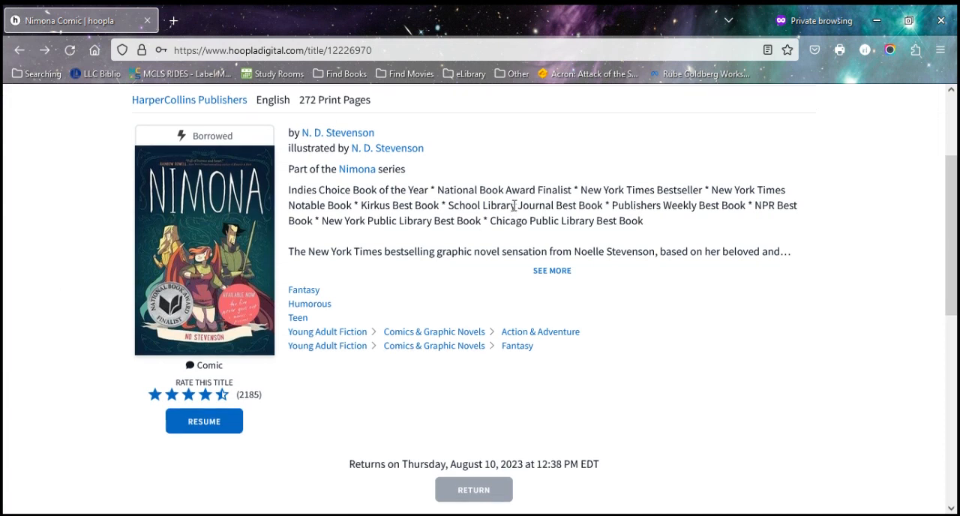
scroll(up, 3)
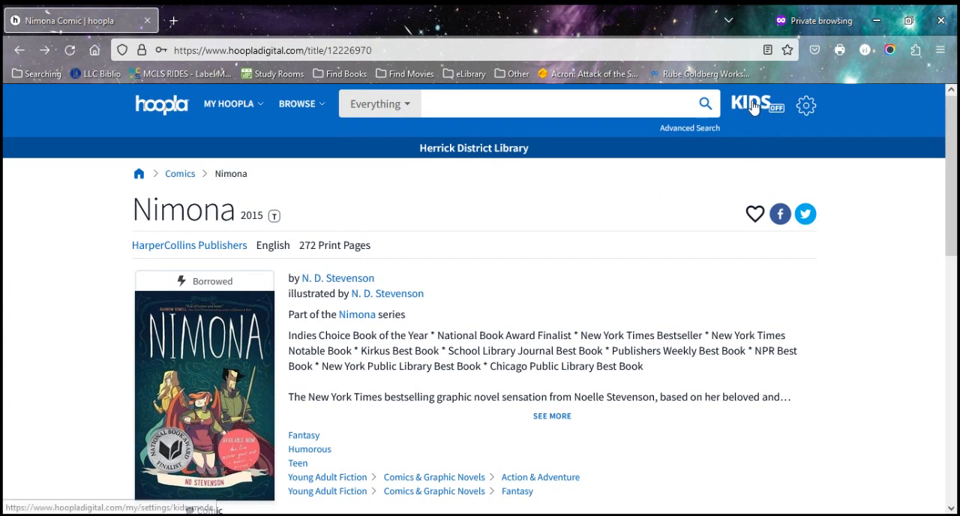
click(758, 104)
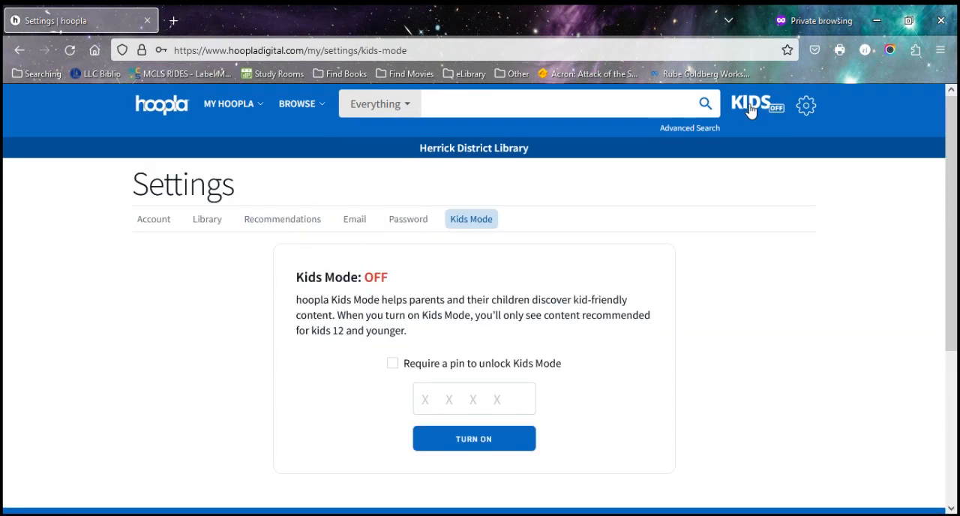
scroll(down, 3)
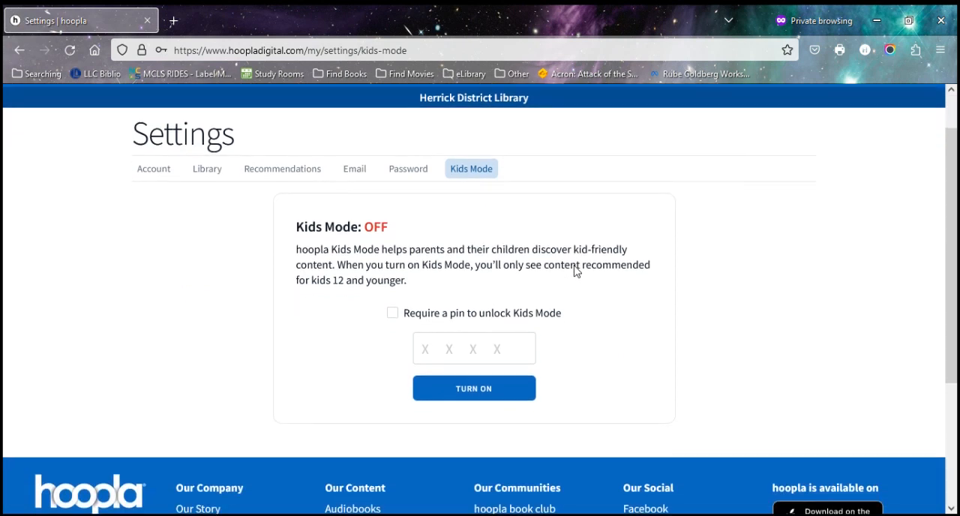